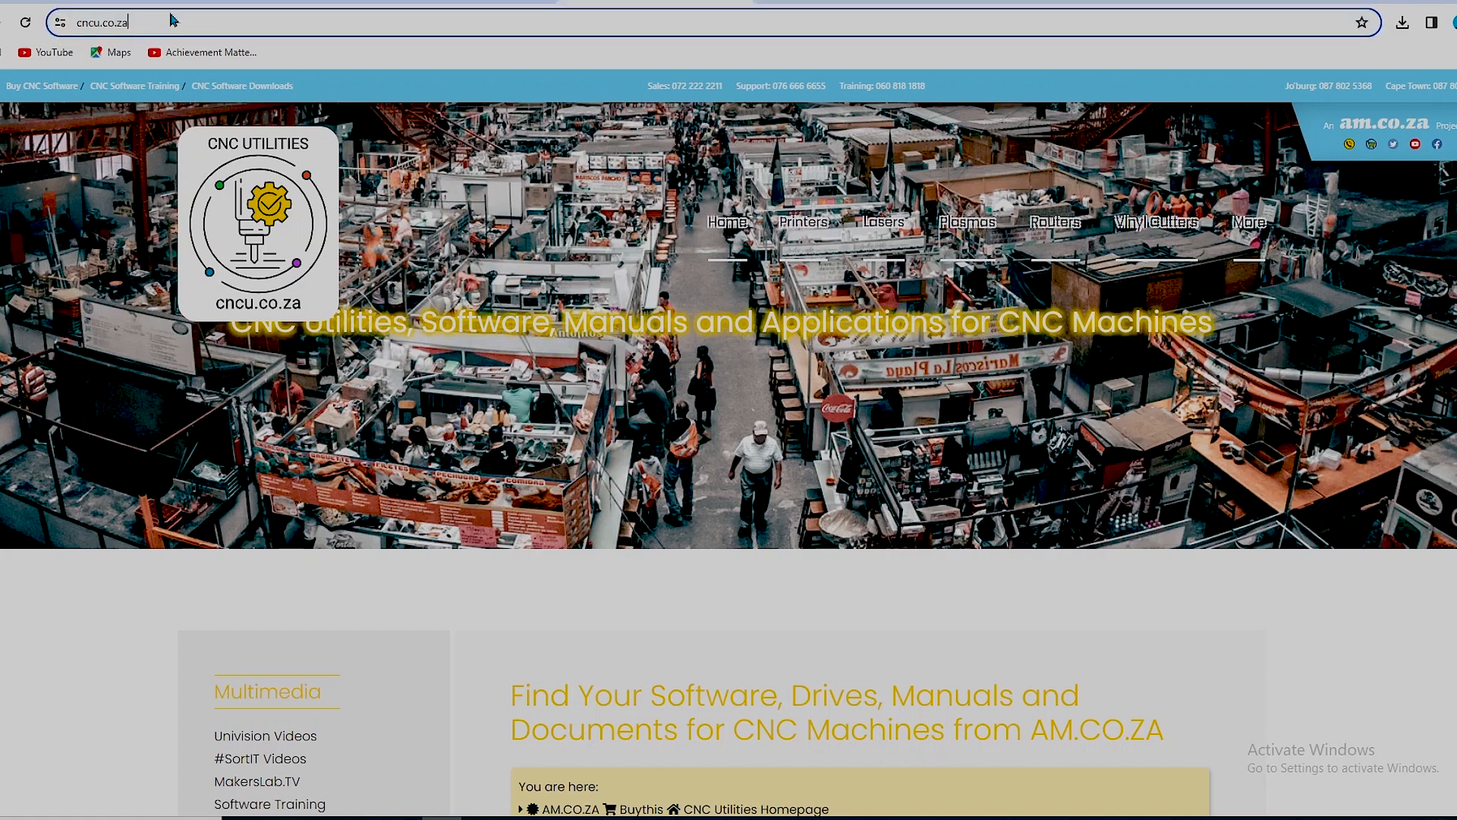
- Reach the Vinyl4 Vinyl Cutting Plotter page and reveal its VinylCut software links
click(102, 21)
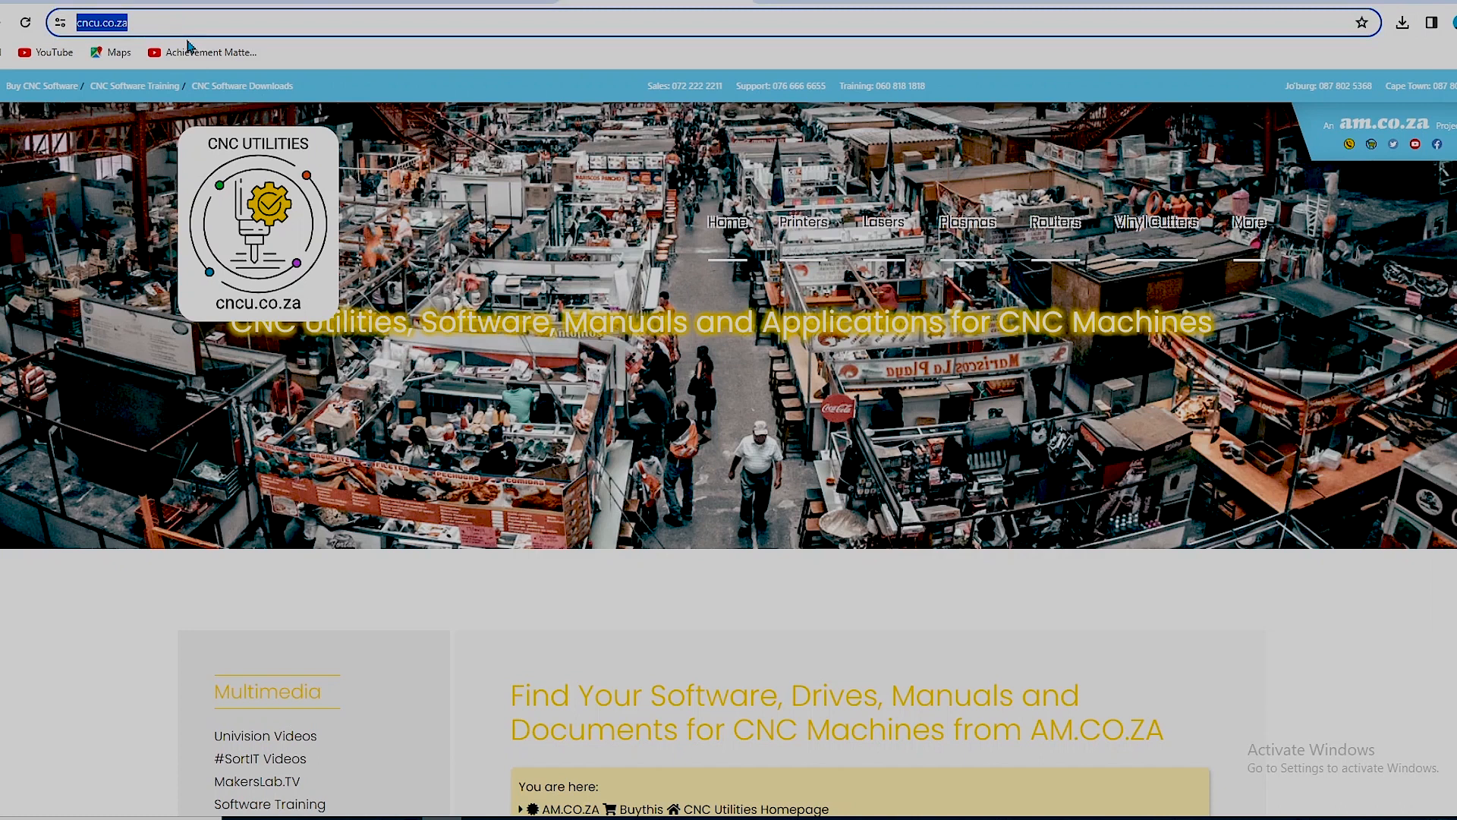
mouse_move(967, 223)
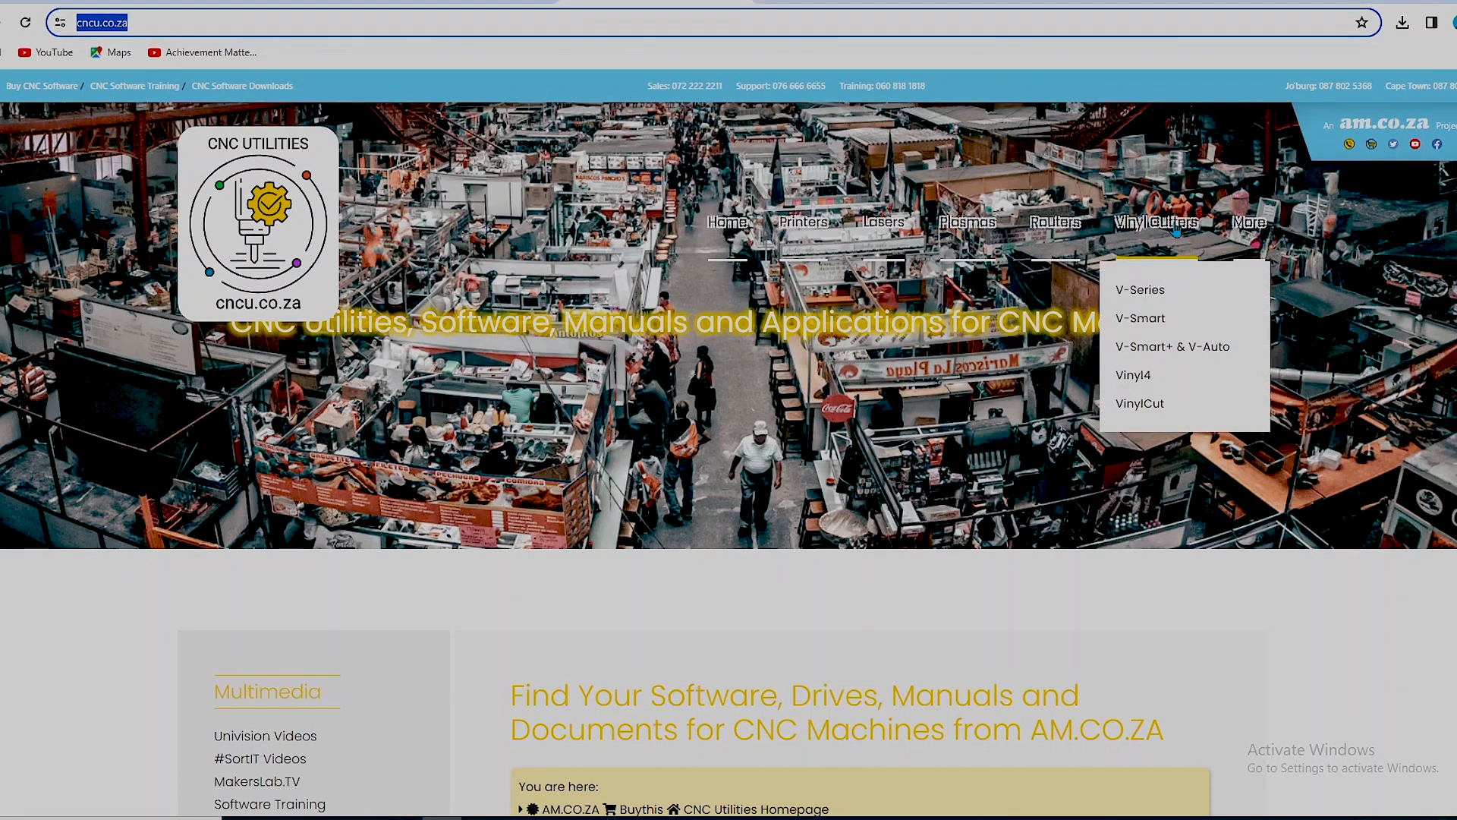
mouse_move(1146, 350)
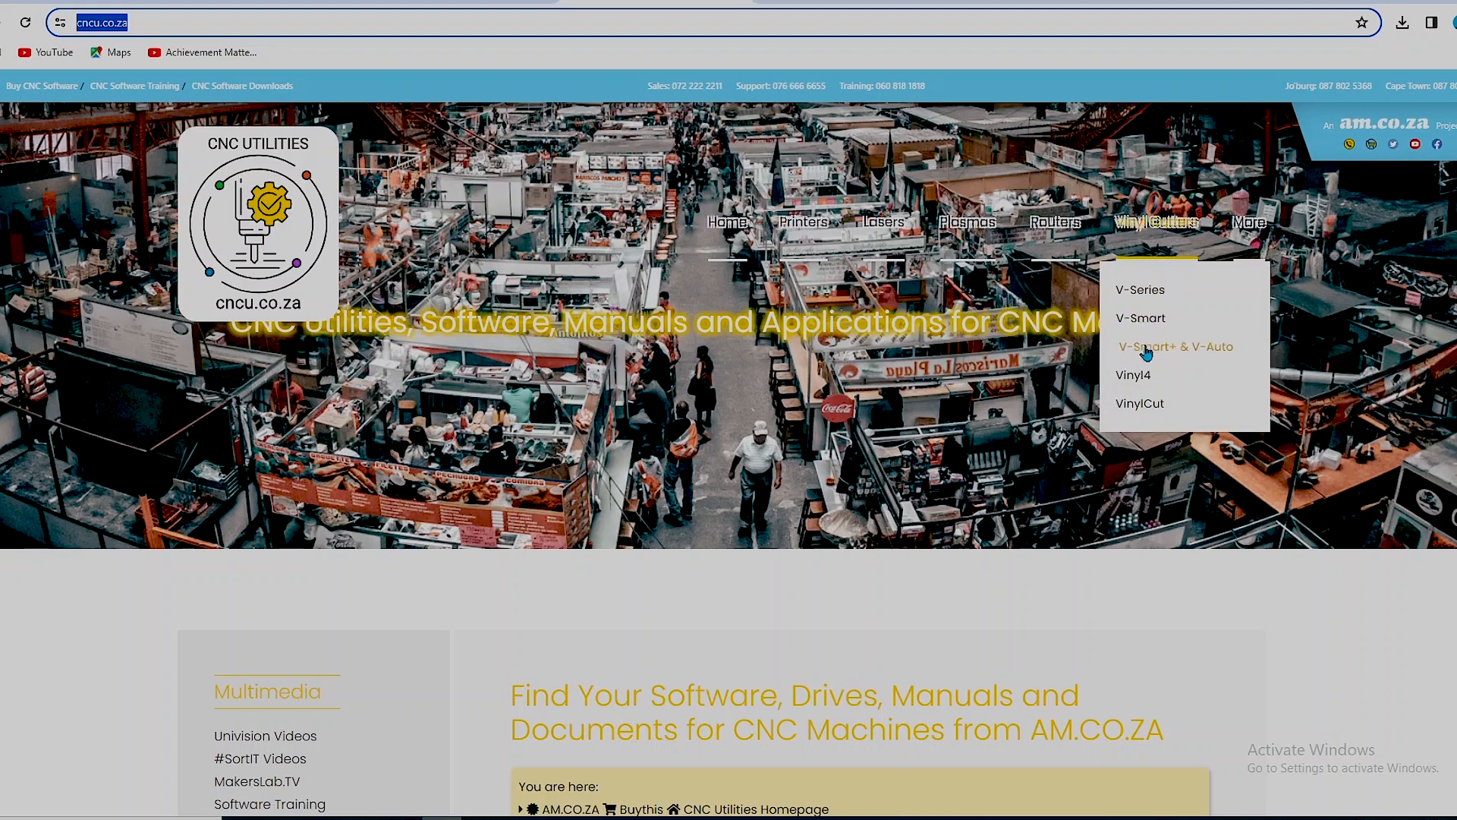
mouse_move(1132, 375)
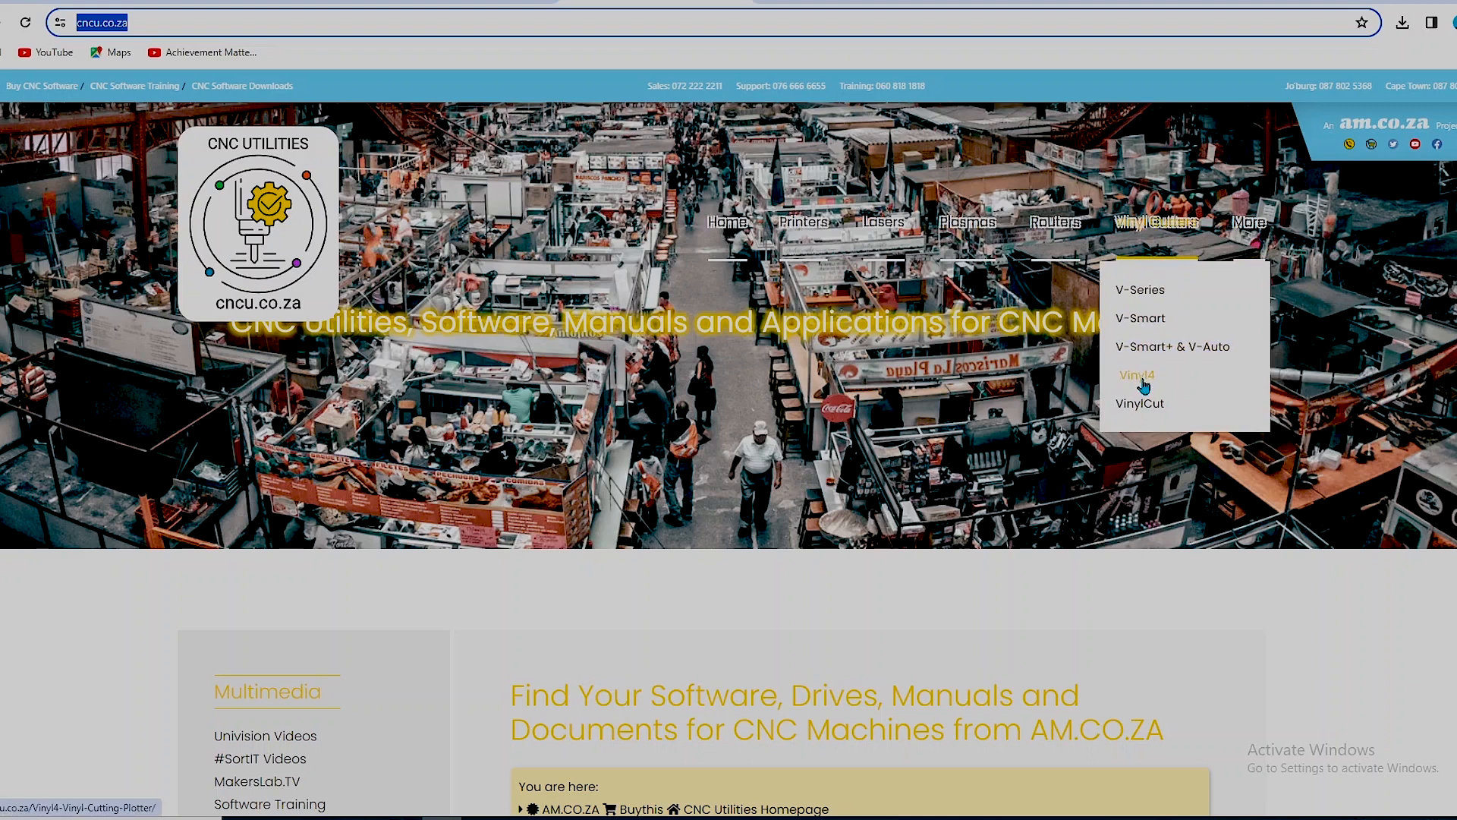
click(1130, 375)
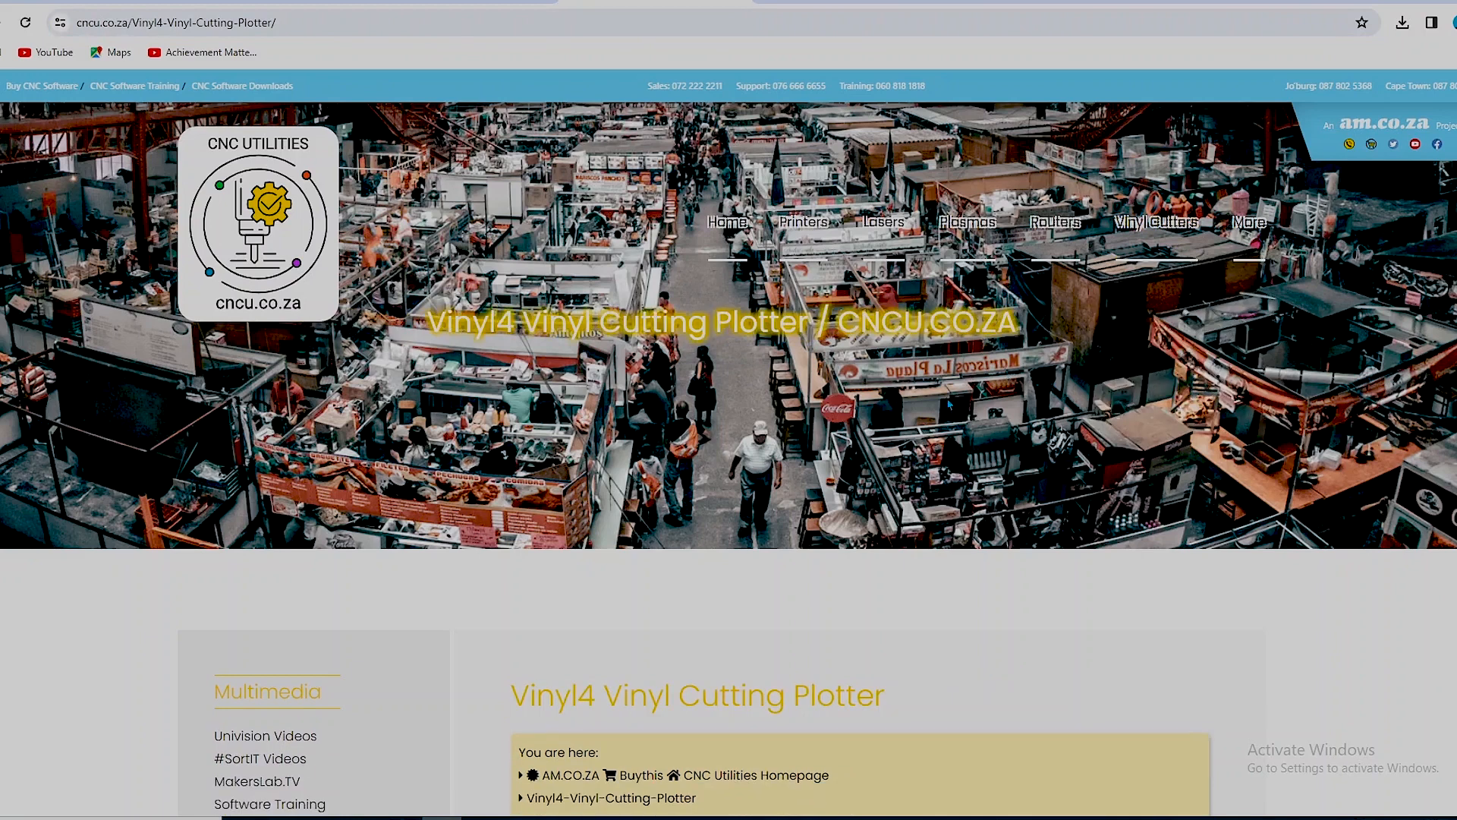
scroll(down, 3)
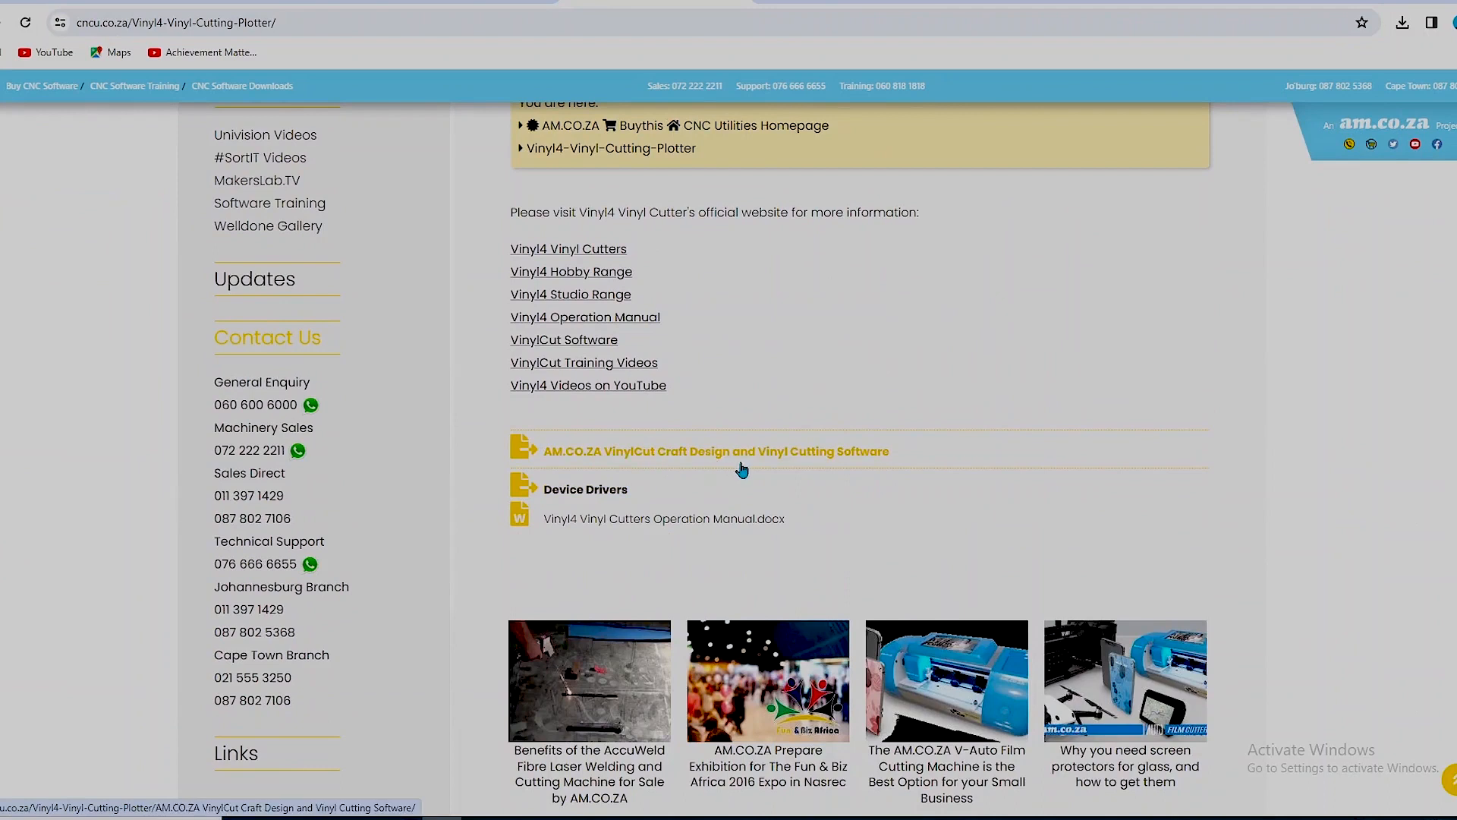
mouse_move(879, 461)
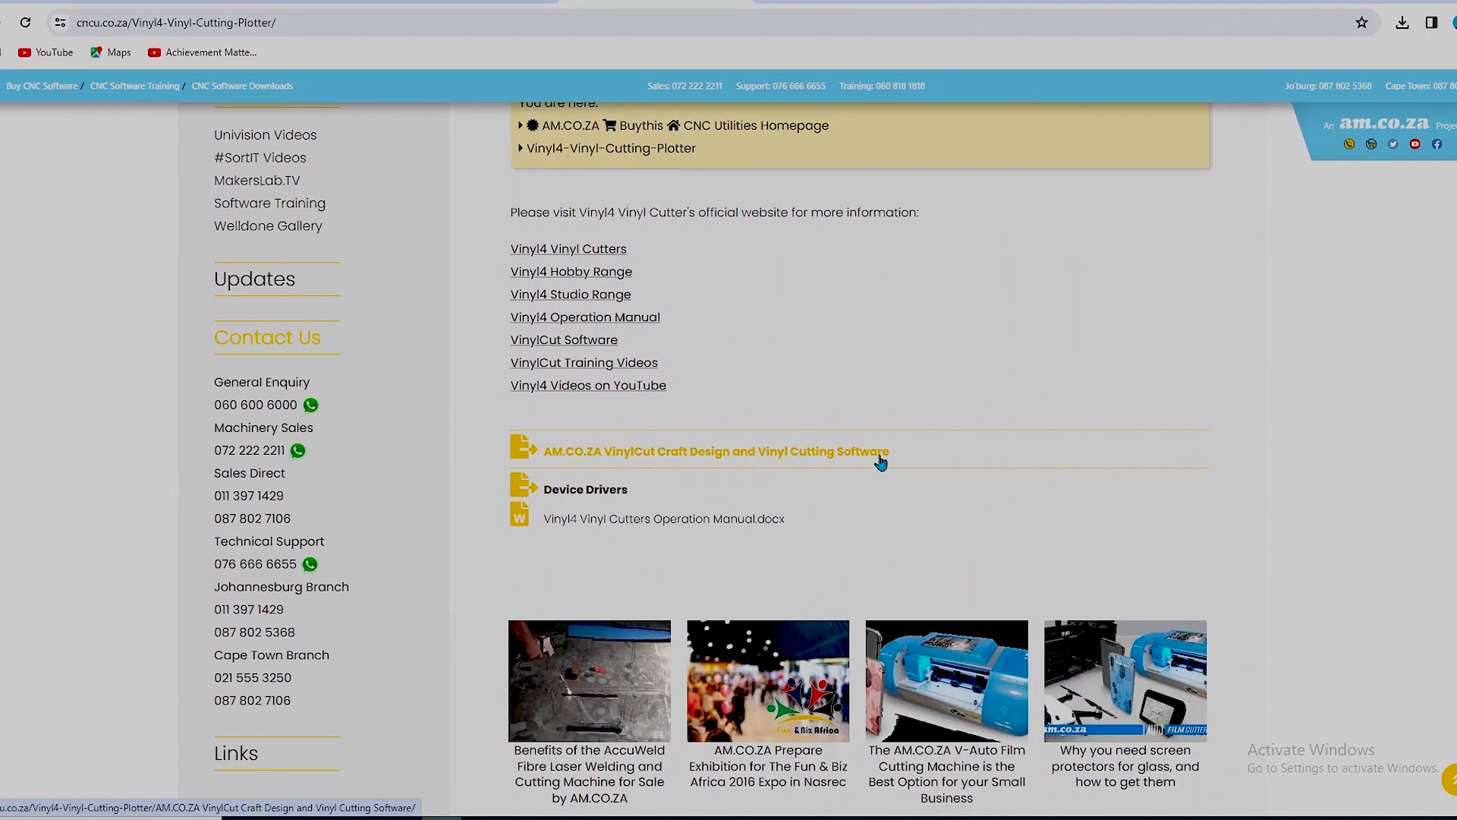
- Download Install_VinylCut_5_019_64bit.exe from the AM.CO.ZA VinylCut Craft Design page
click(715, 451)
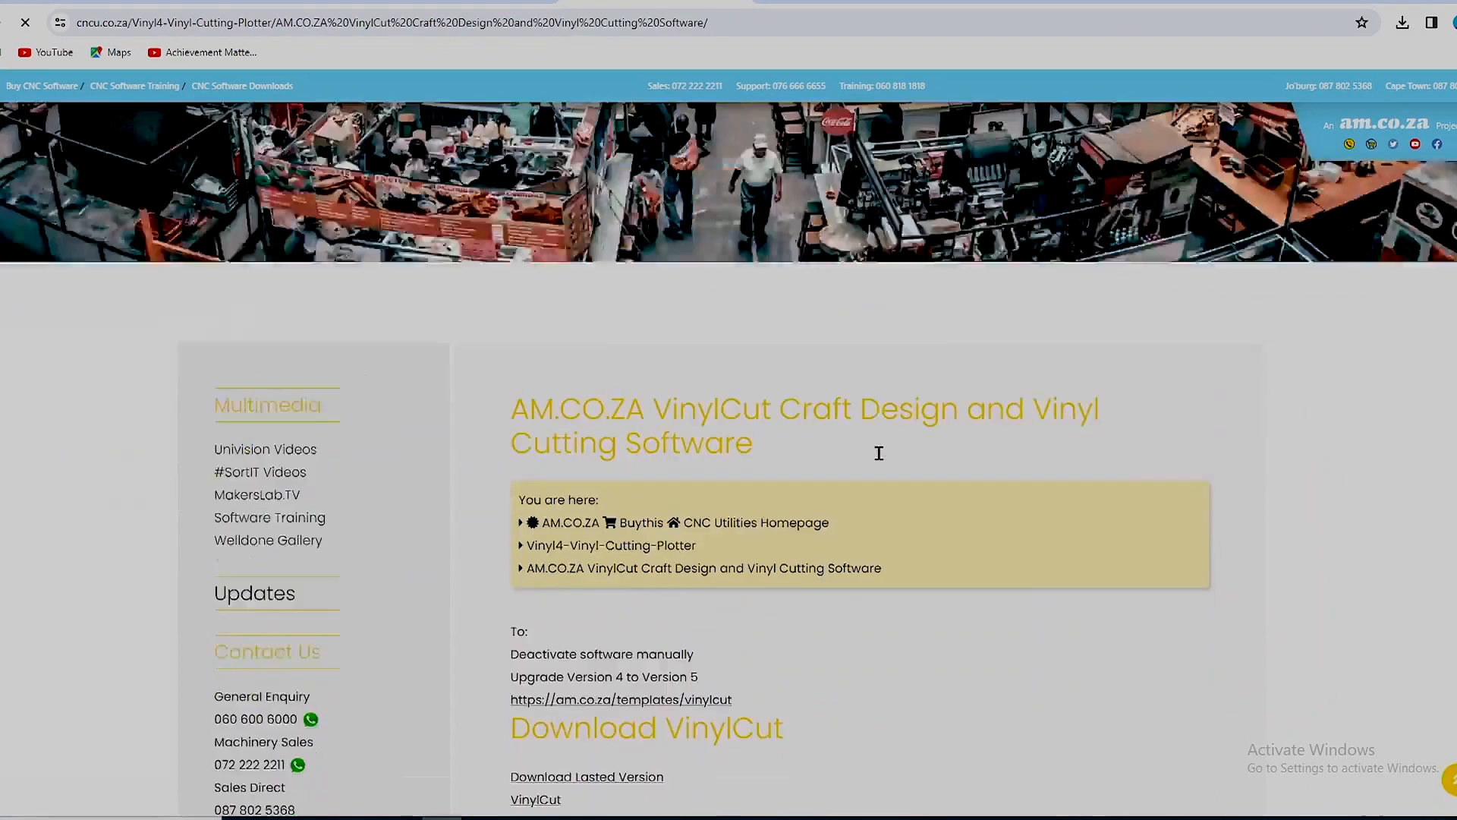
scroll(down, 3)
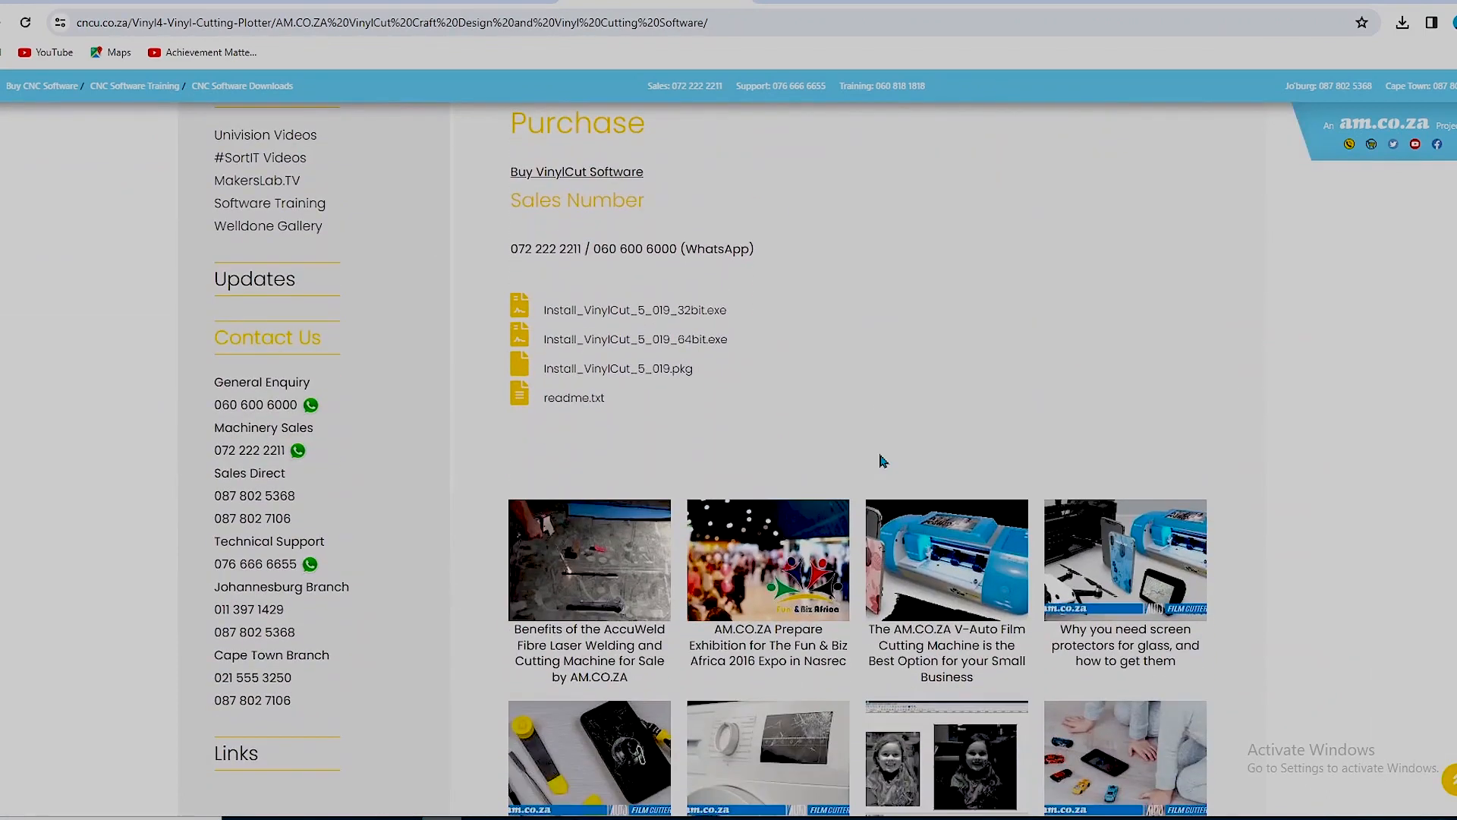
mouse_move(709, 197)
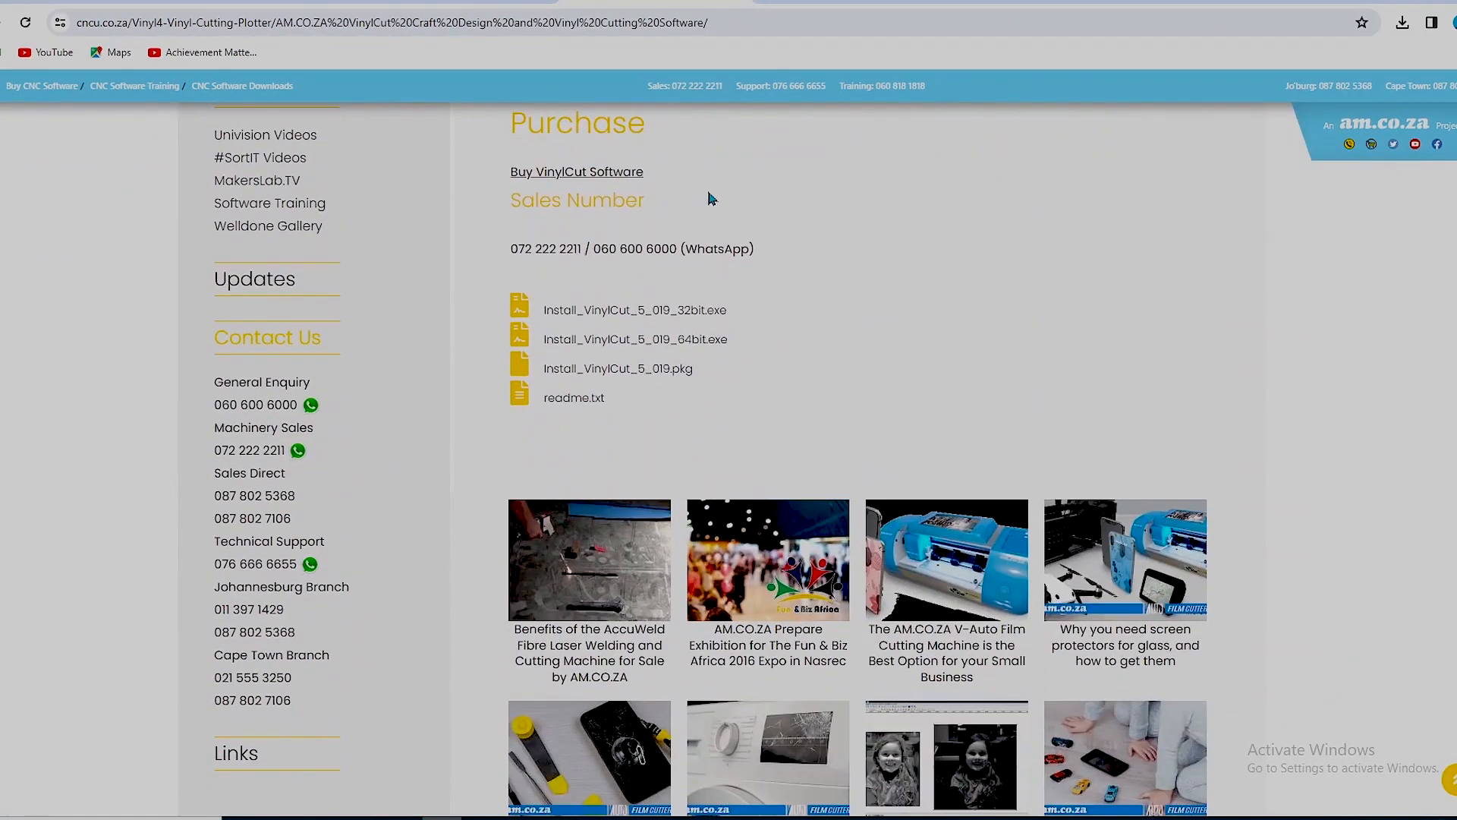
mouse_move(581, 350)
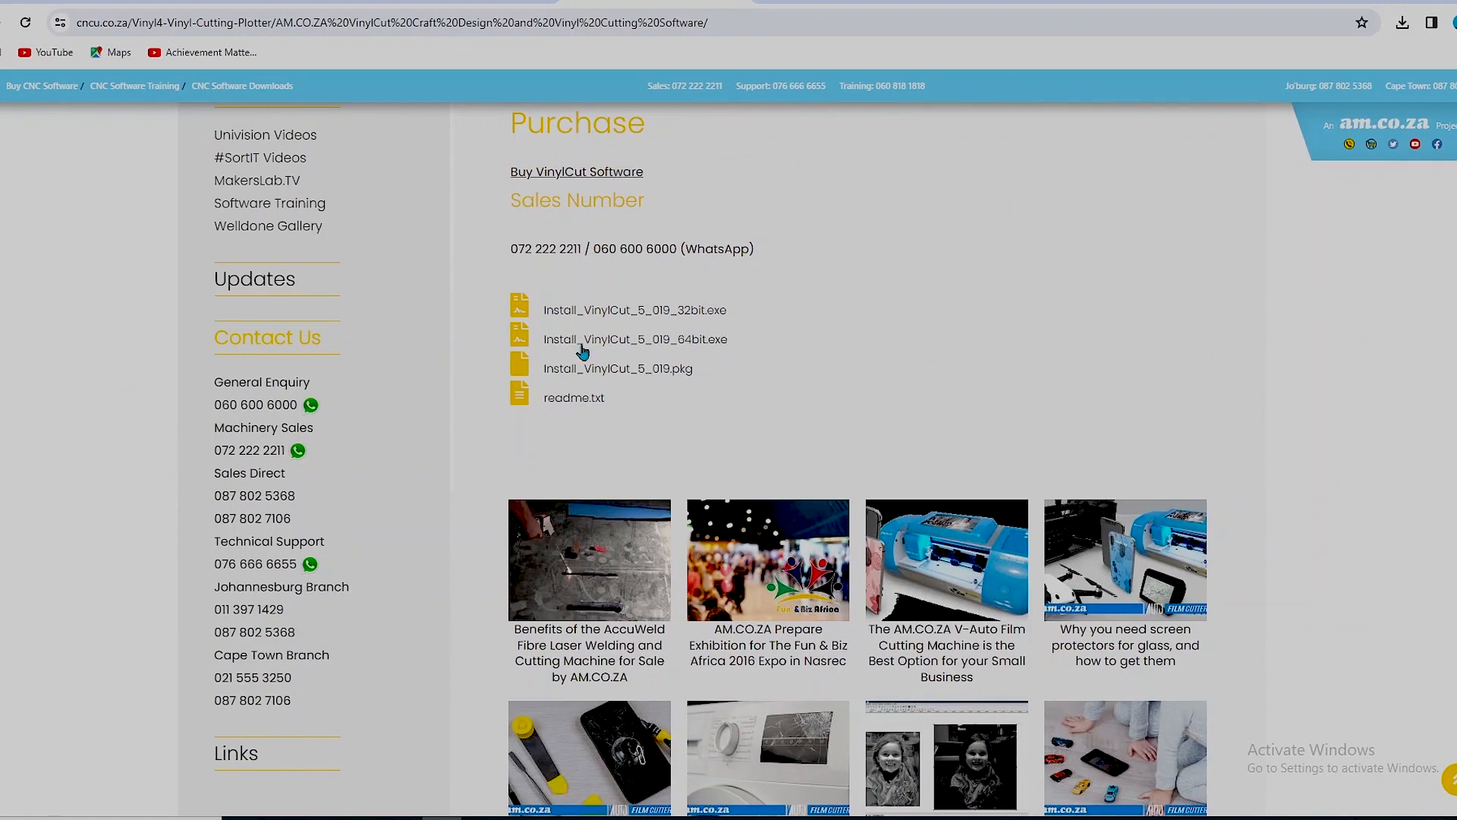
mouse_move(655, 412)
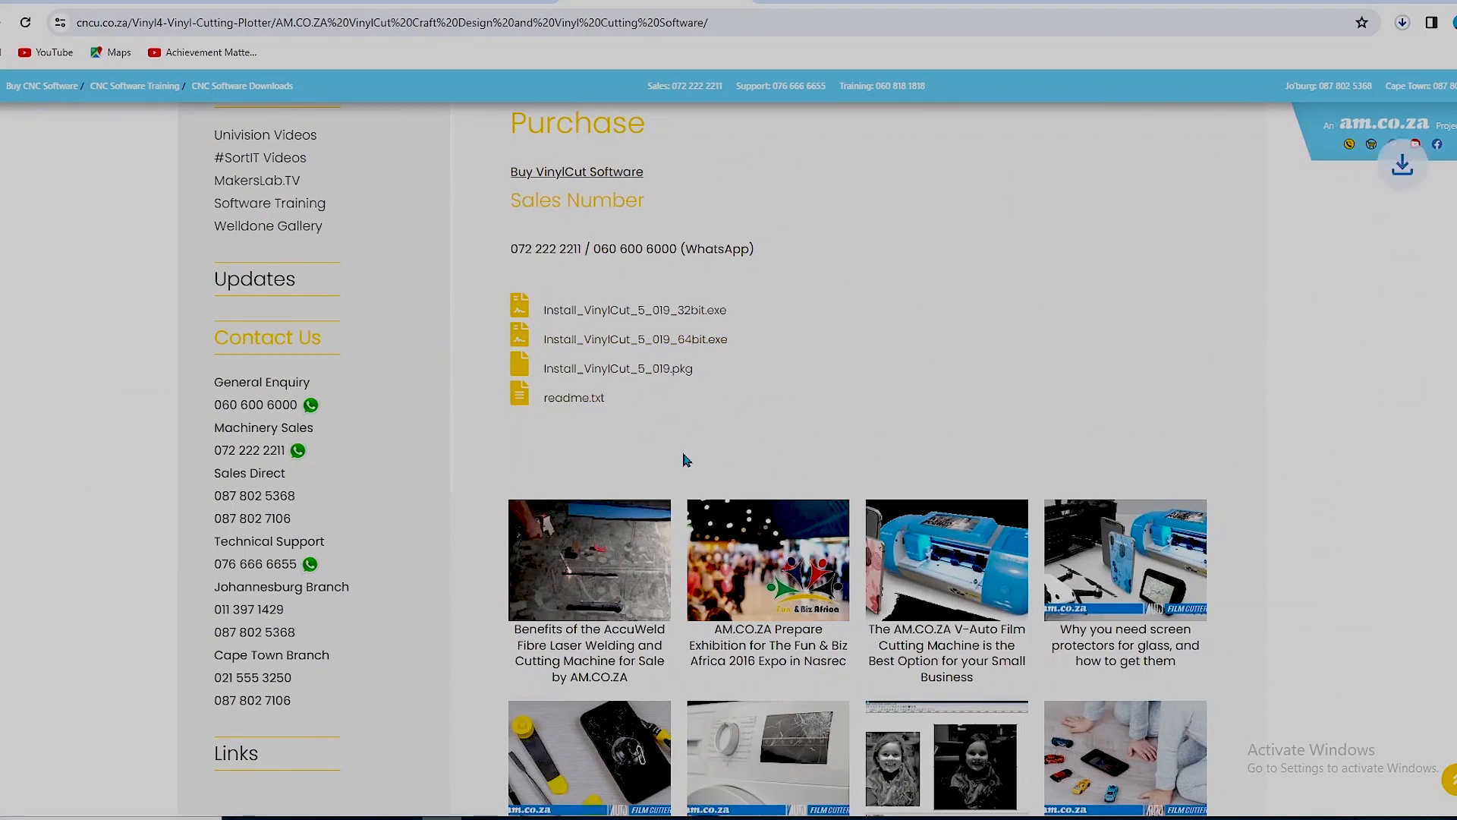
click(499, 805)
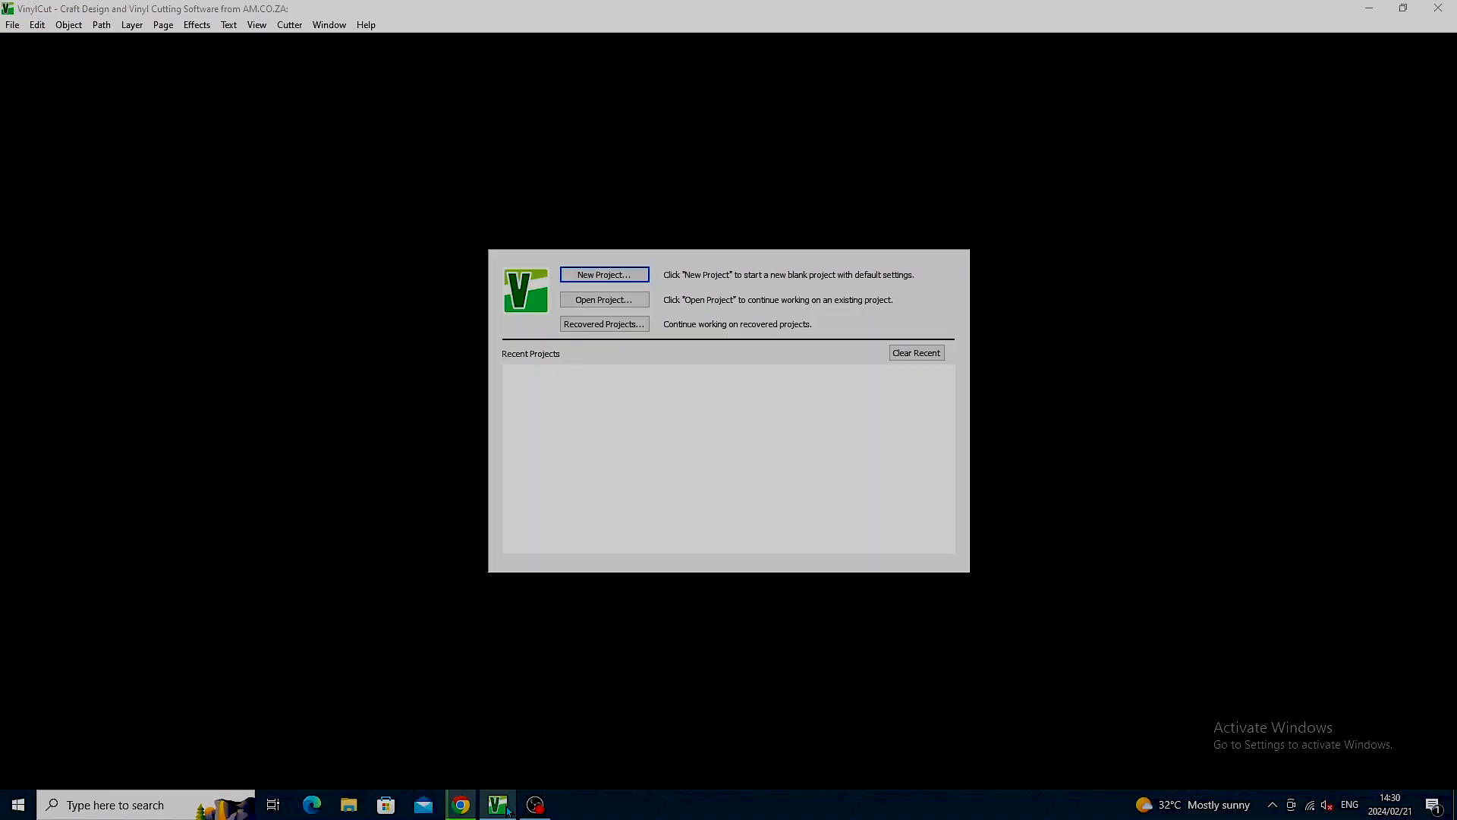
mouse_move(619, 429)
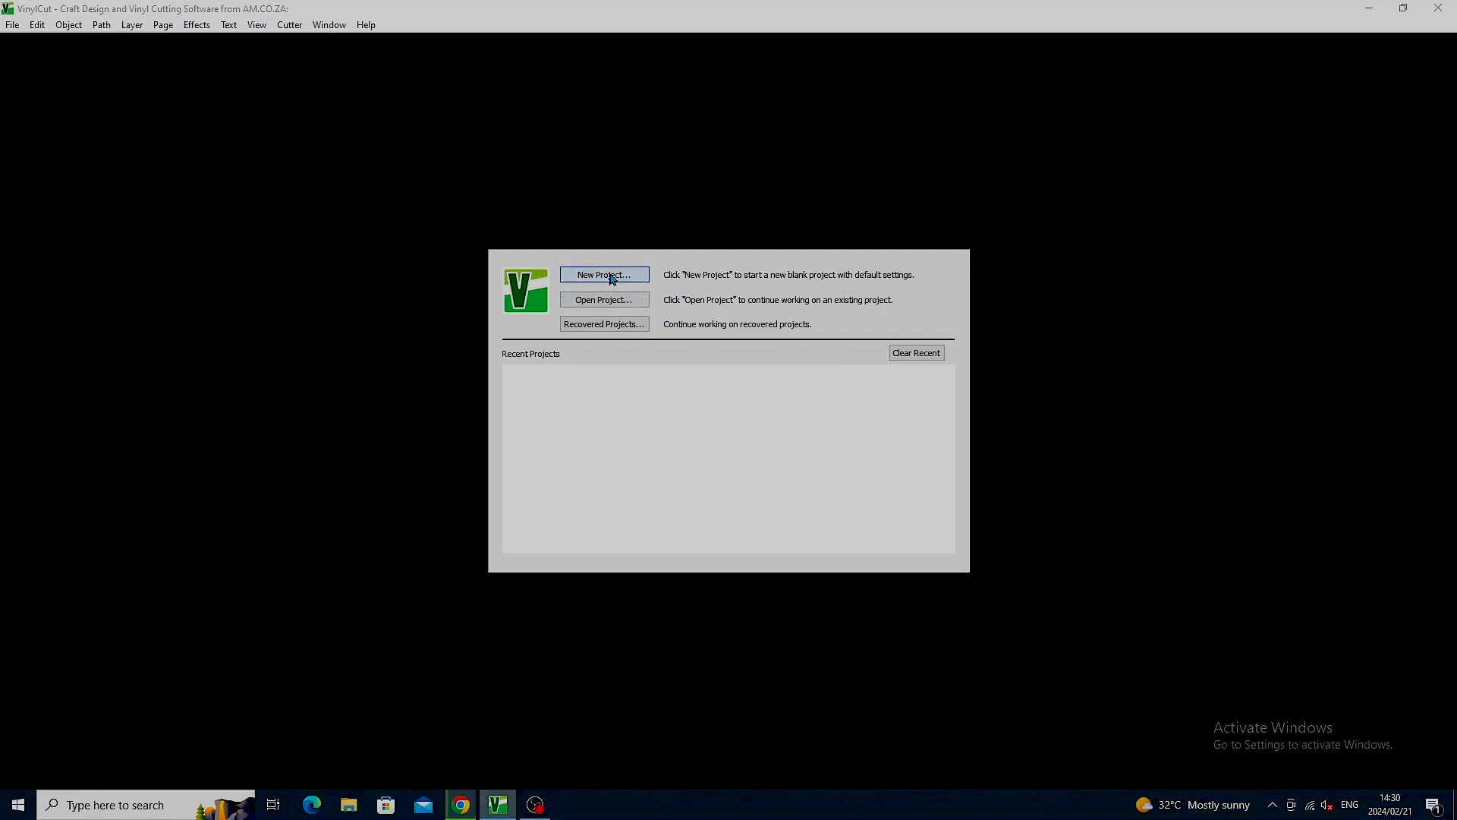
- Start a new project keeping Custom Size 499.620 × 499.620 with units set to Mm
click(602, 274)
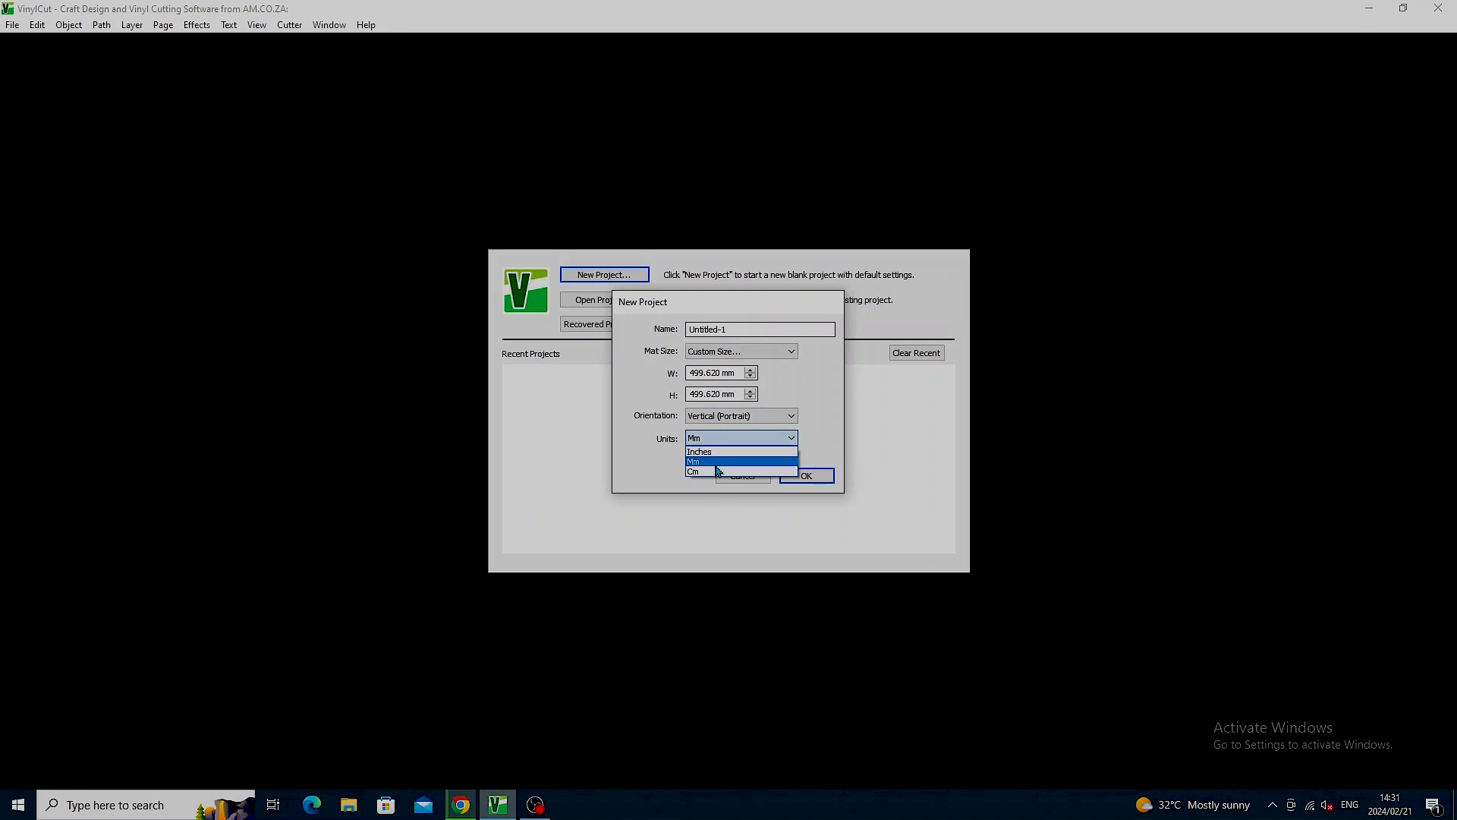
click(739, 461)
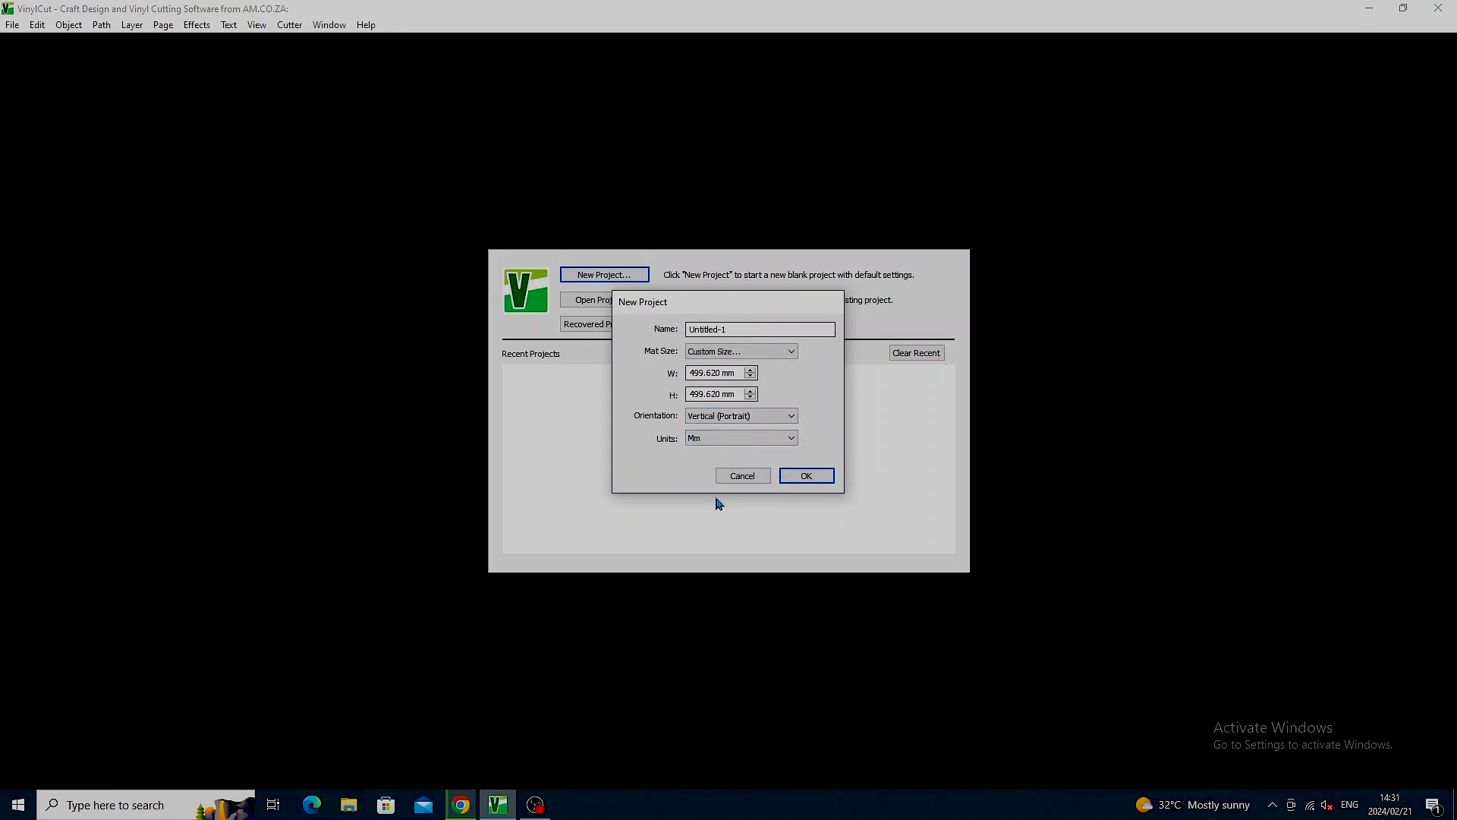
- Confirm the New Project dialog to create the blank Untitled-1 mat
click(804, 475)
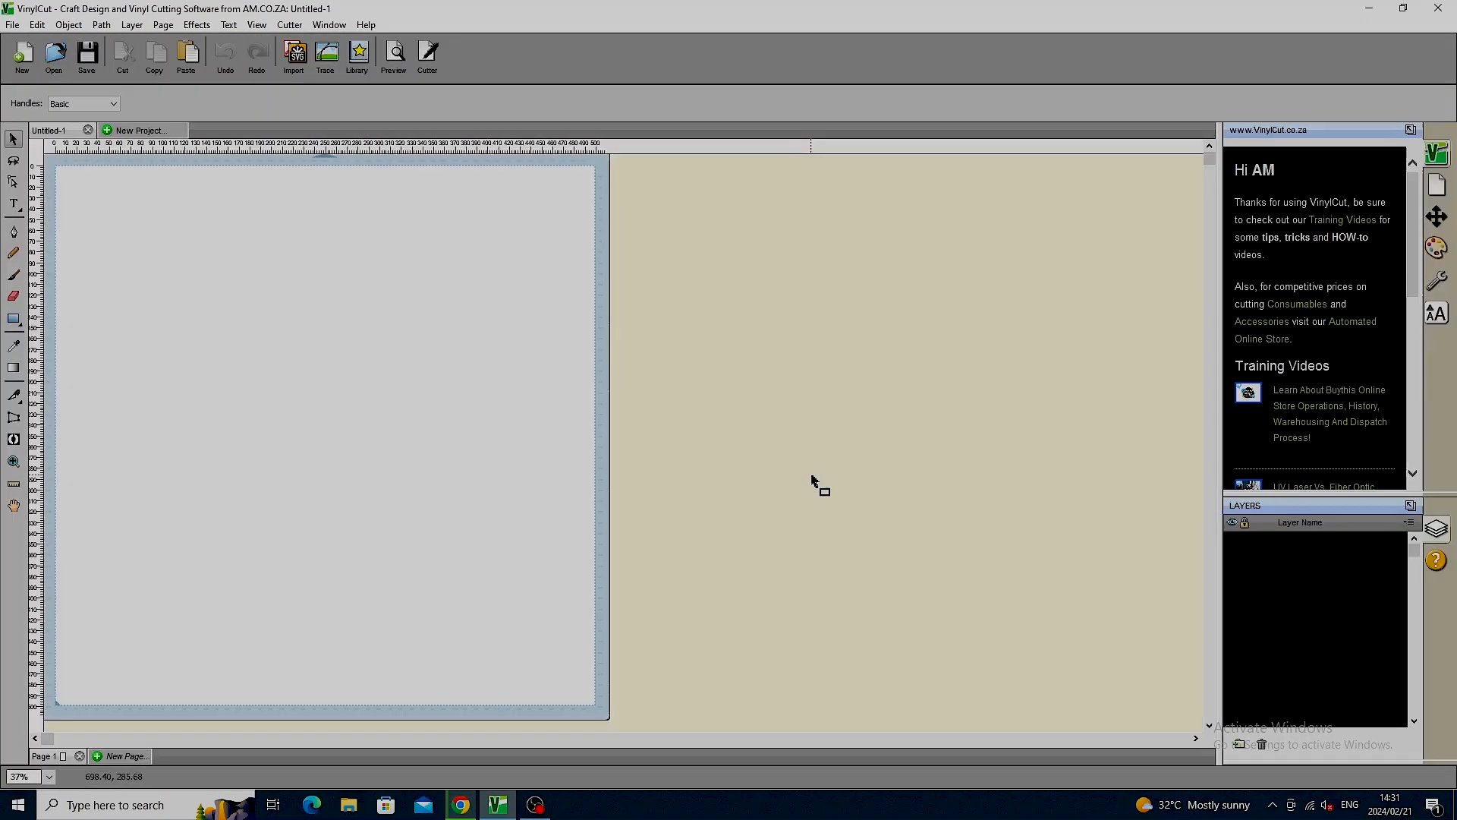
mouse_move(789, 507)
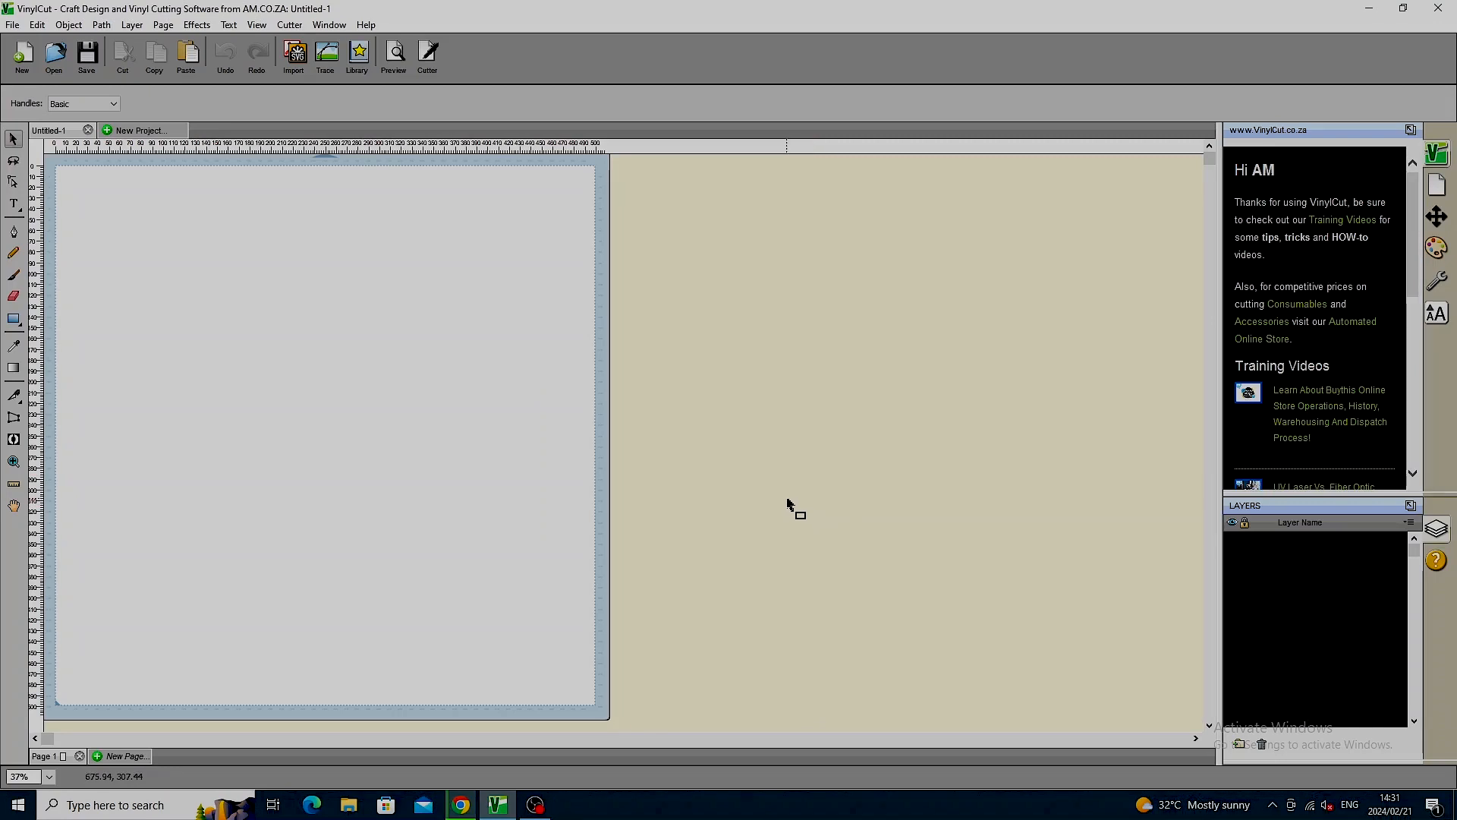
mouse_move(762, 473)
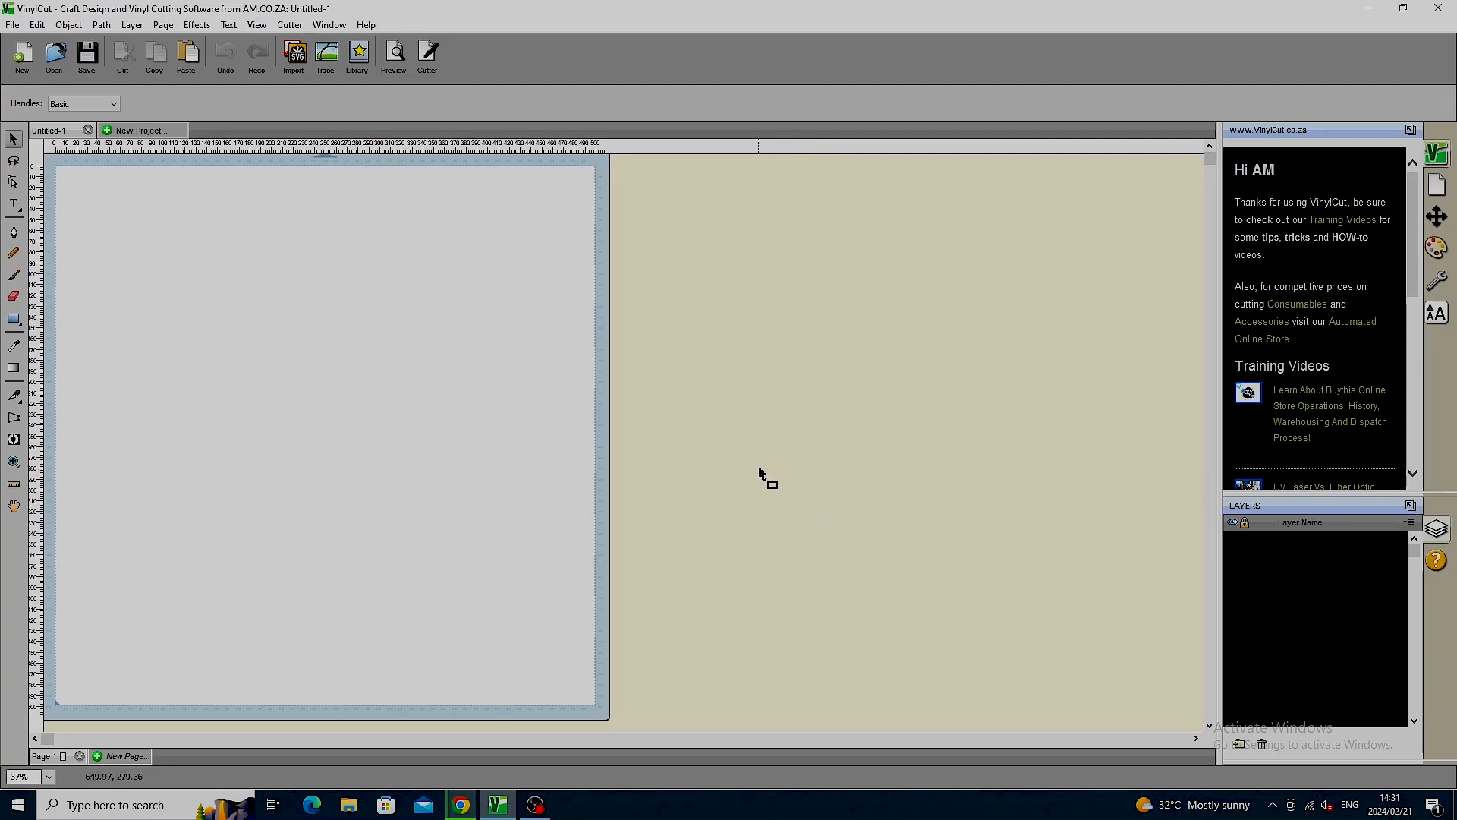
mouse_move(288, 312)
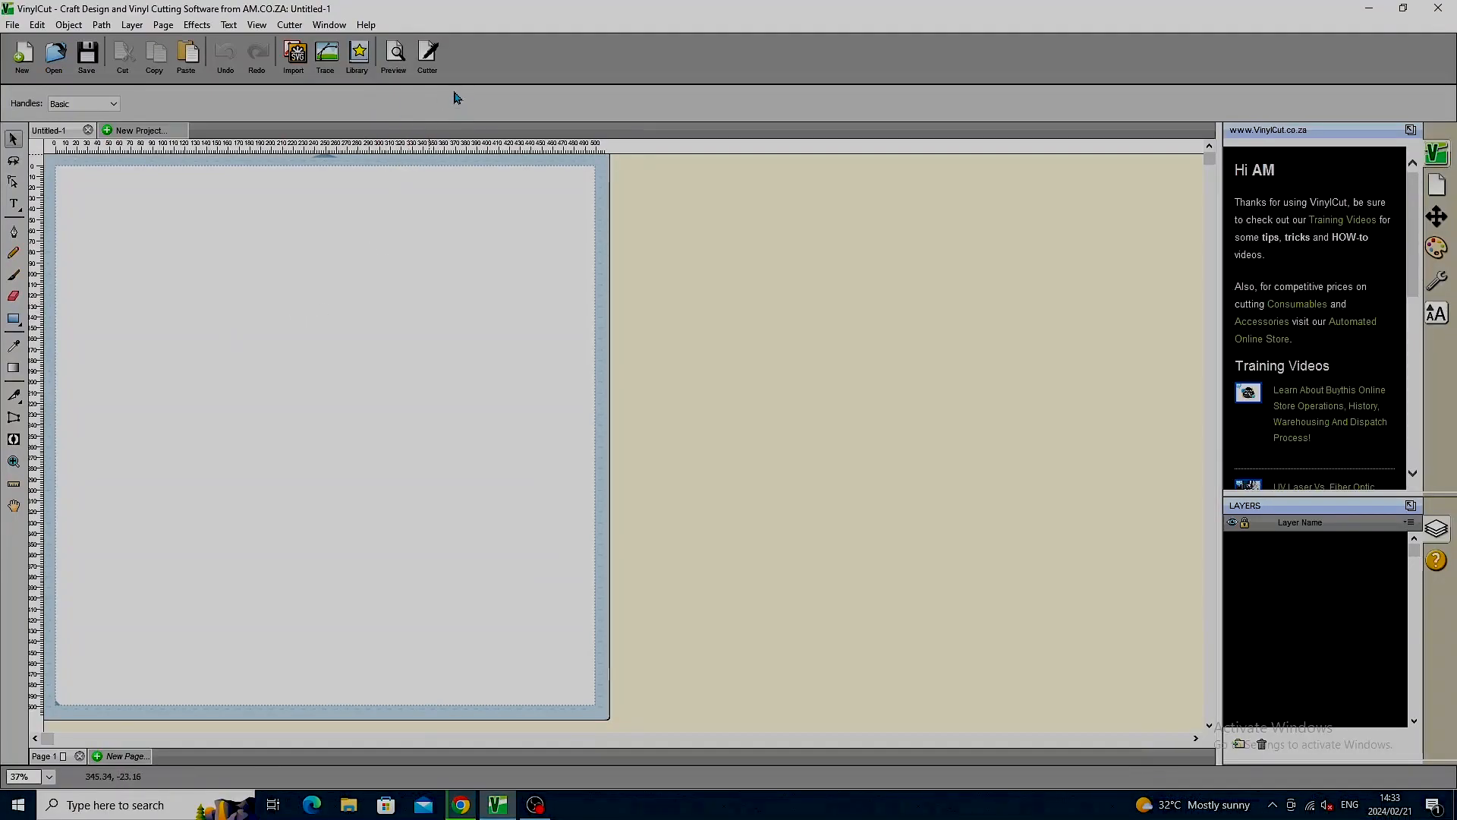
- Add a VINYL4.COM V4-H720 Hobby cutter to my machines in Manage My Cutters and finish
click(427, 56)
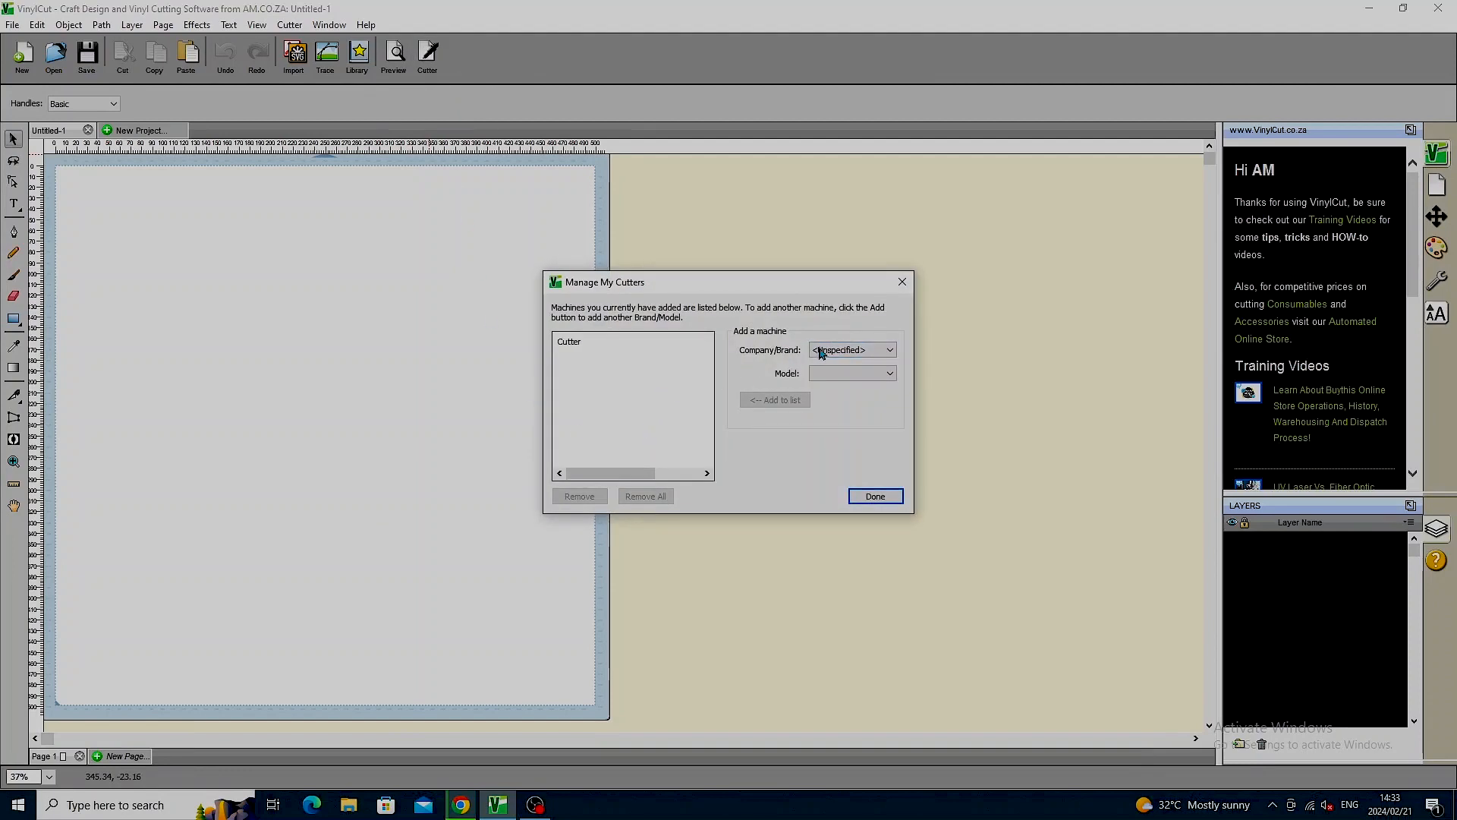
click(888, 349)
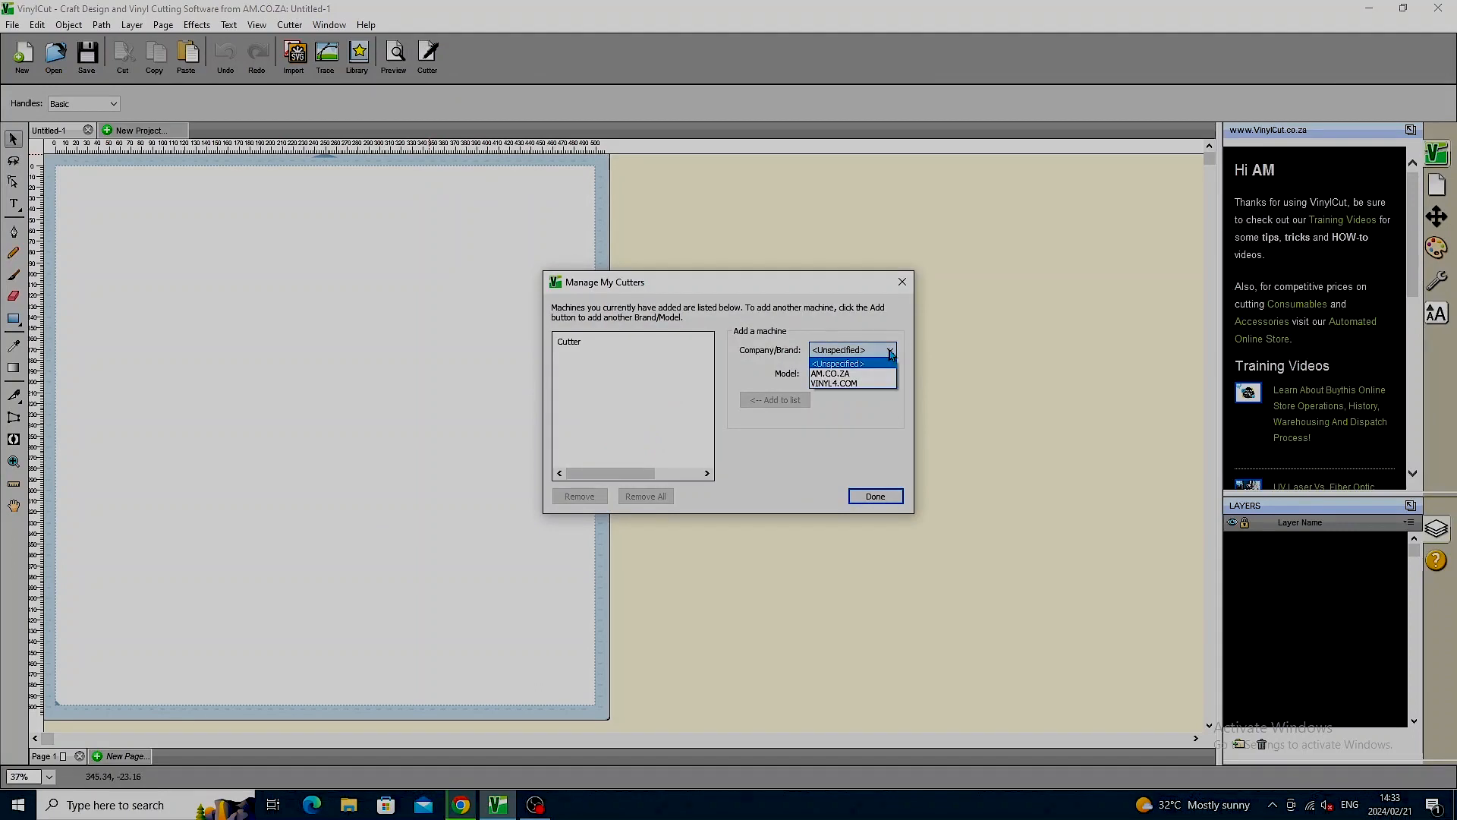
mouse_move(841, 382)
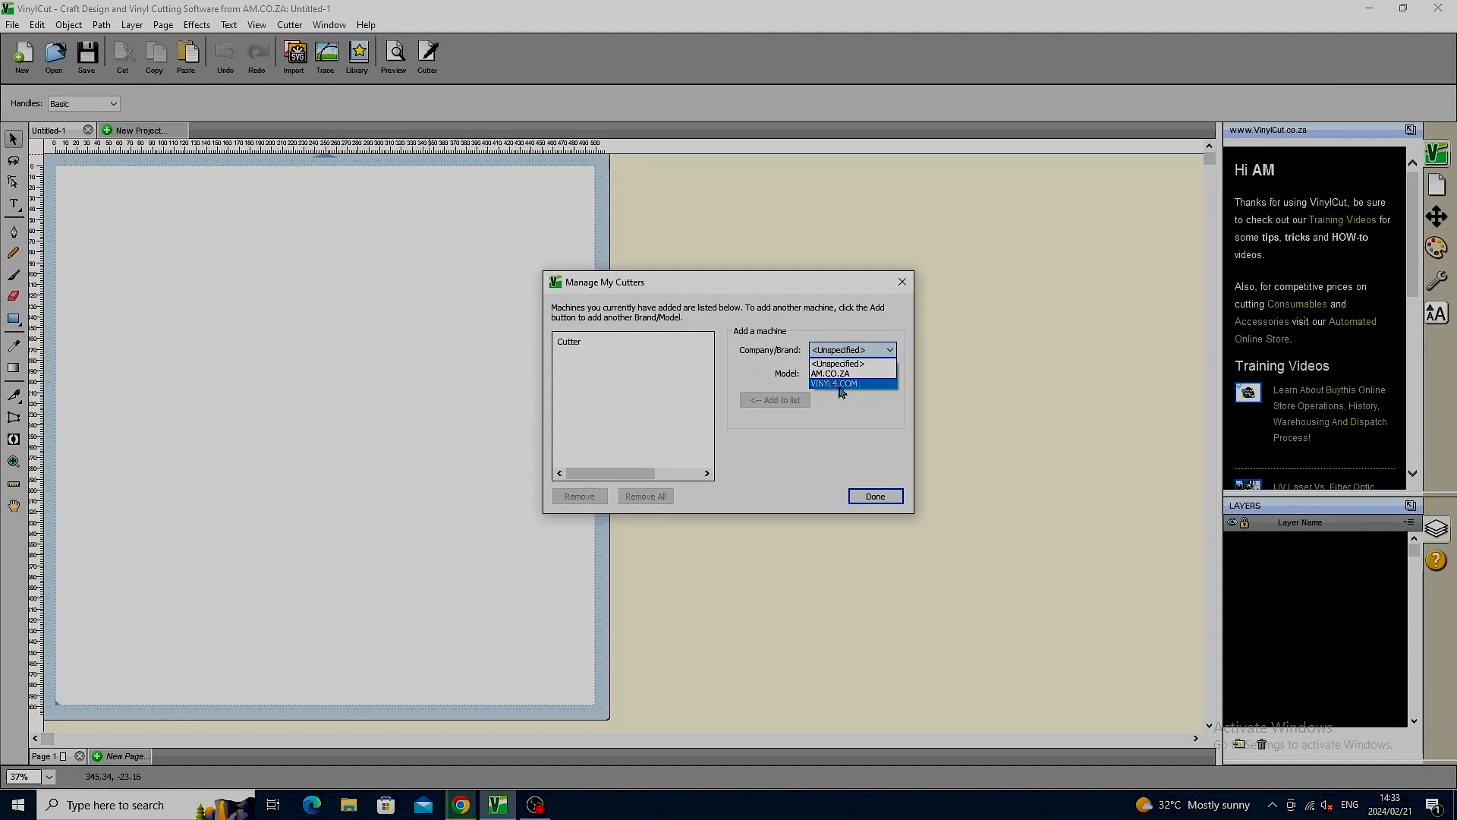
click(833, 384)
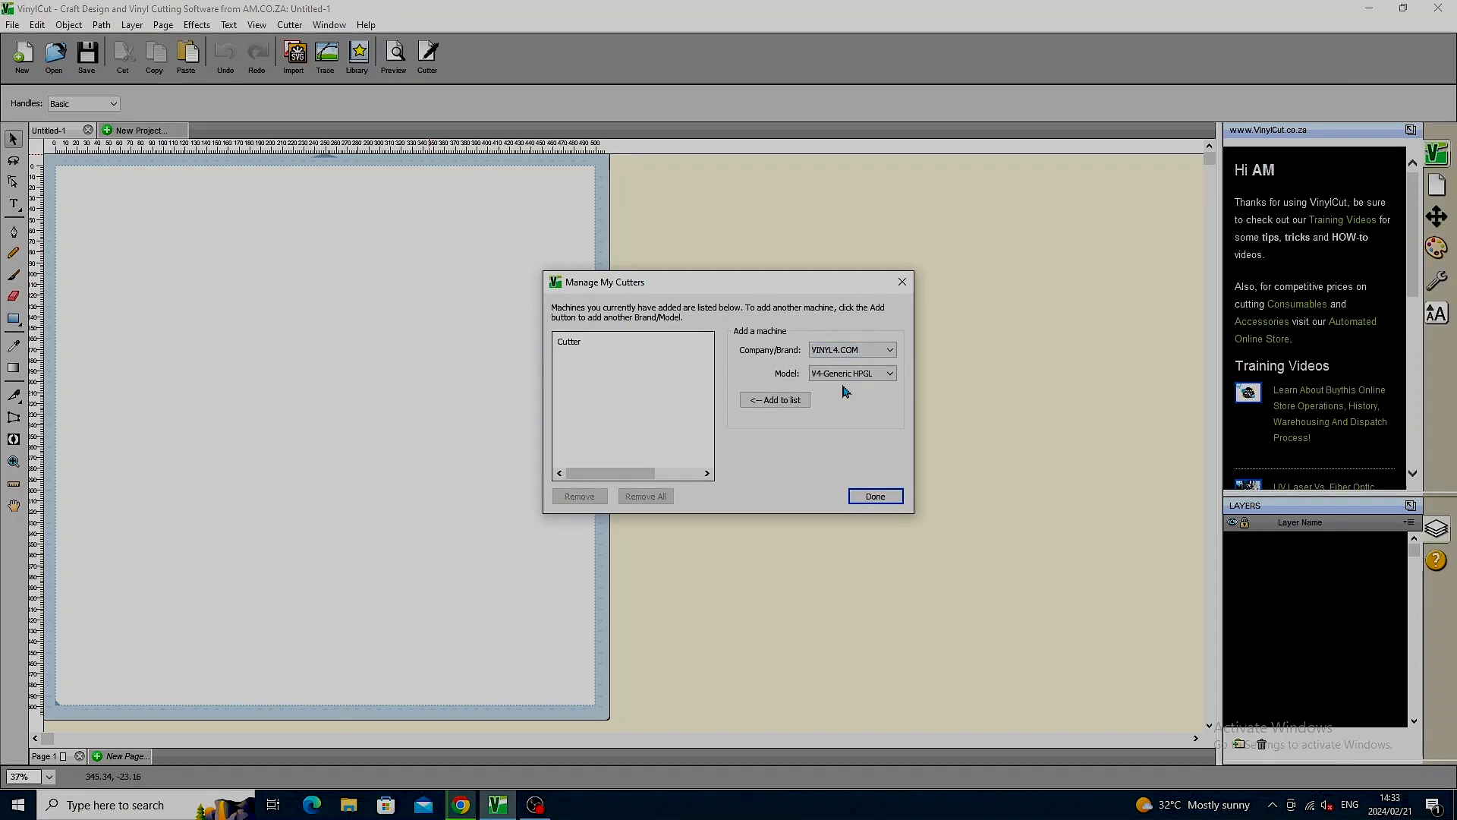
mouse_move(788, 381)
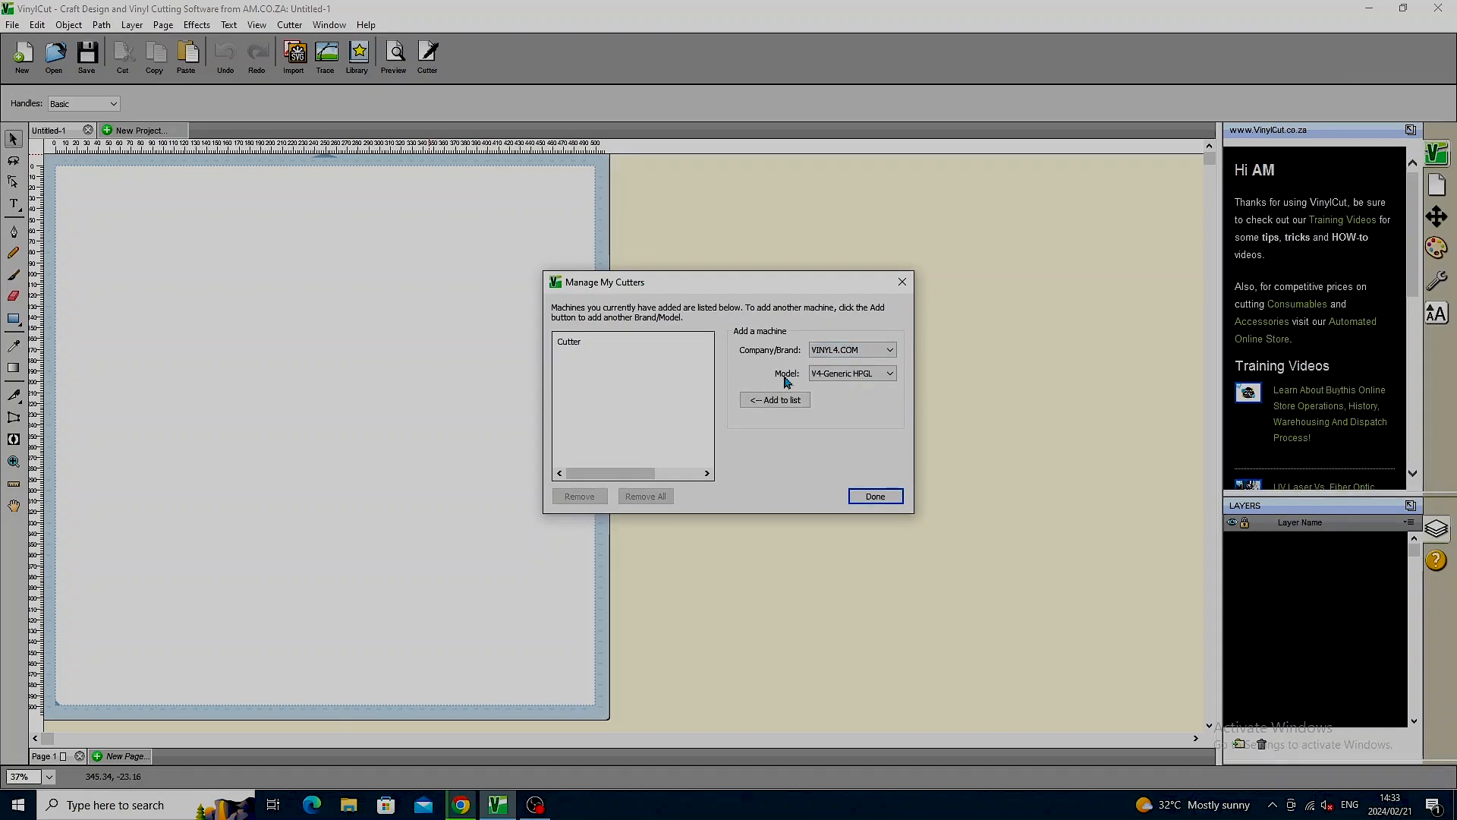
mouse_move(802, 389)
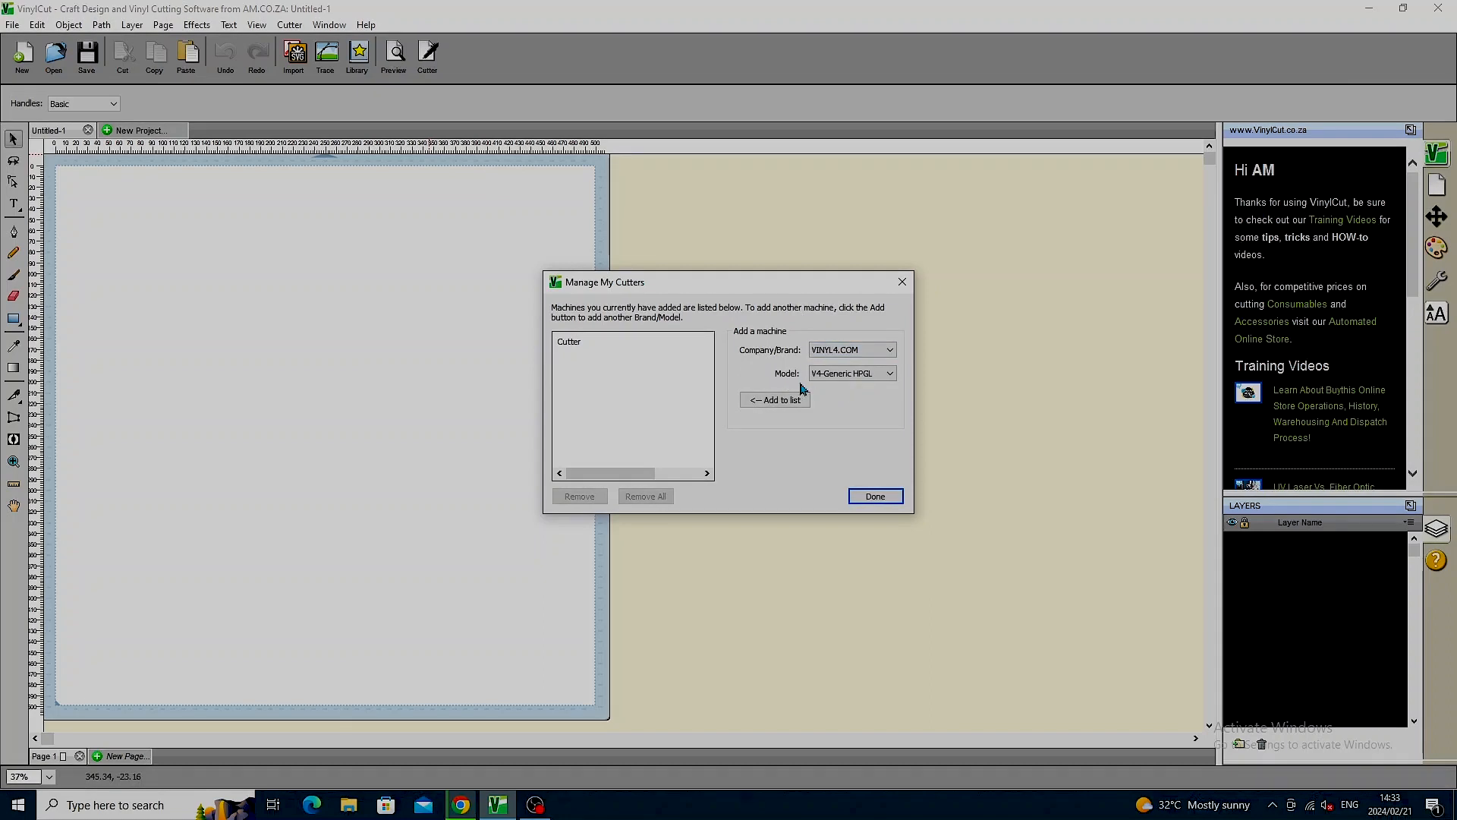
click(888, 373)
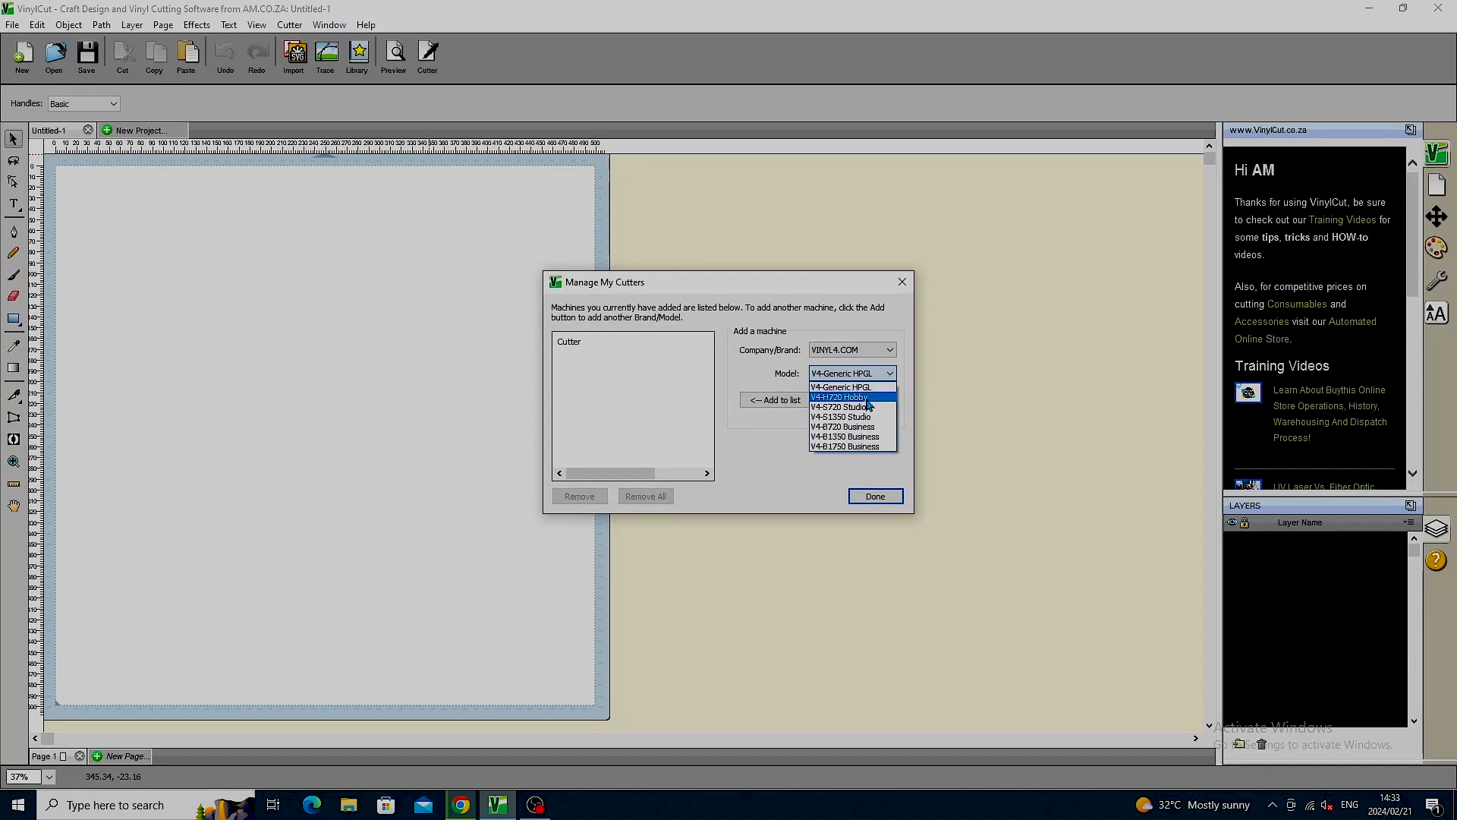
mouse_move(840, 387)
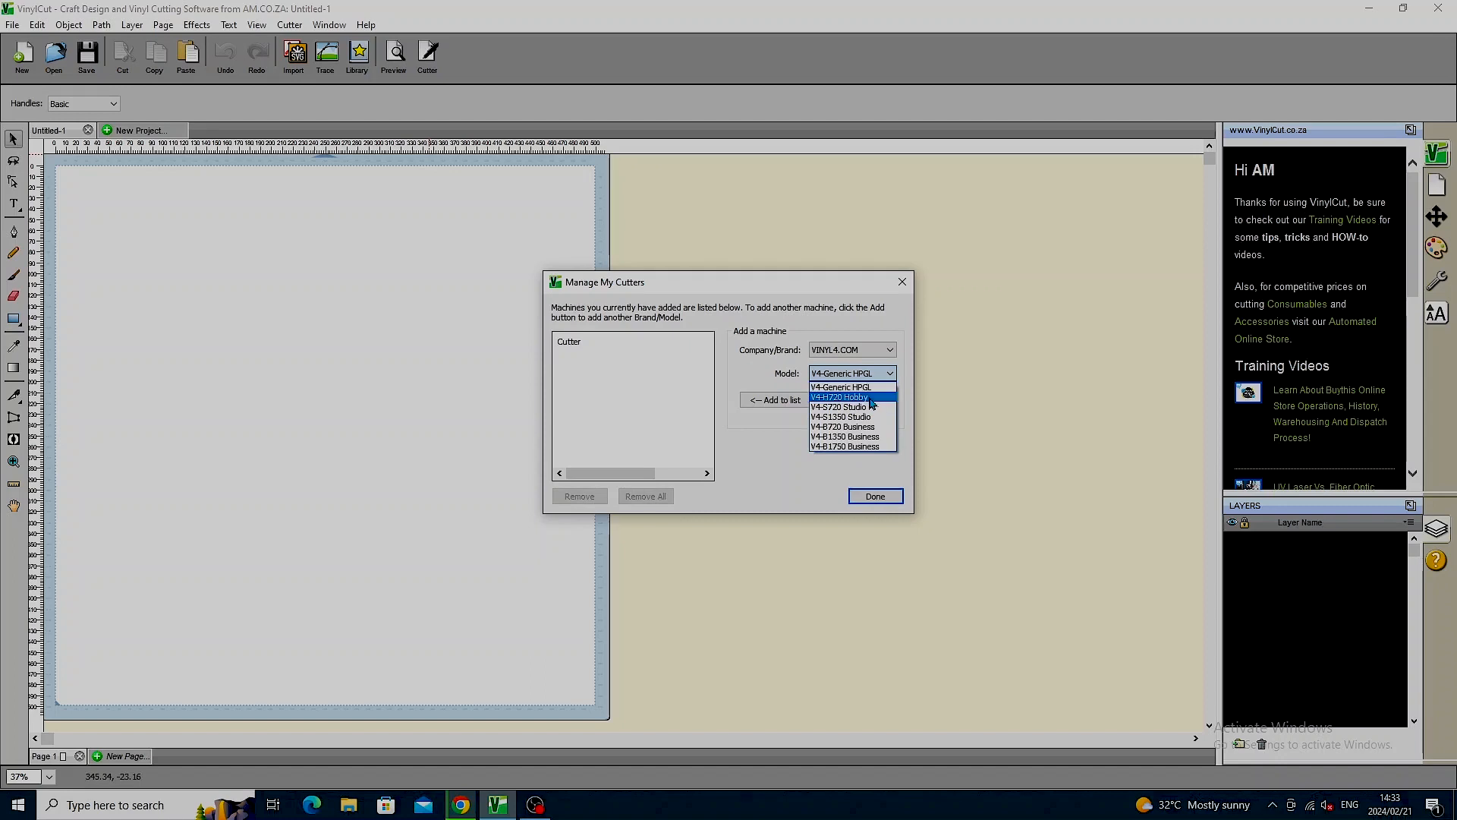
click(837, 396)
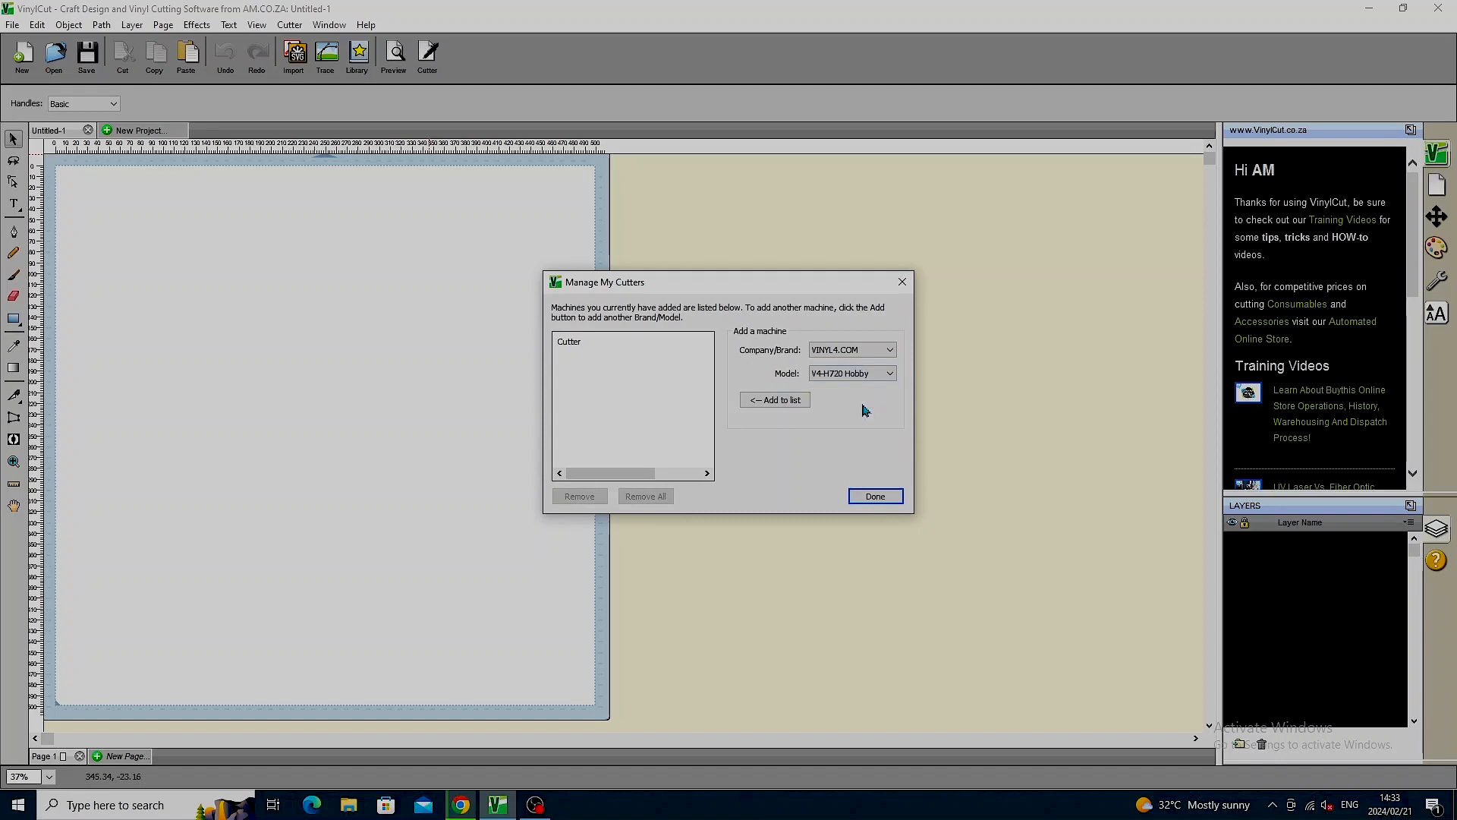
mouse_move(775, 416)
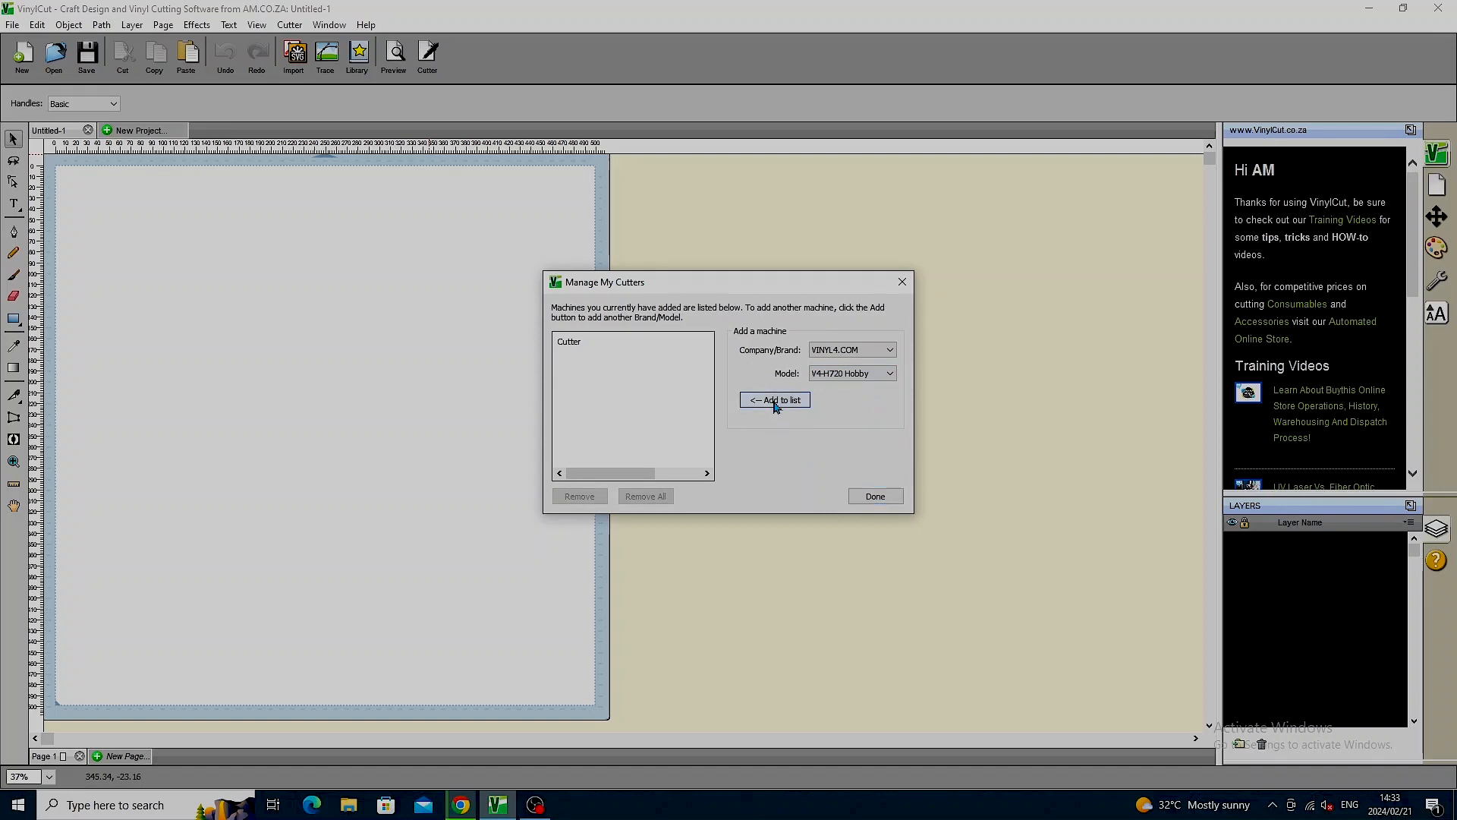
click(774, 400)
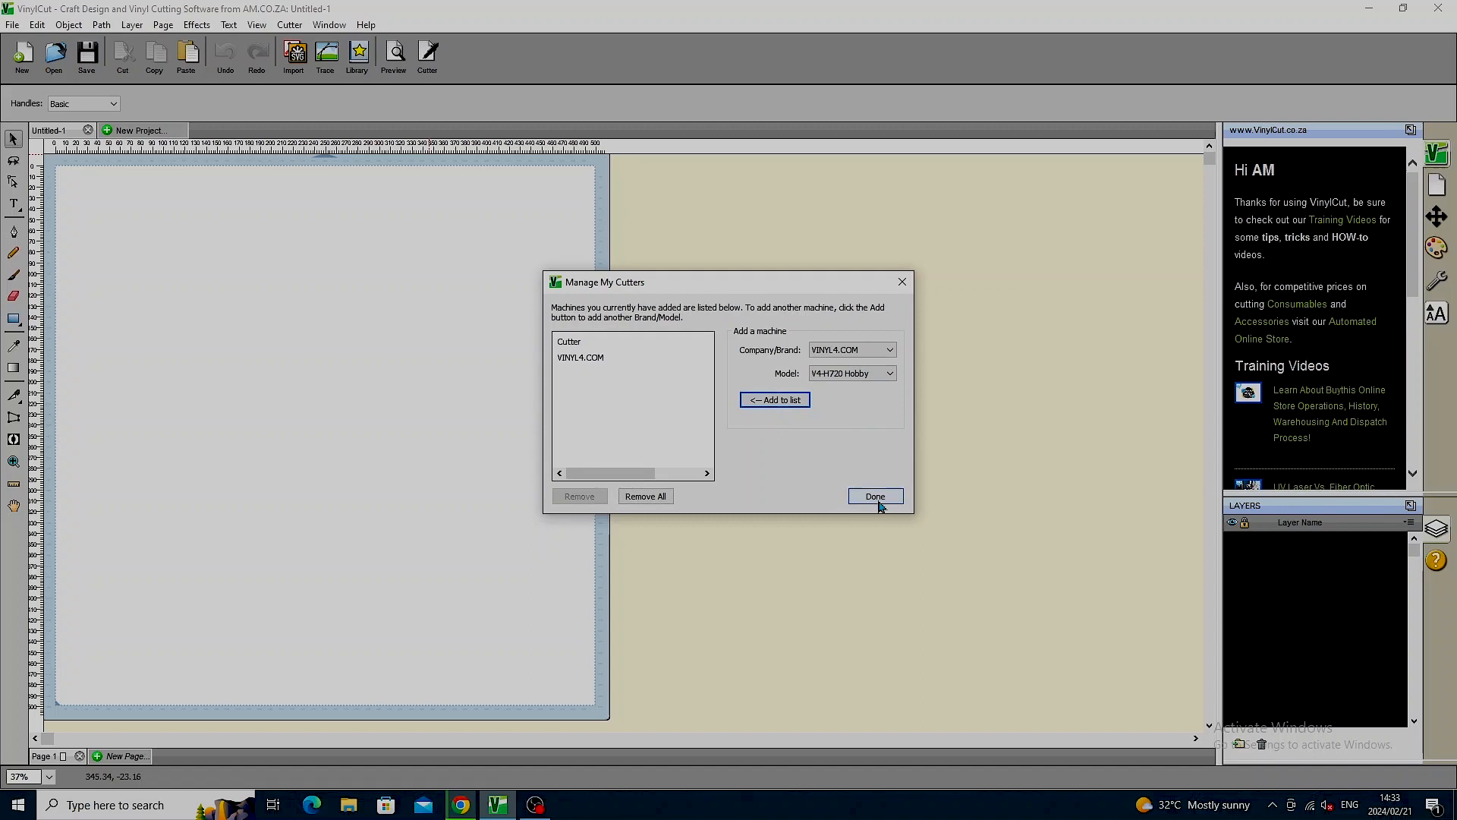
click(873, 495)
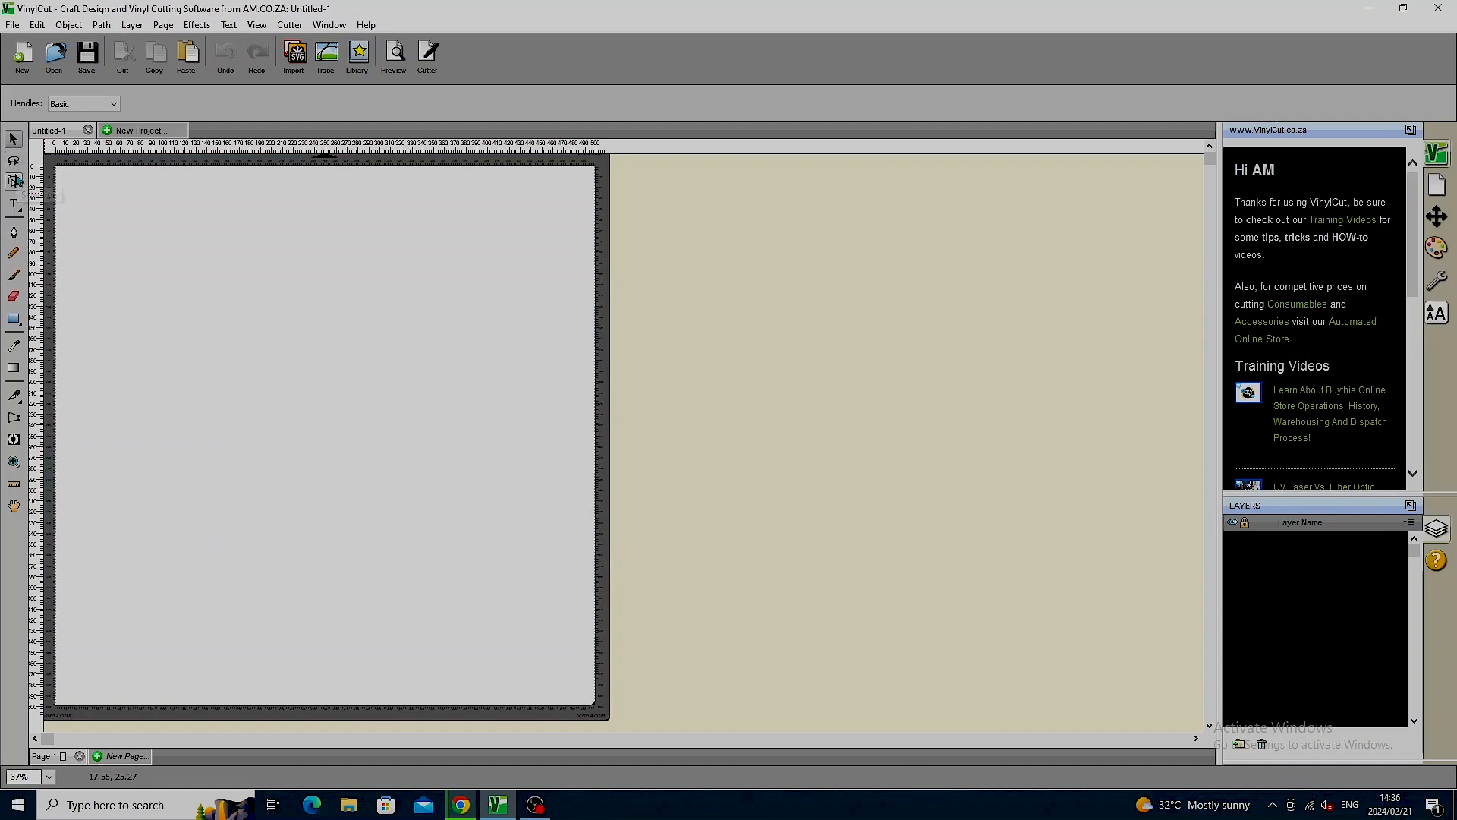
mouse_move(13, 203)
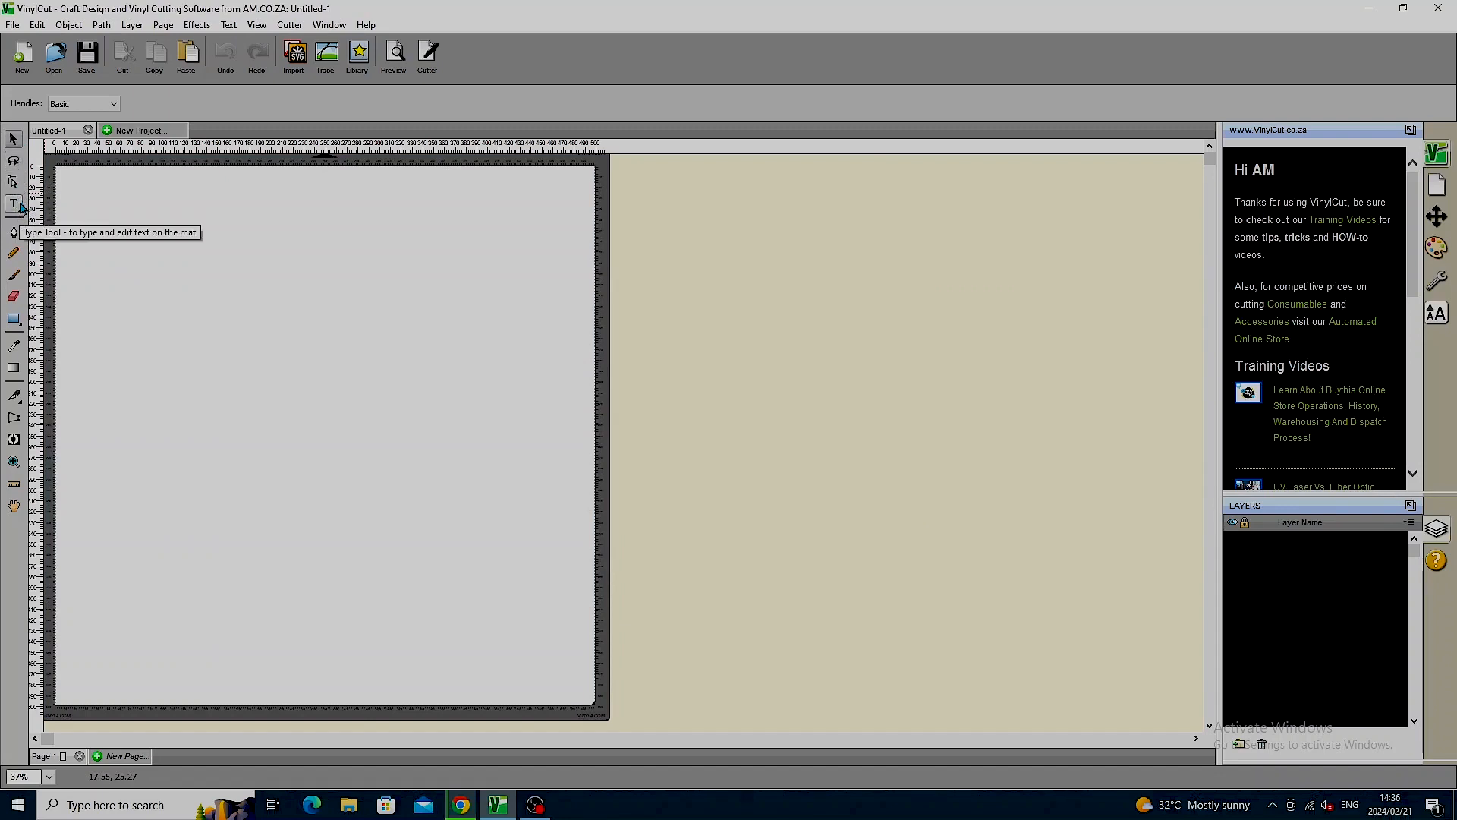
mouse_move(15, 233)
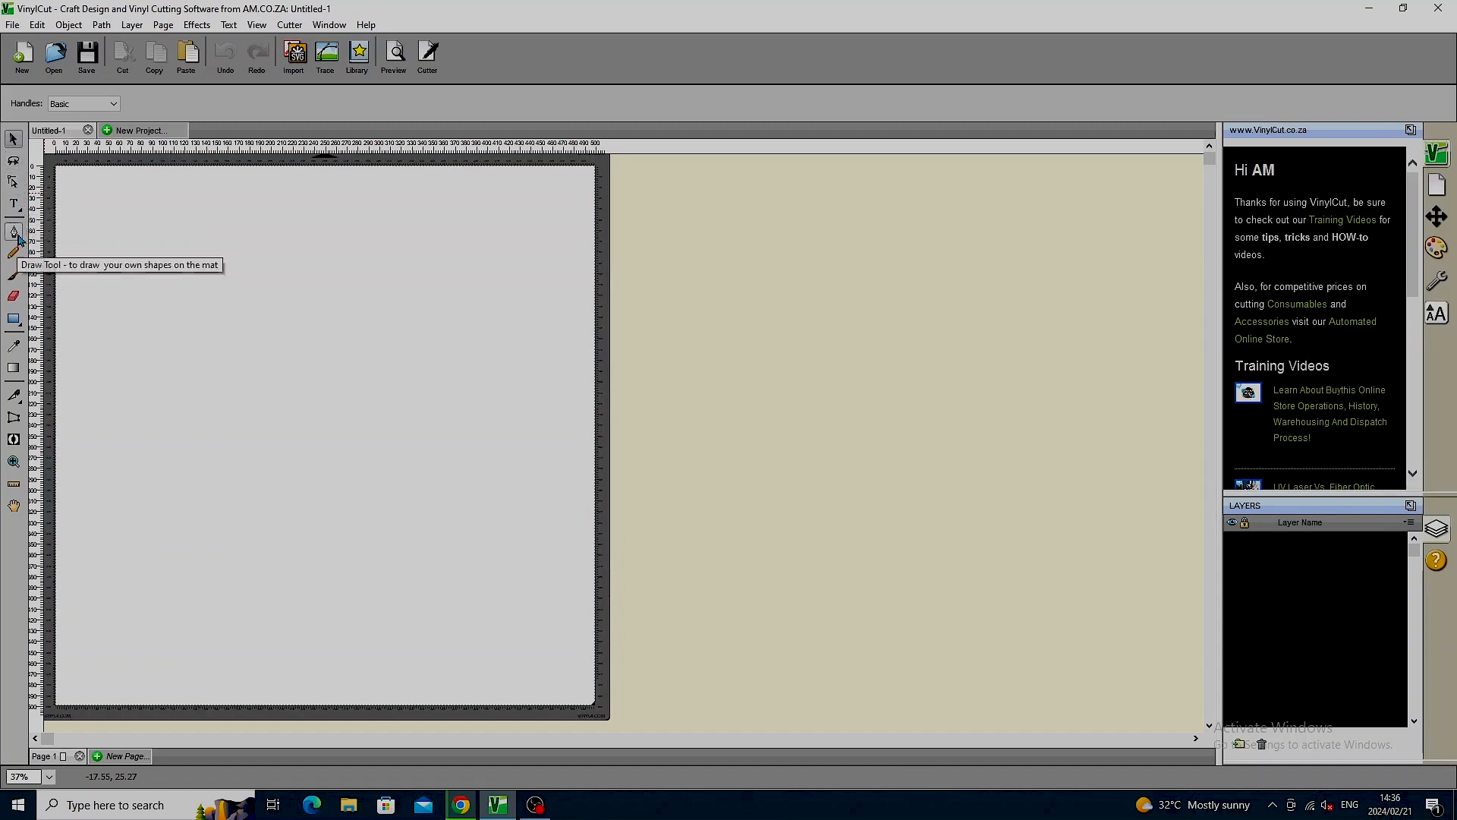
mouse_move(13, 319)
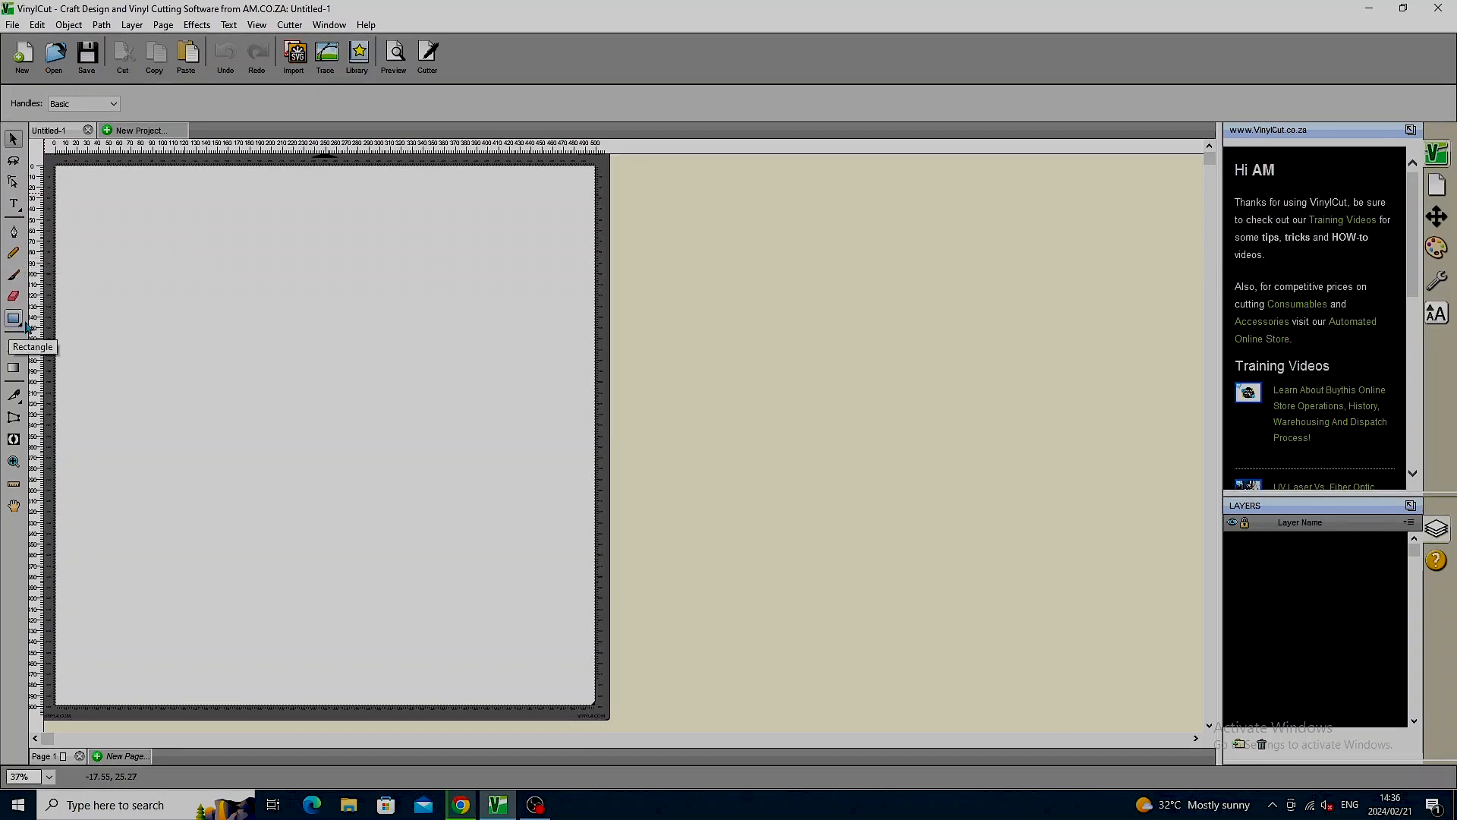
- Choose Rectangle from the shape tool flyout as the shape to draw
click(14, 319)
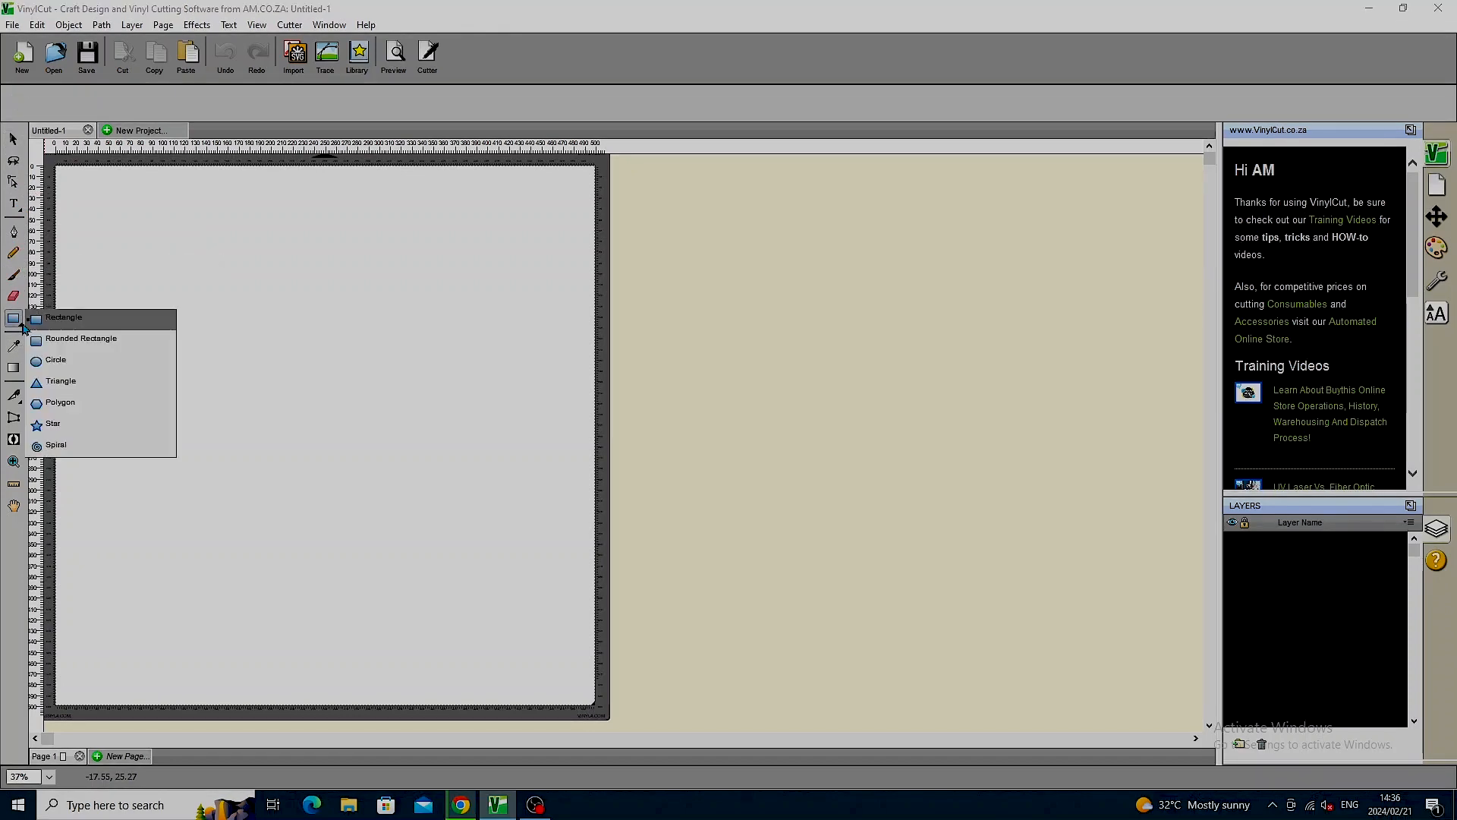
click(64, 315)
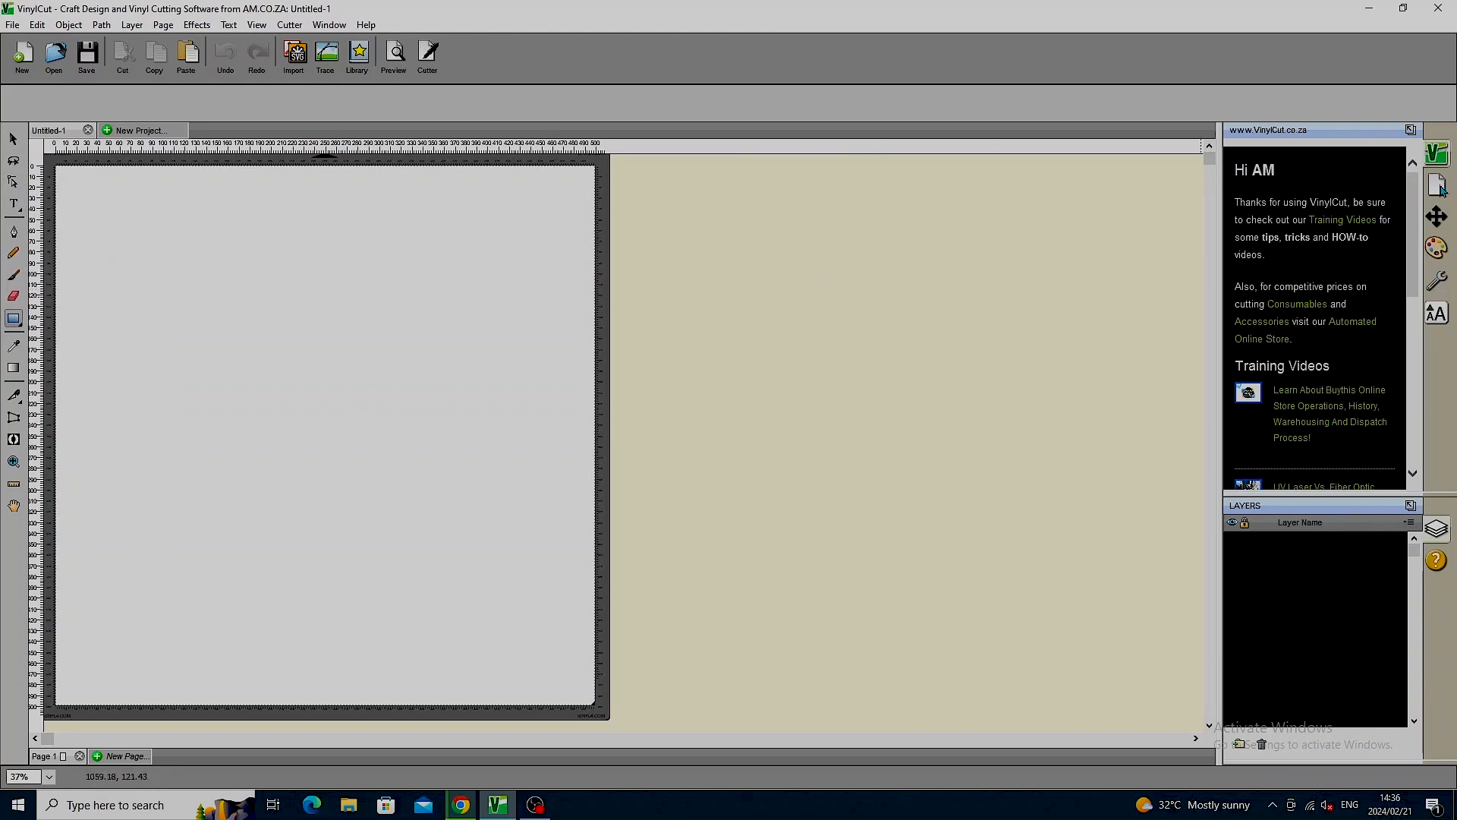
- Show the Document panel with mat size, portrait orientation and millimetre units
click(1435, 183)
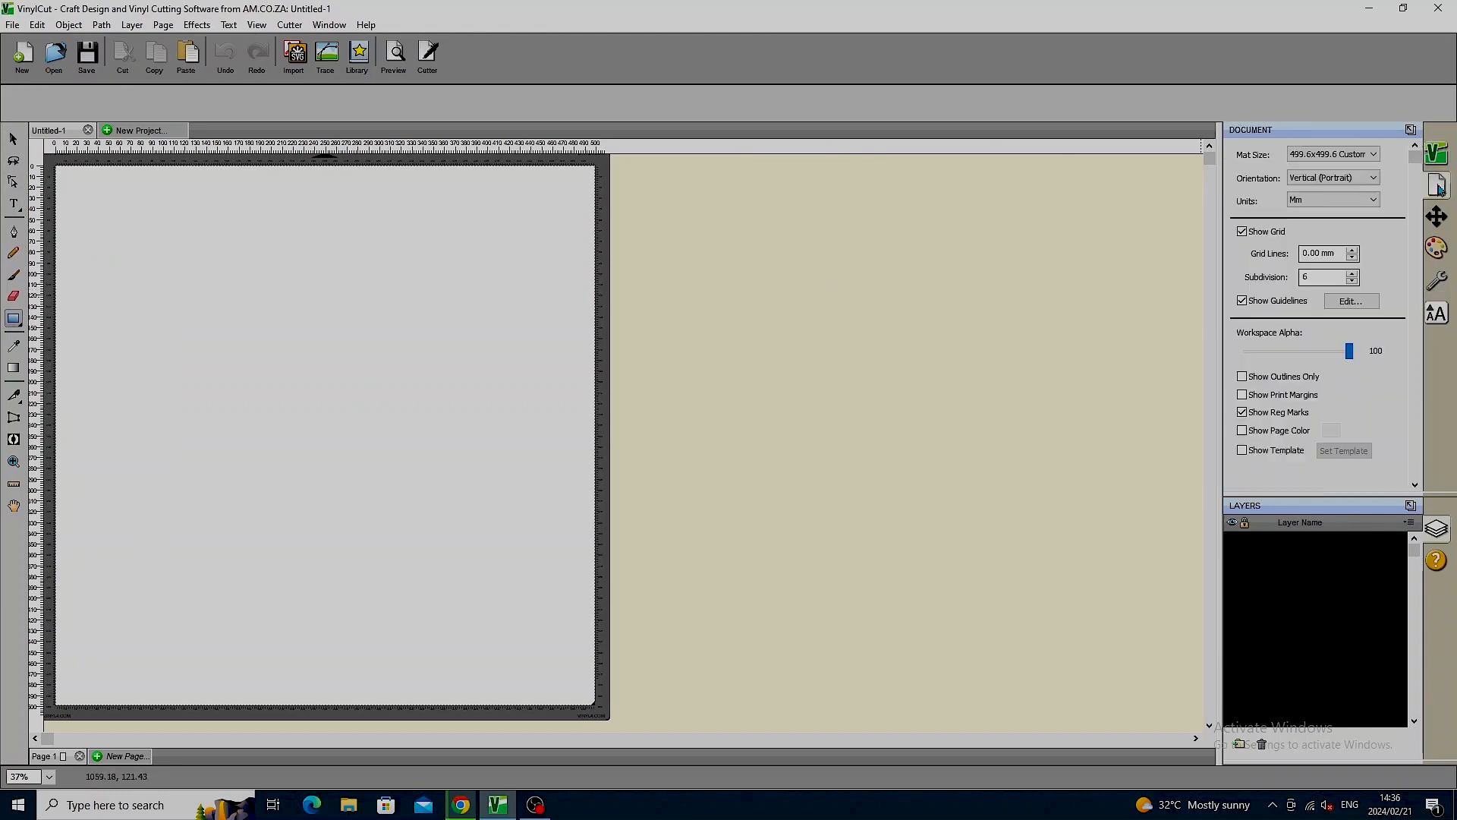
mouse_move(1331, 155)
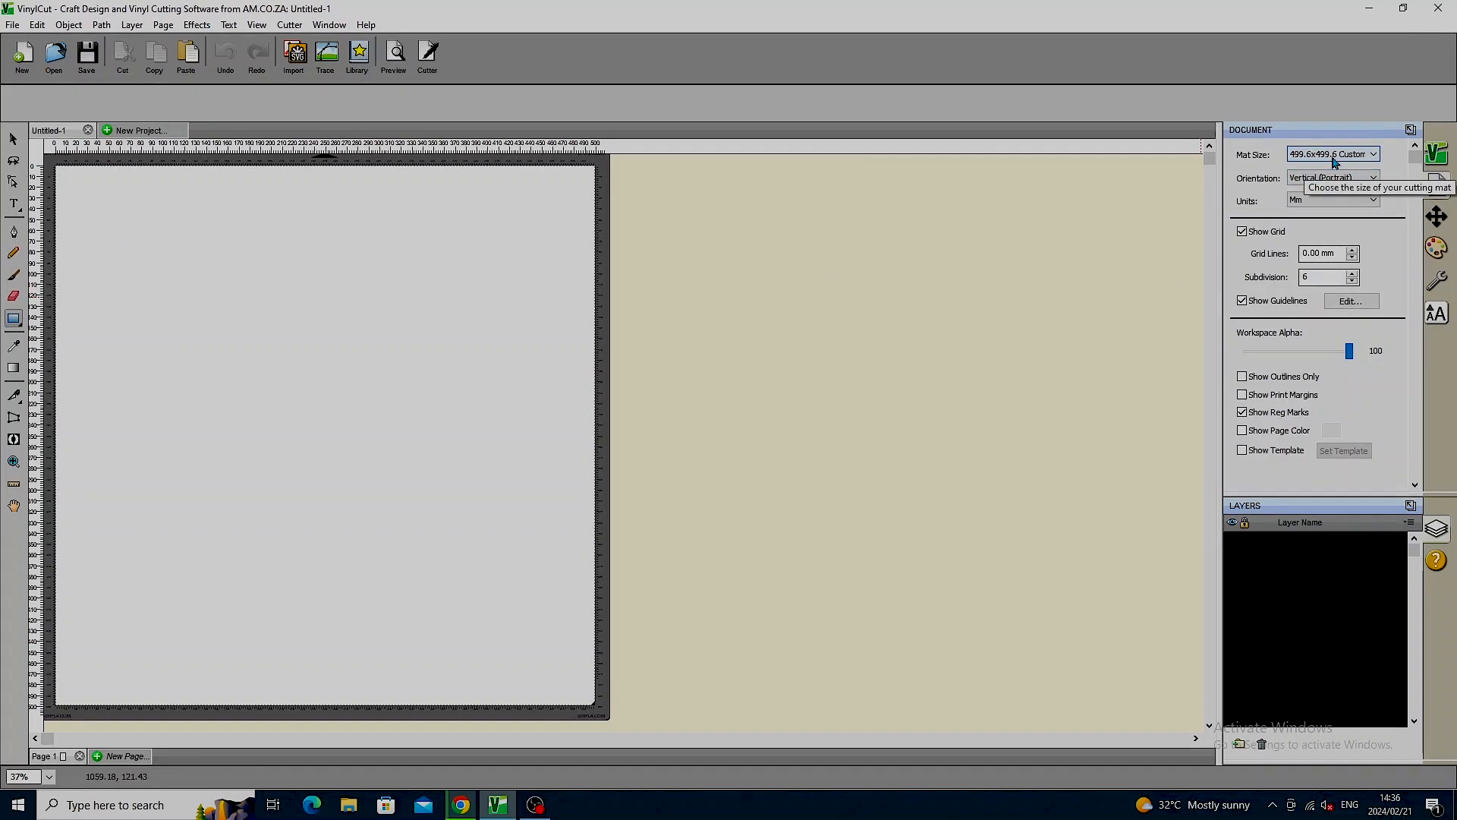
mouse_move(1363, 395)
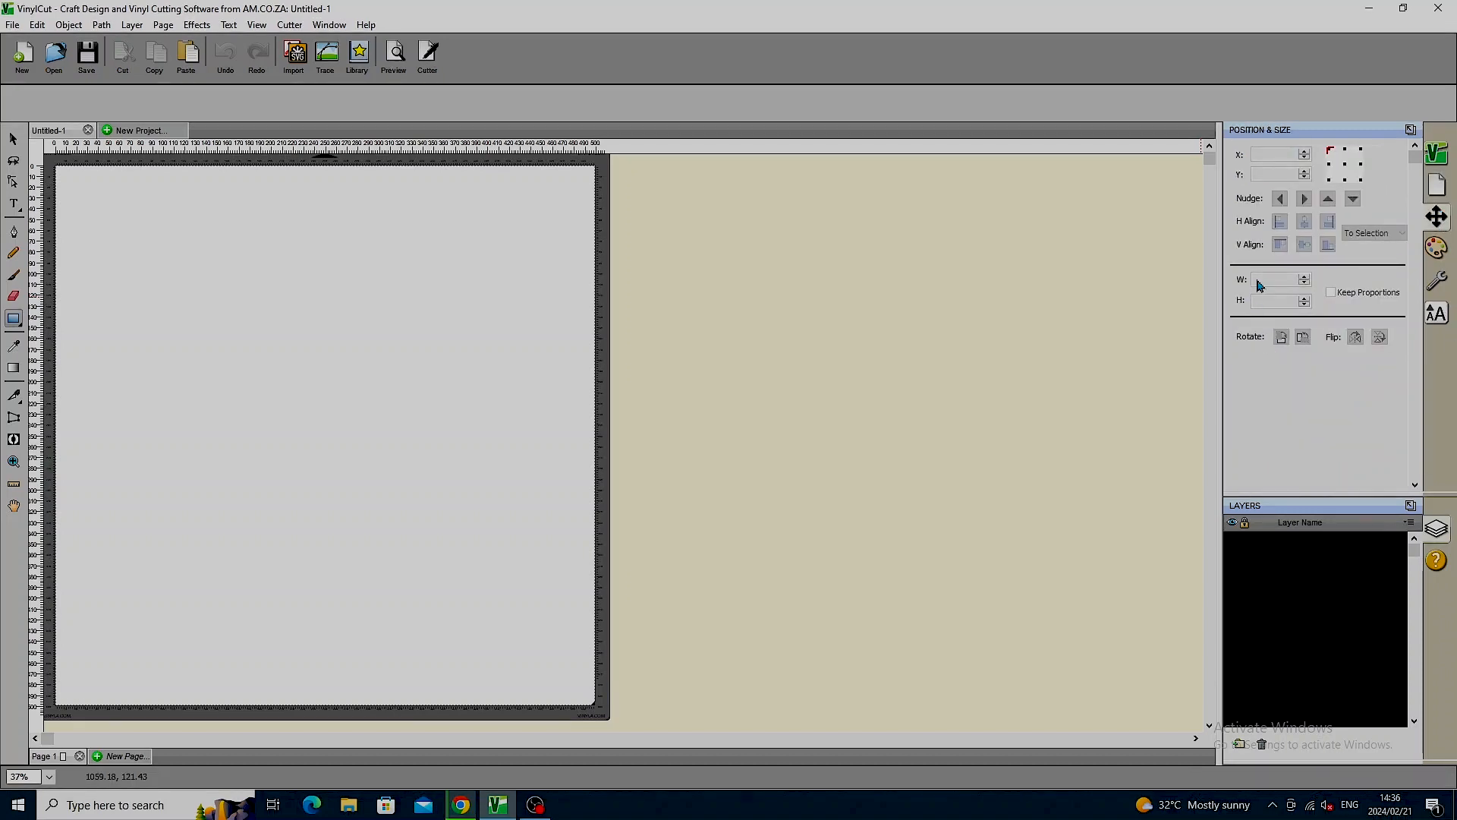
mouse_move(1291, 316)
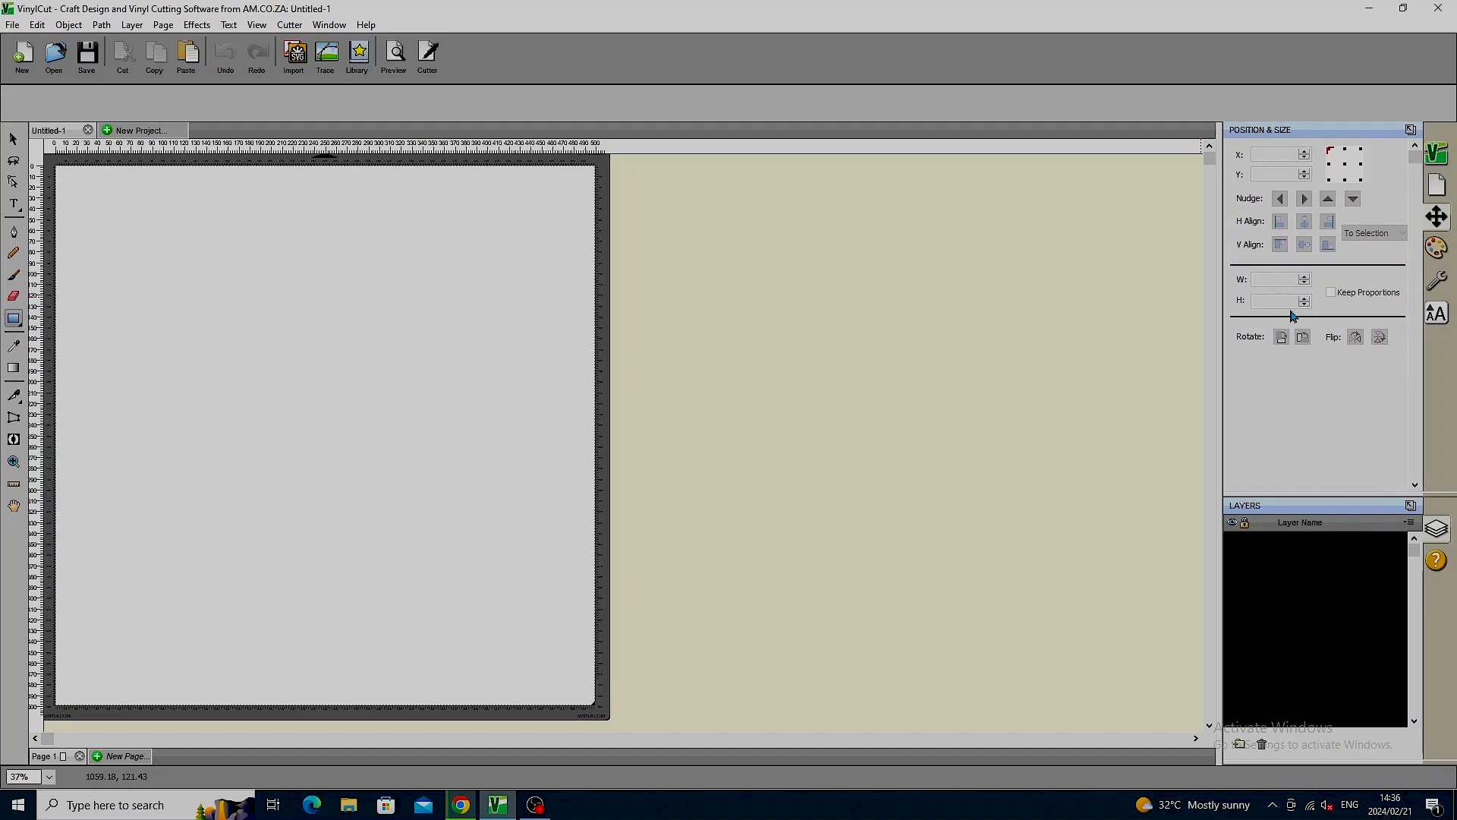
mouse_move(1352, 320)
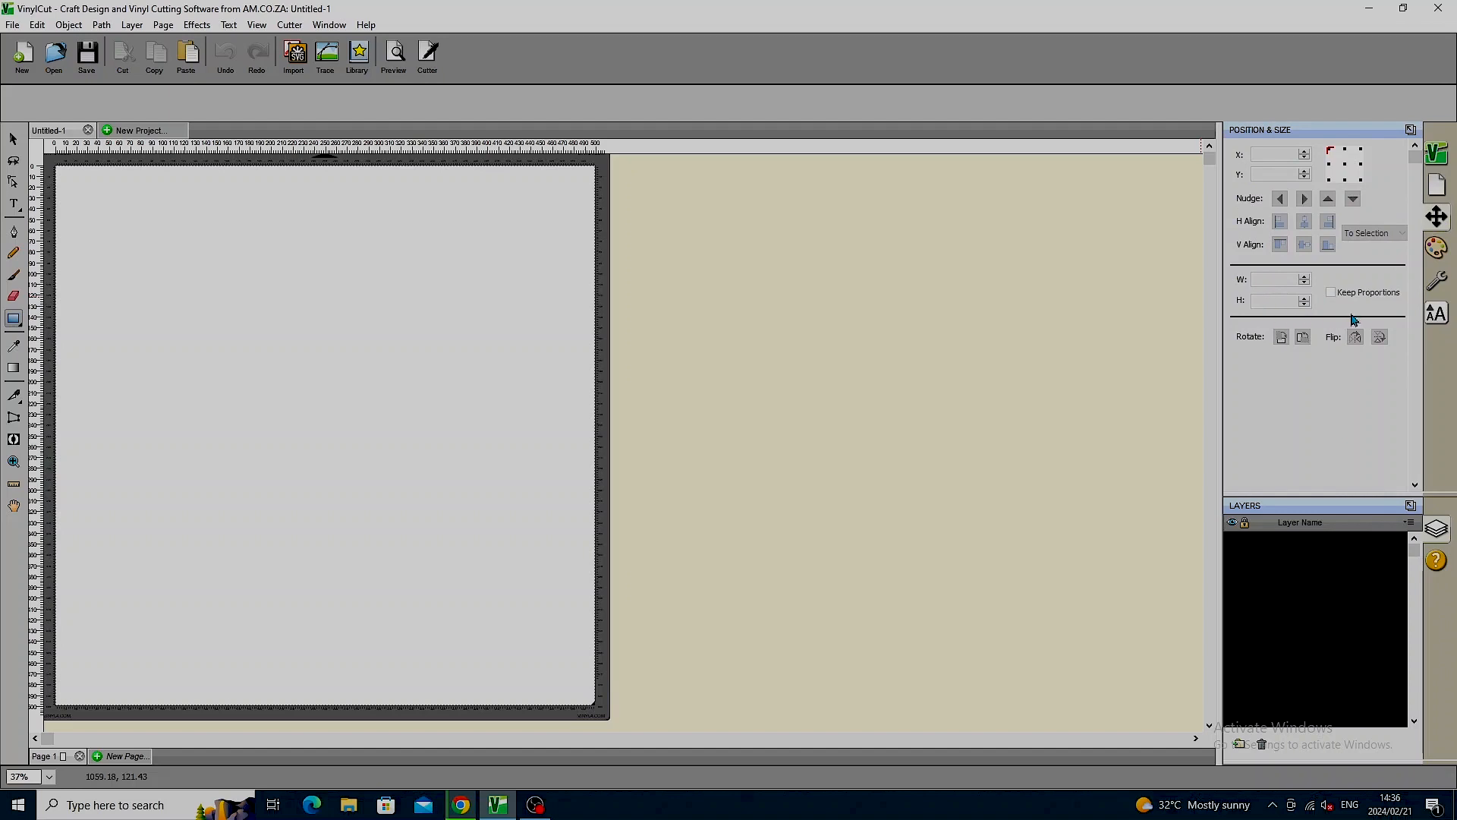
mouse_move(313, 143)
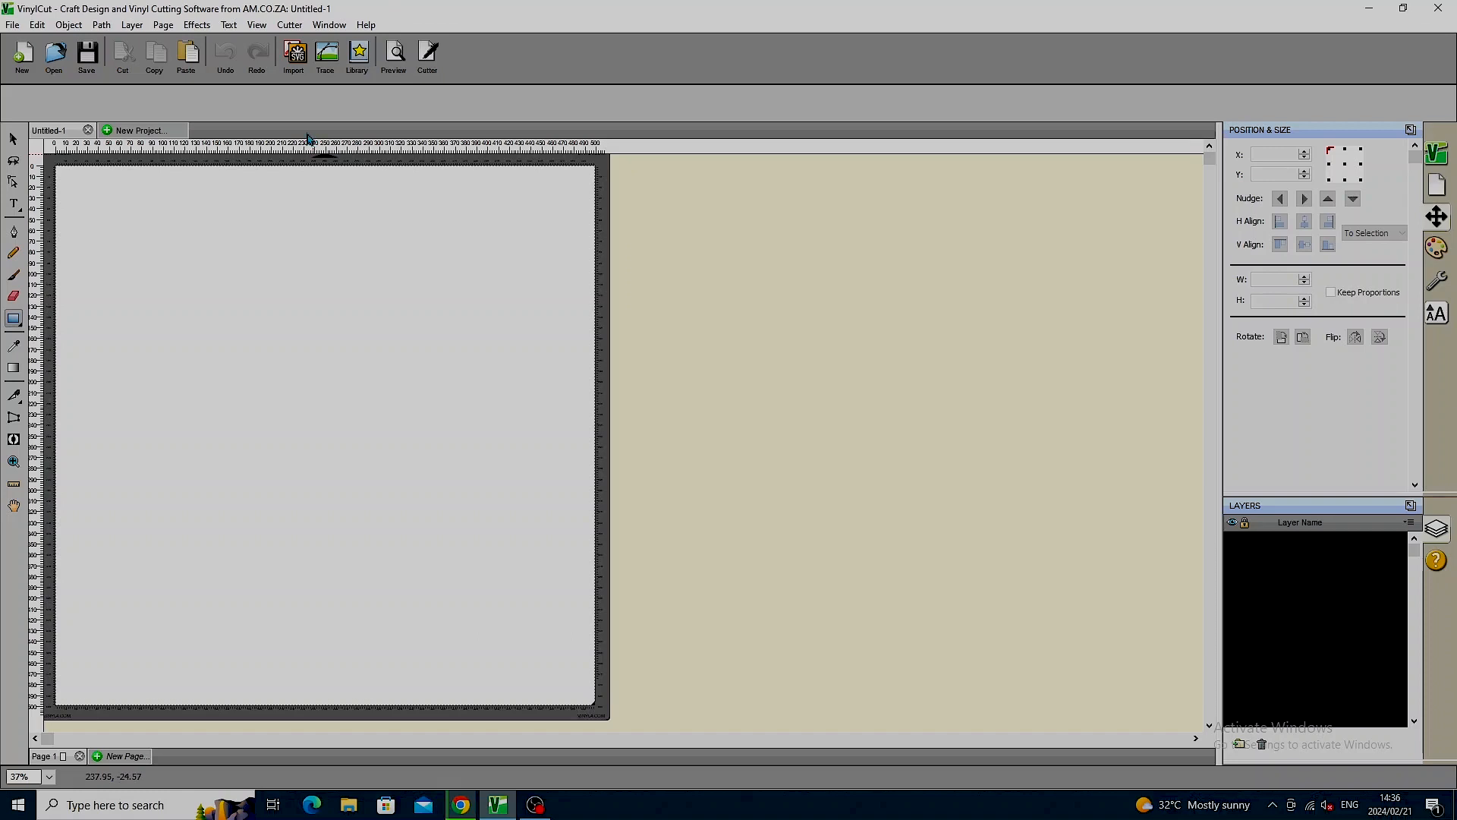
mouse_move(293, 56)
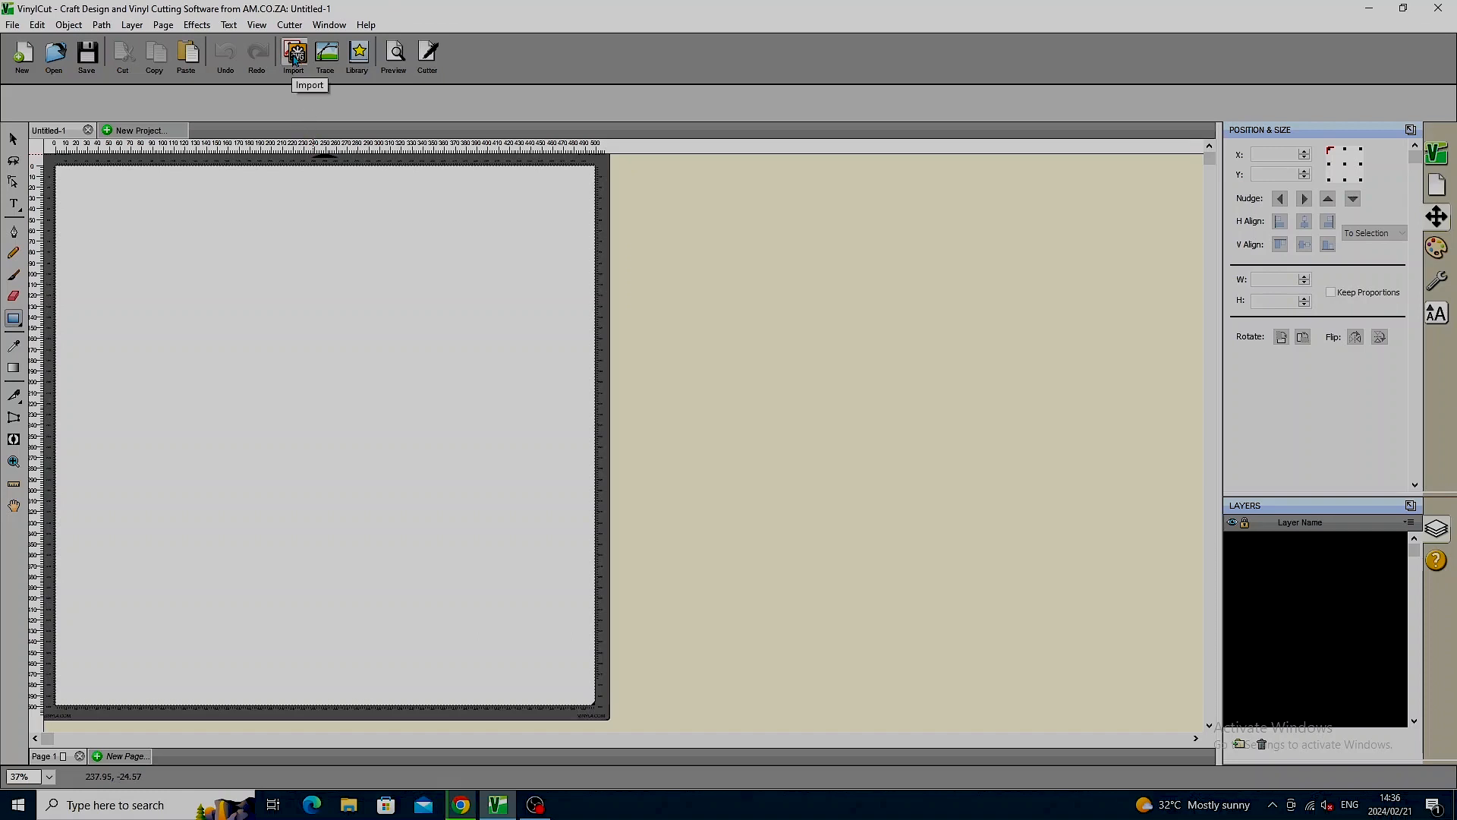
click(293, 56)
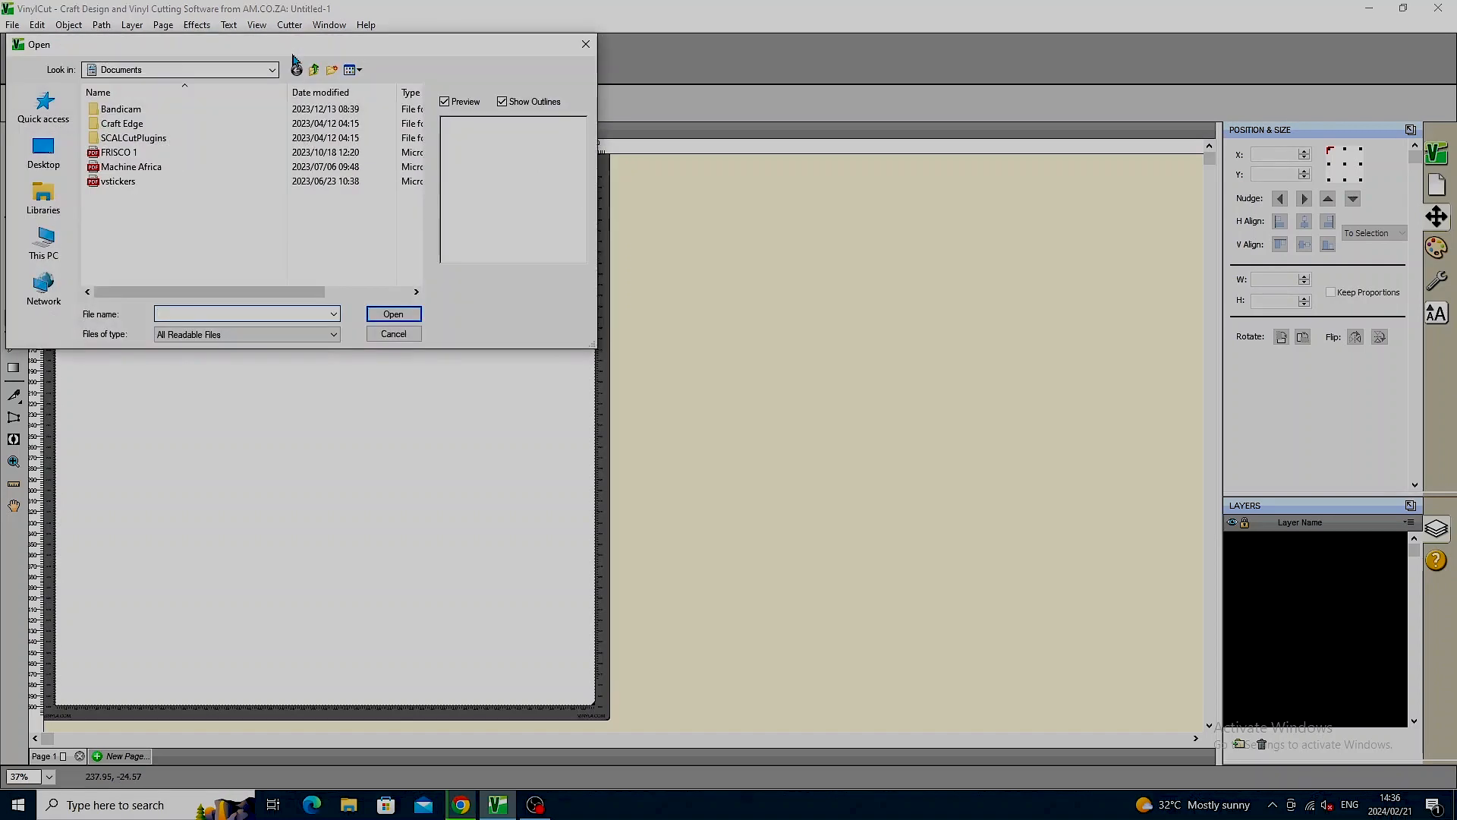
click(331, 334)
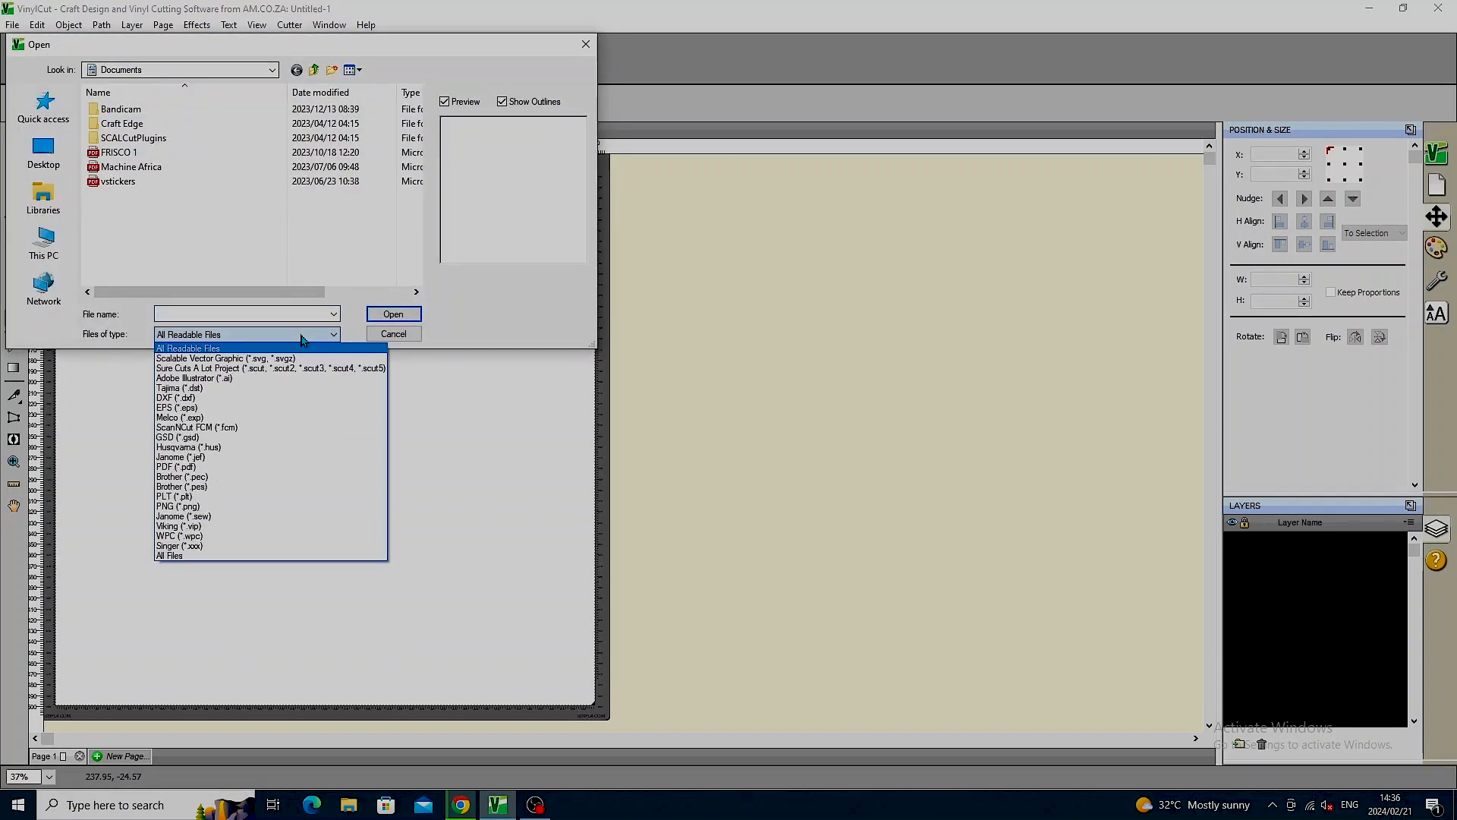
mouse_move(381, 338)
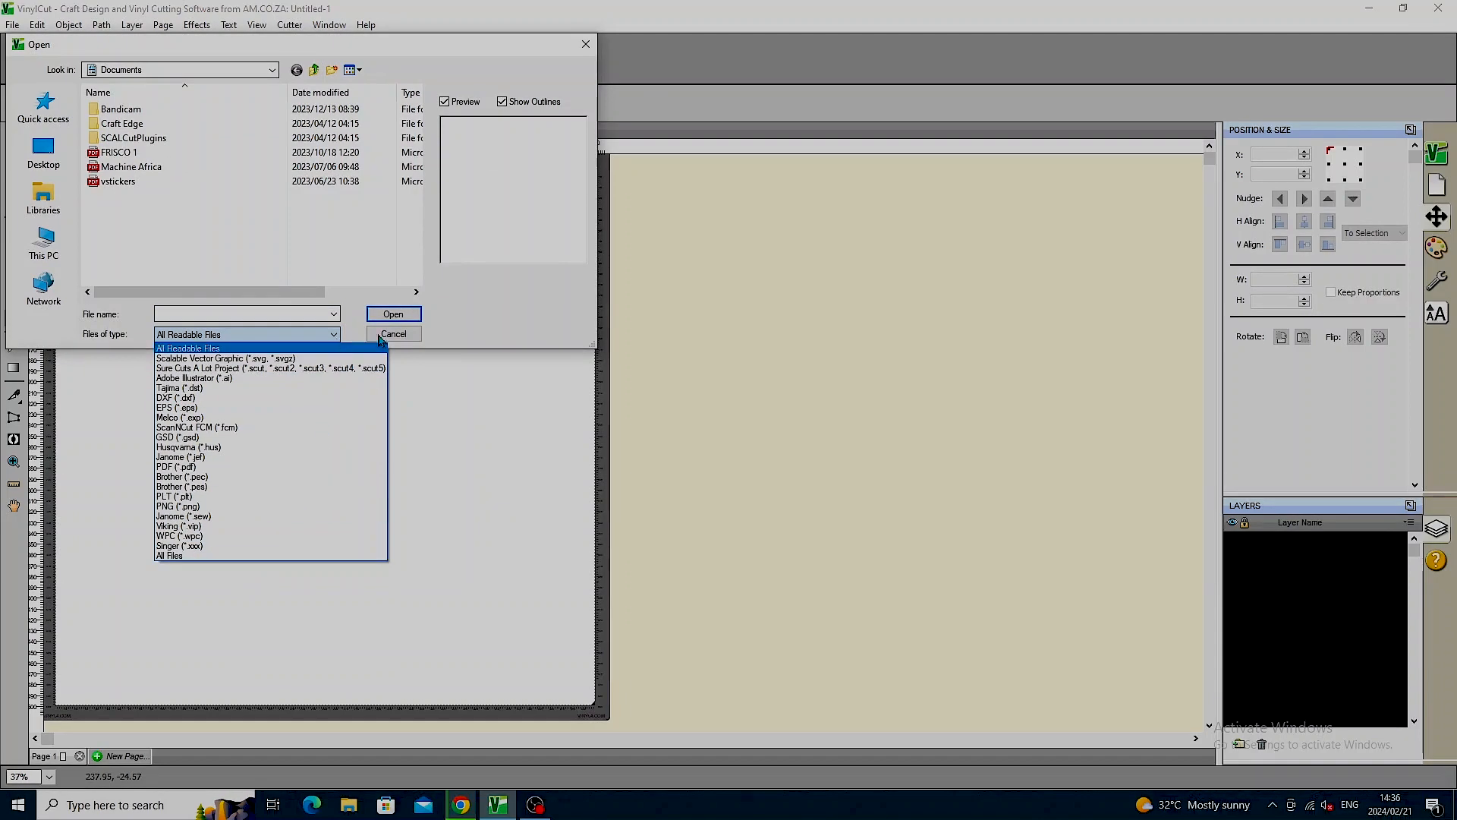
click(393, 333)
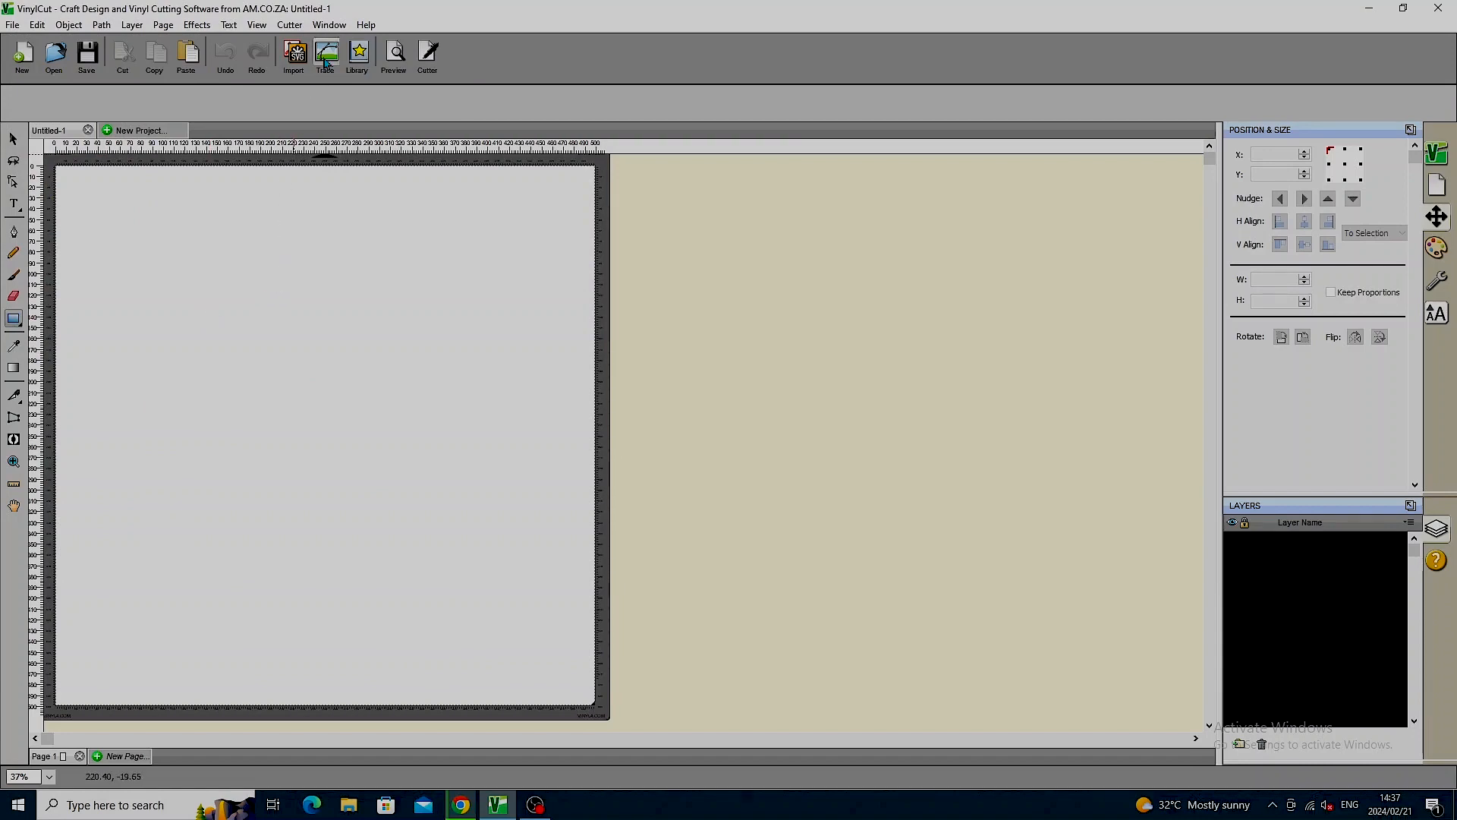
- Load the small grey lion image from Downloads into the Trace Image window
click(326, 56)
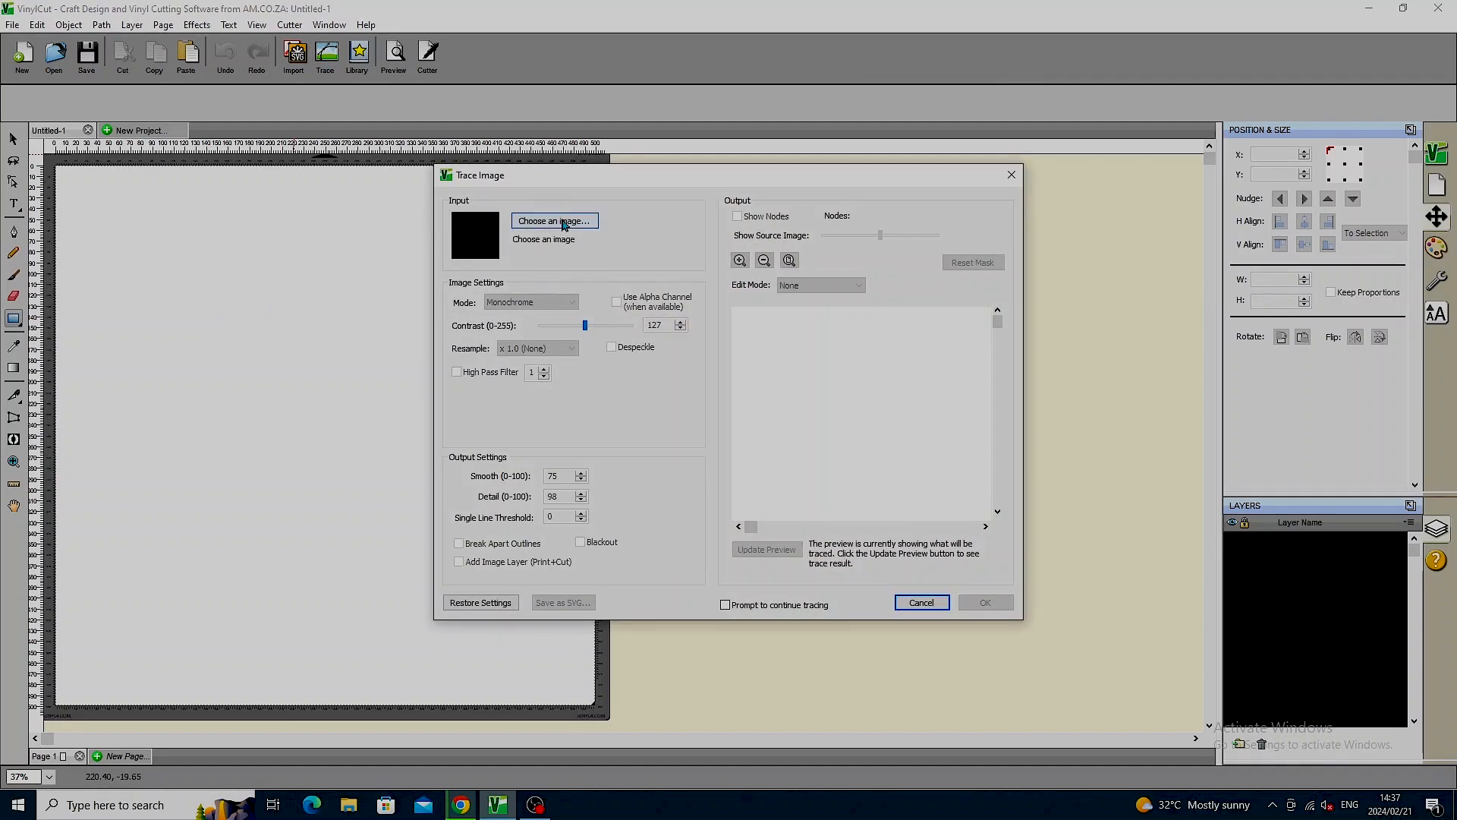
click(553, 220)
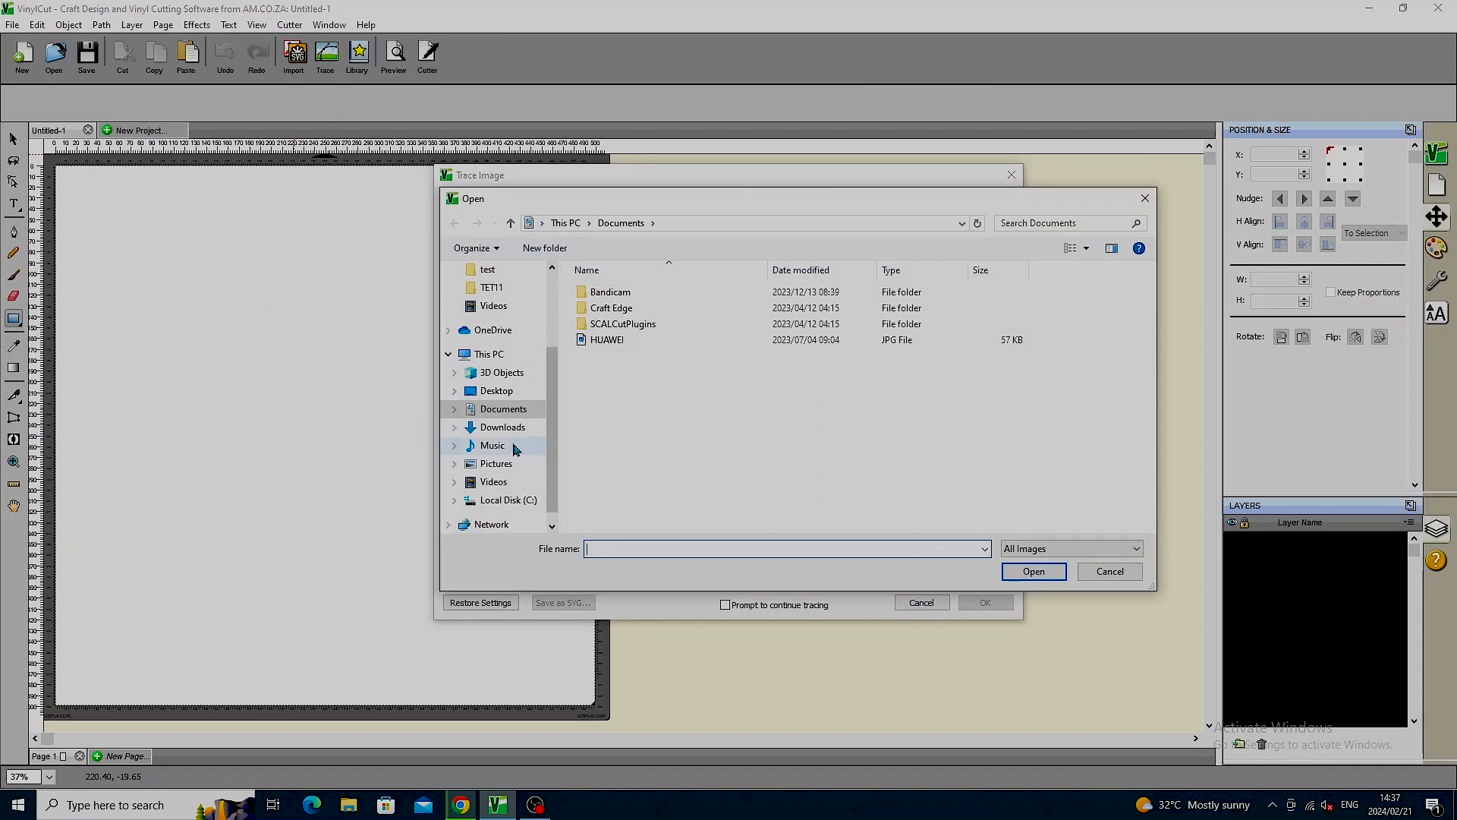
click(503, 426)
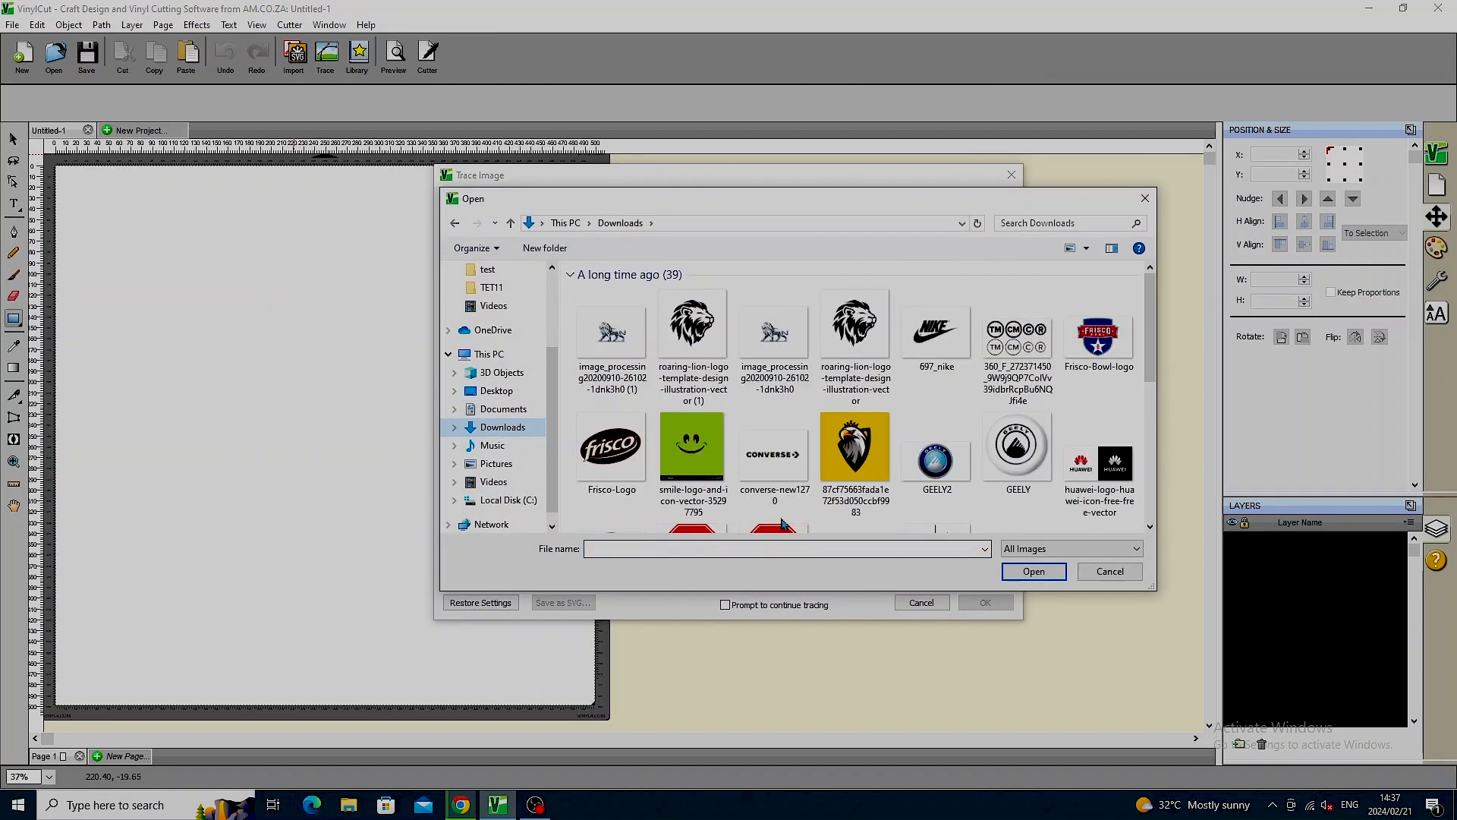
click(611, 333)
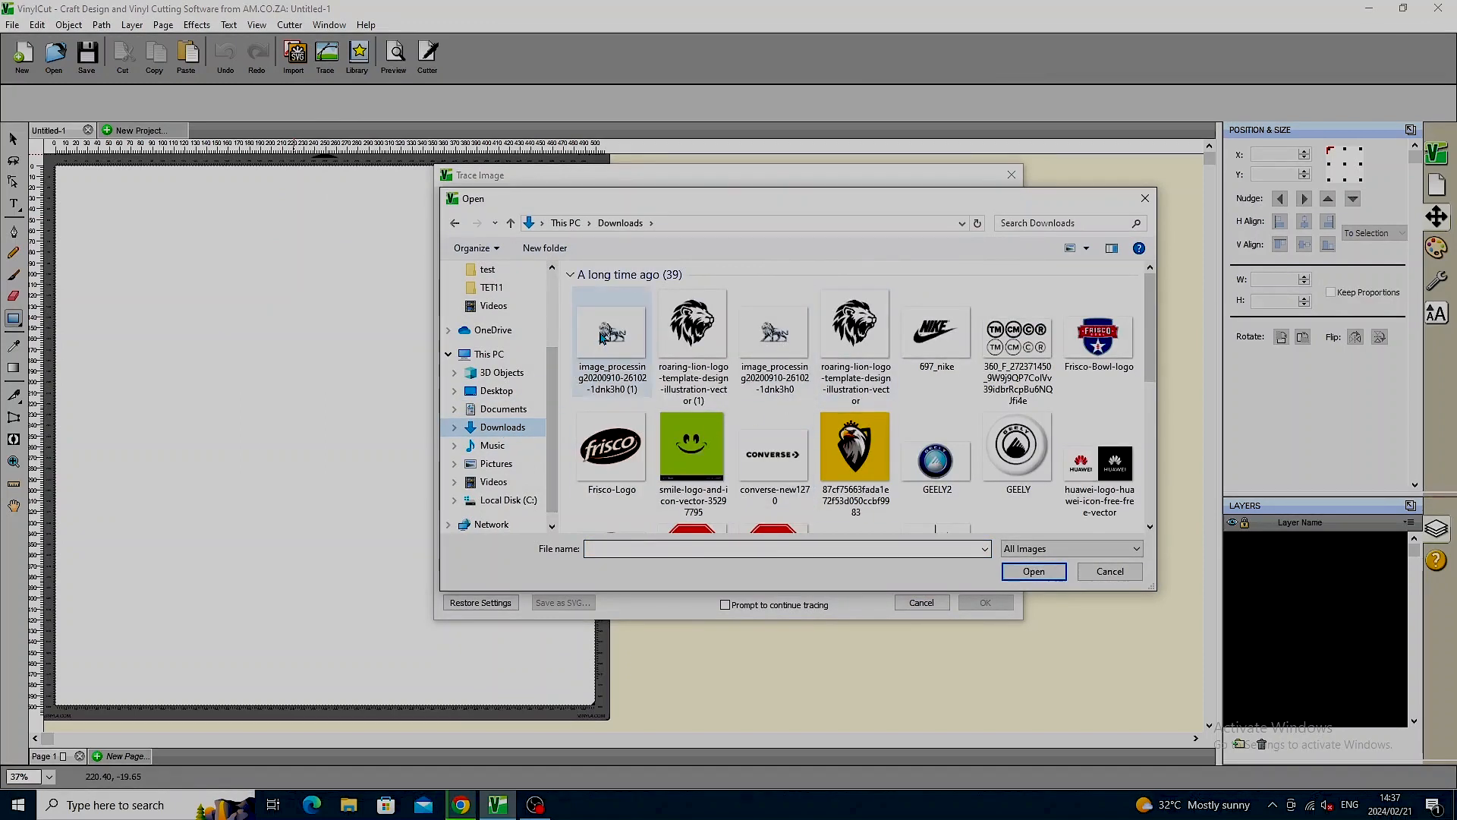
click(610, 334)
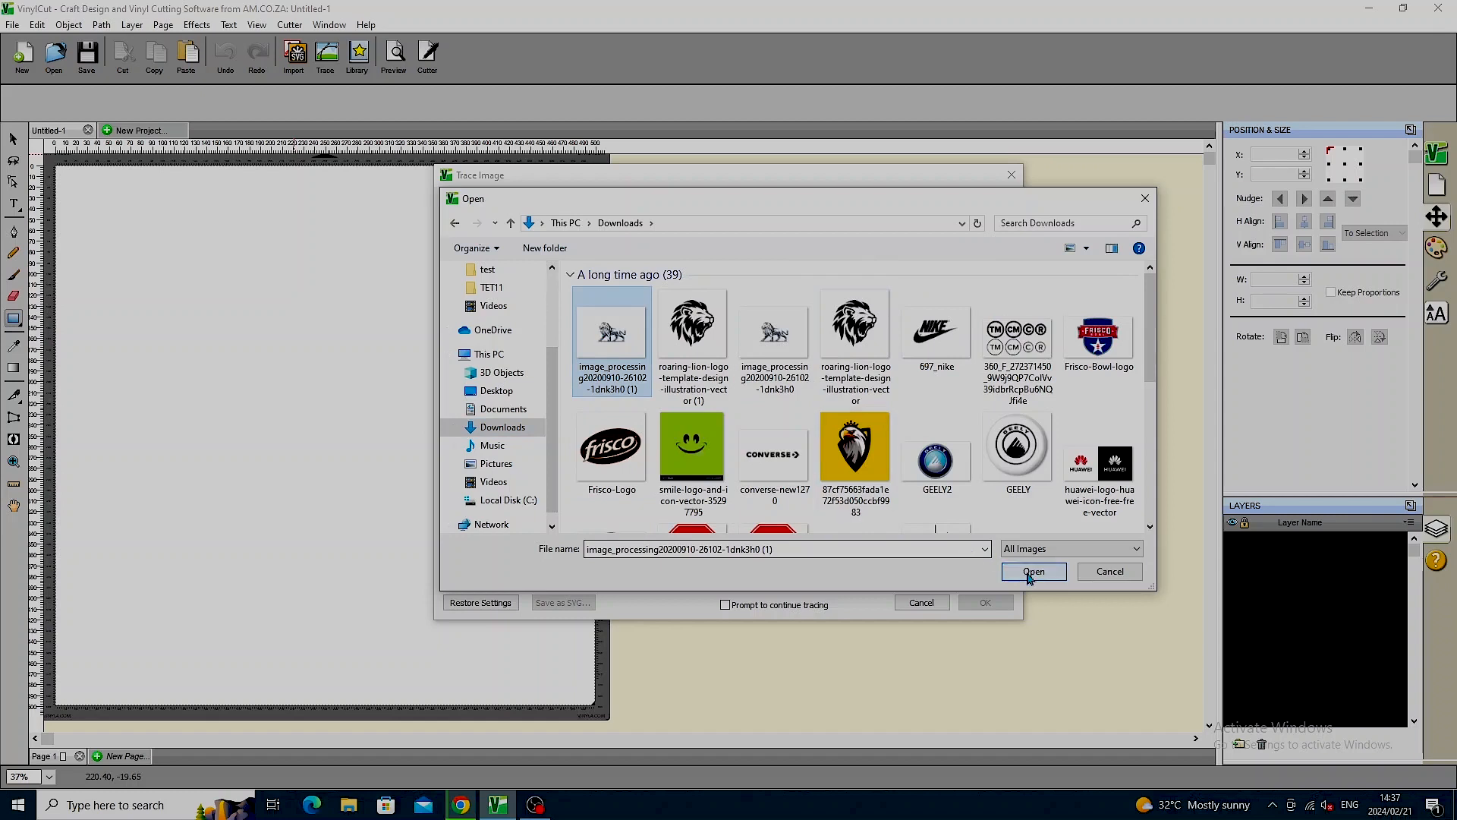
click(1032, 571)
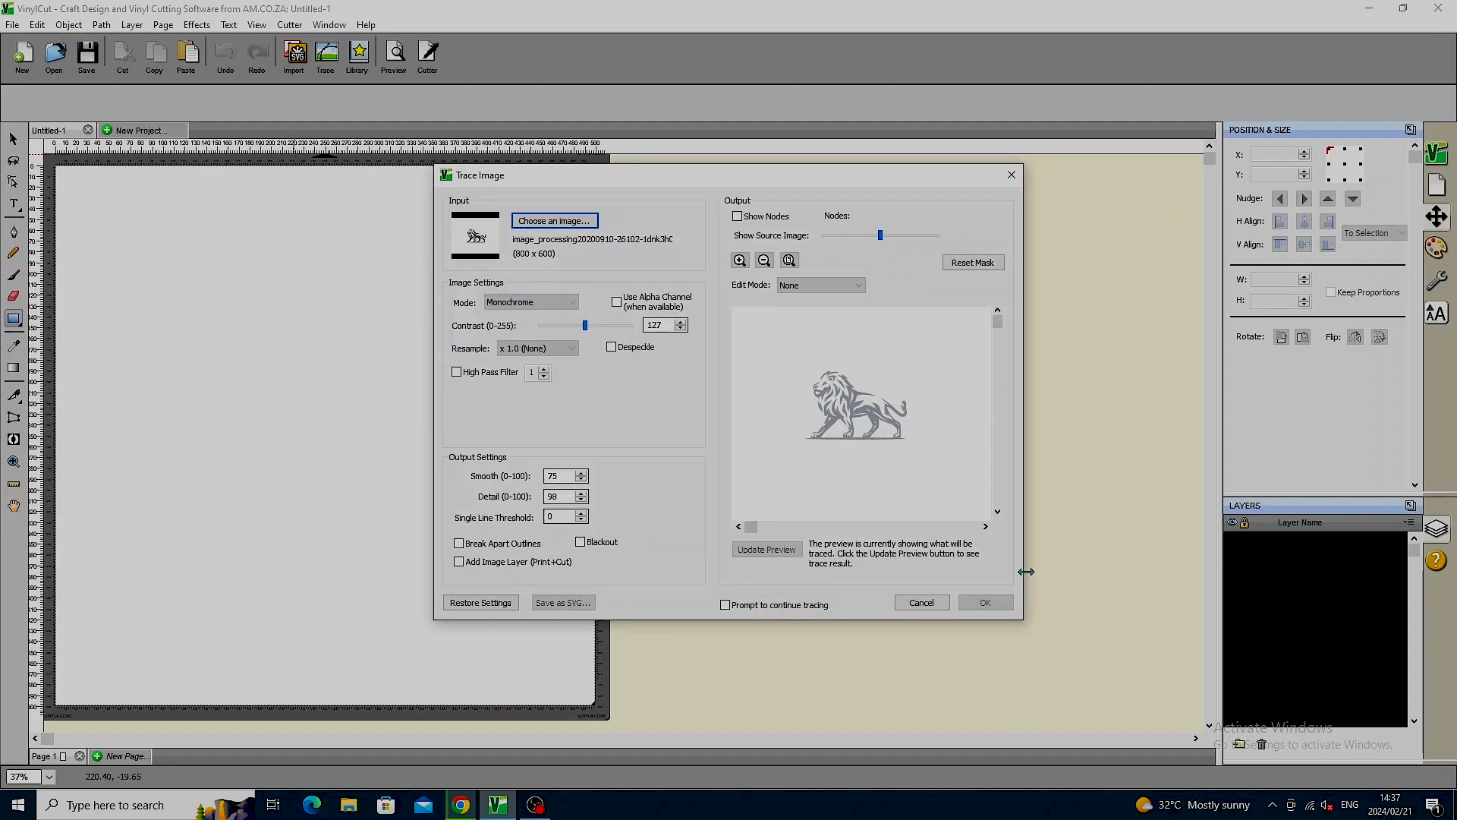
- Preview the lion traced in Monochrome mode and try the Add Image Layer option
click(765, 548)
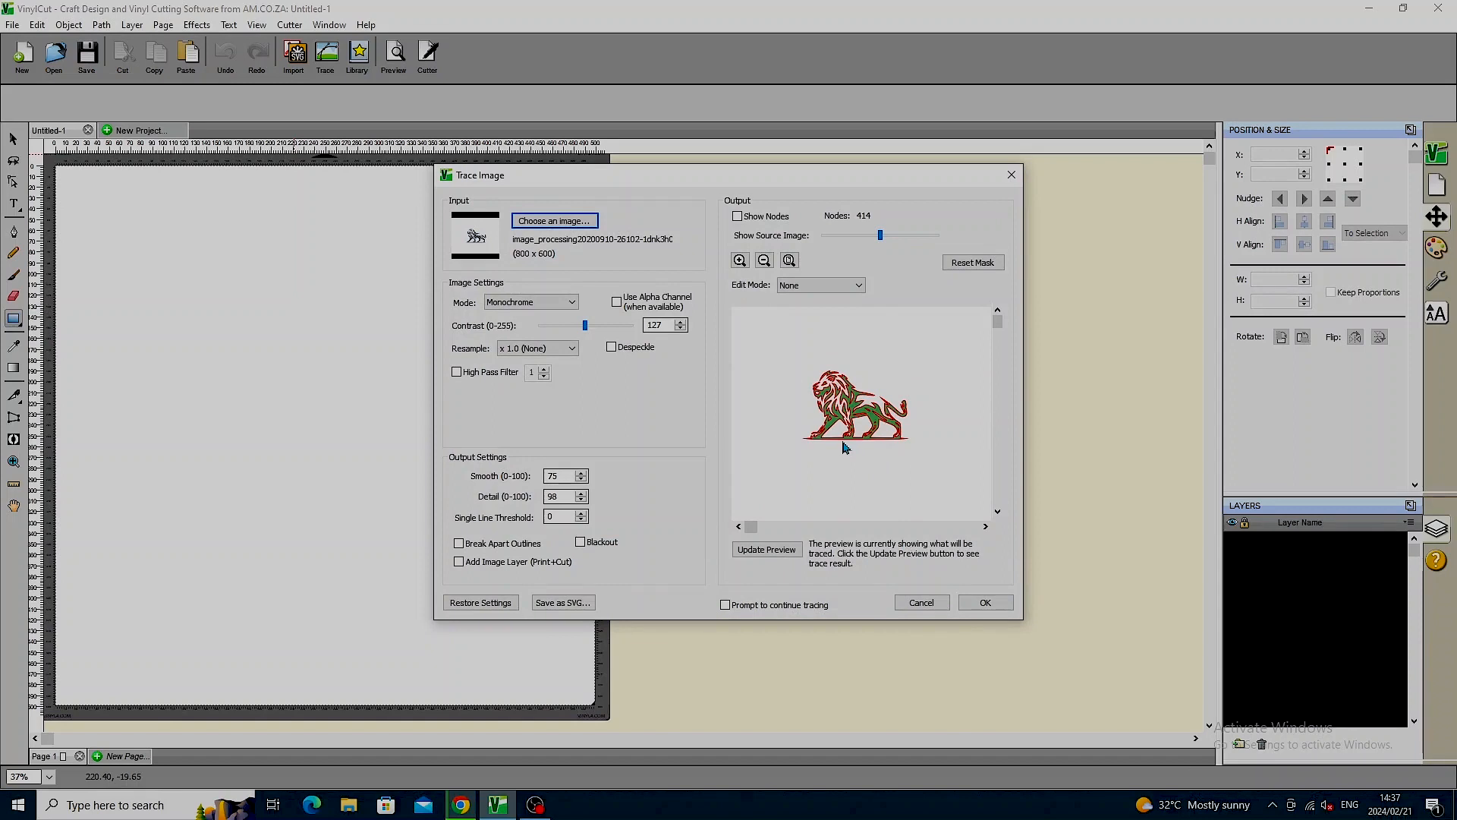
mouse_move(900, 437)
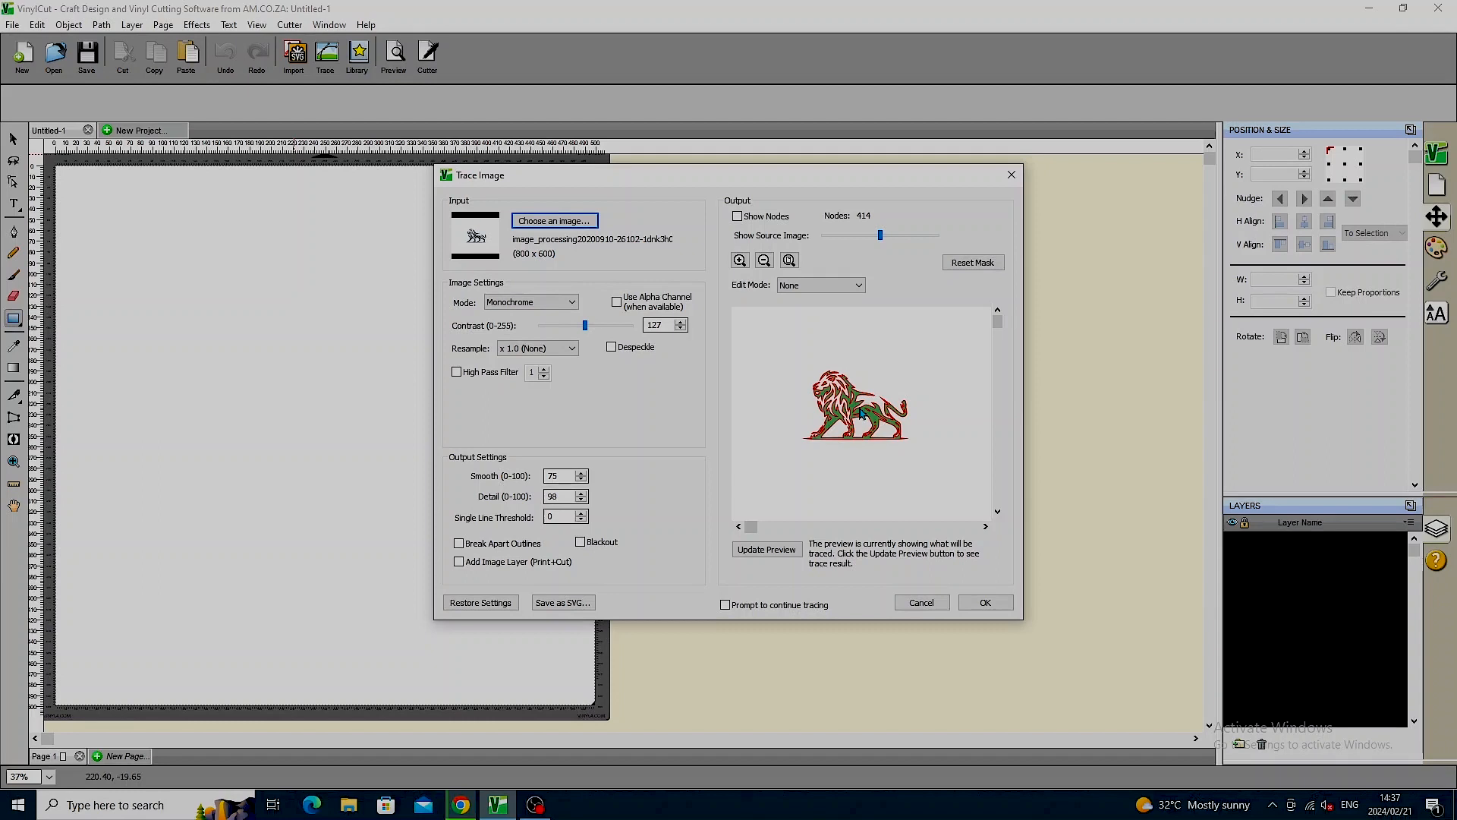
mouse_move(811, 425)
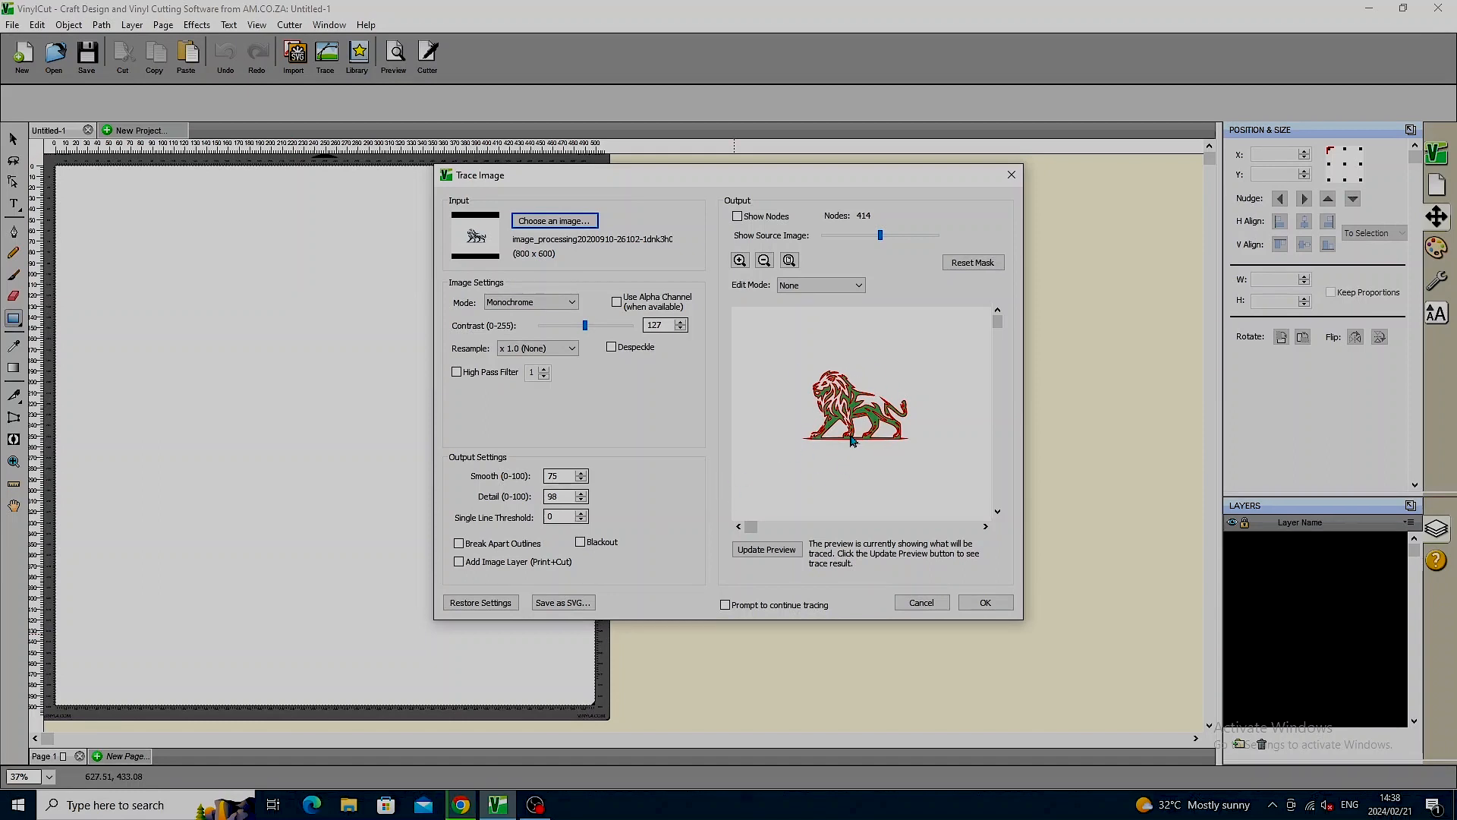
mouse_move(750, 408)
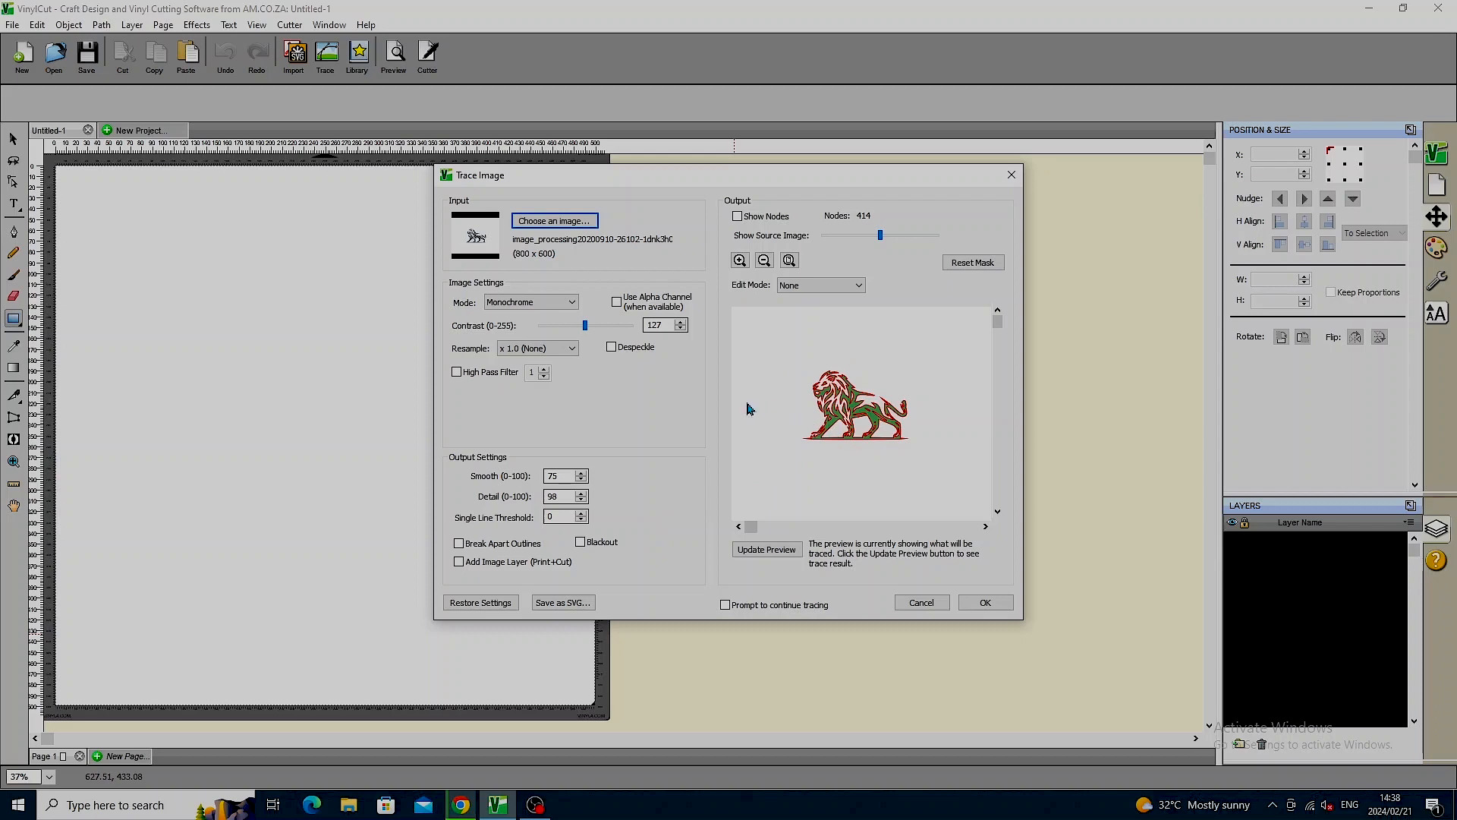
mouse_move(739, 418)
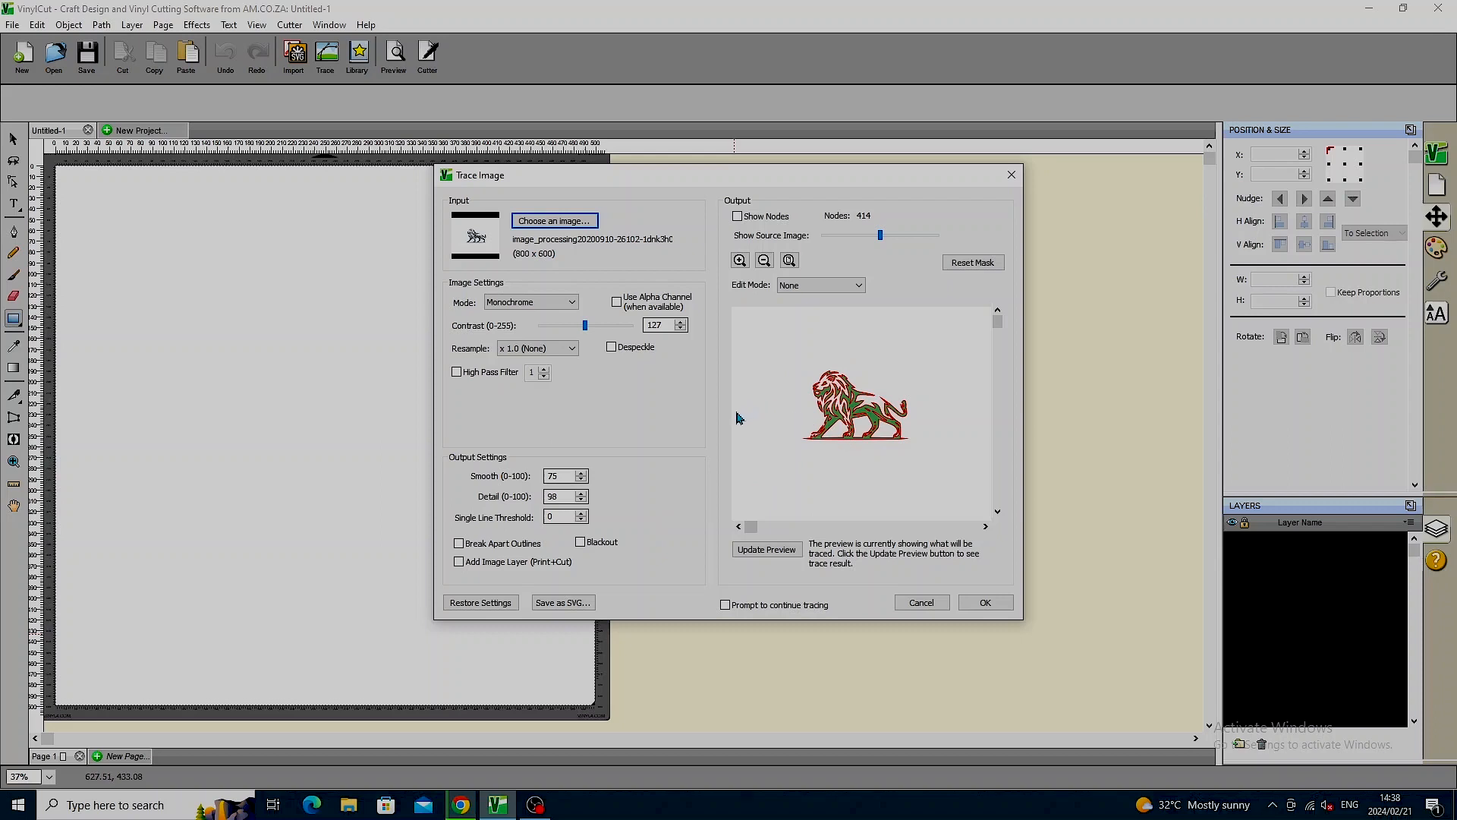
mouse_move(615, 578)
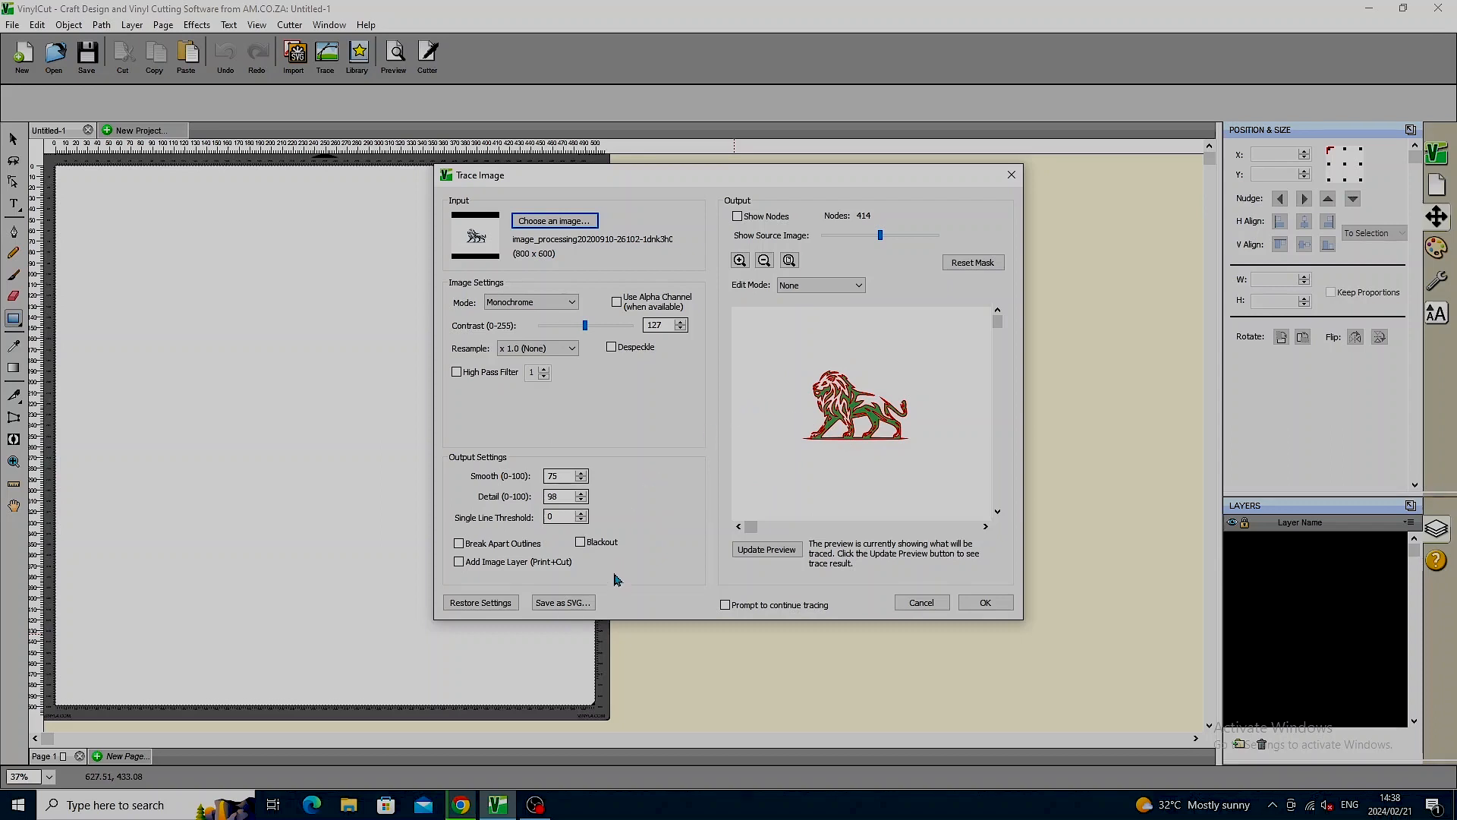
click(458, 561)
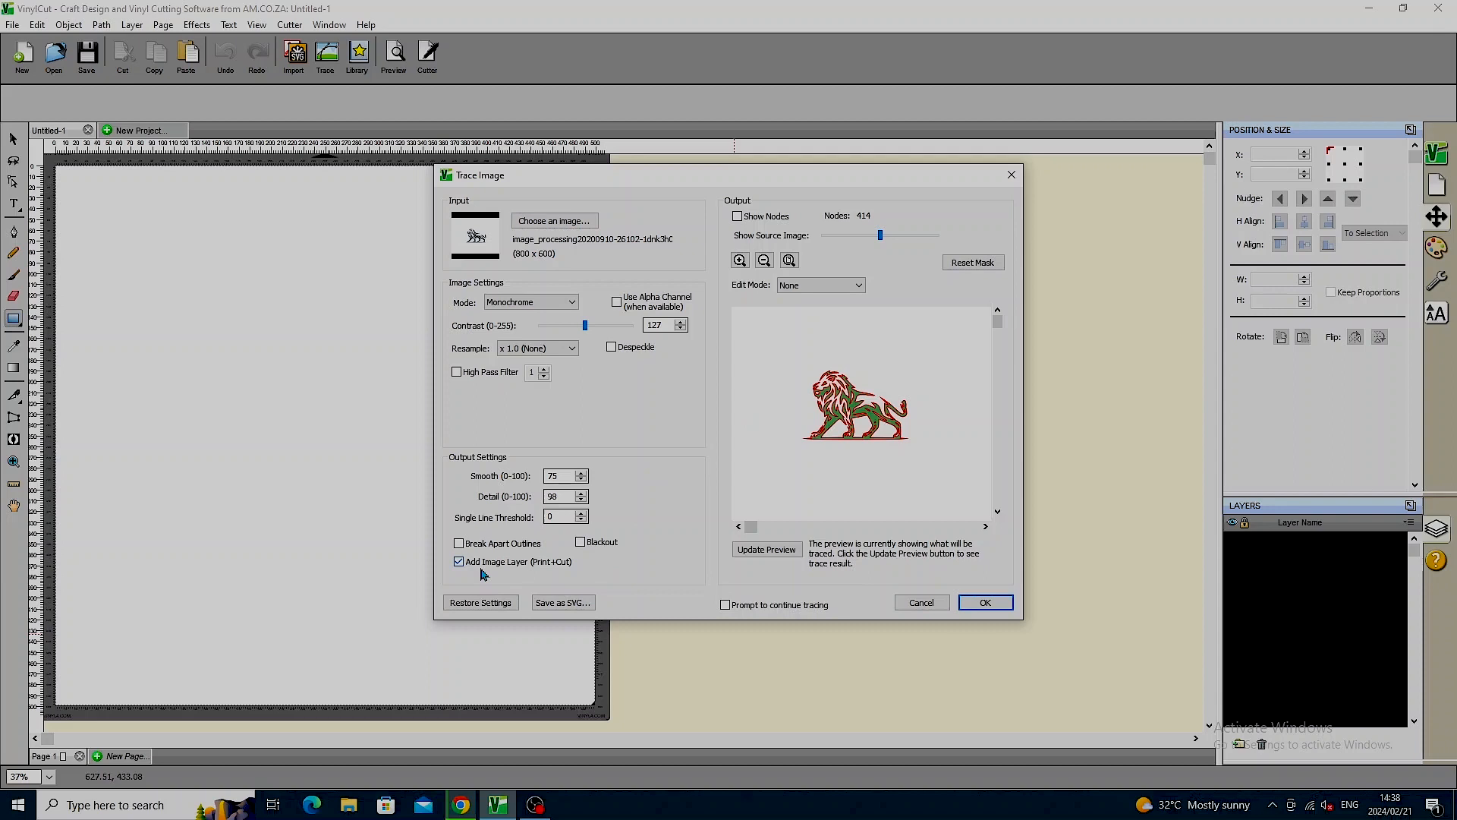
mouse_move(485, 570)
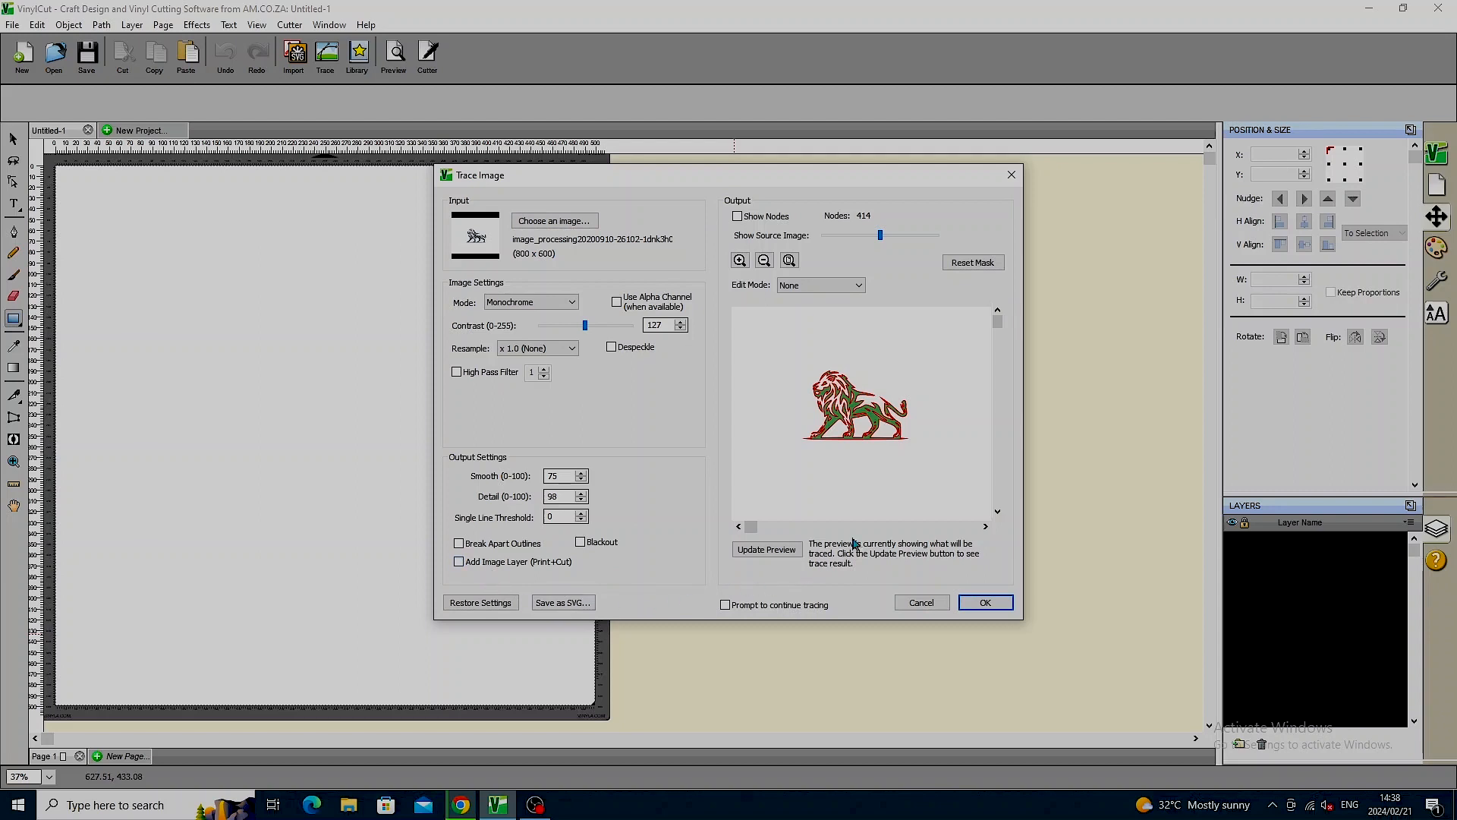
mouse_move(845, 503)
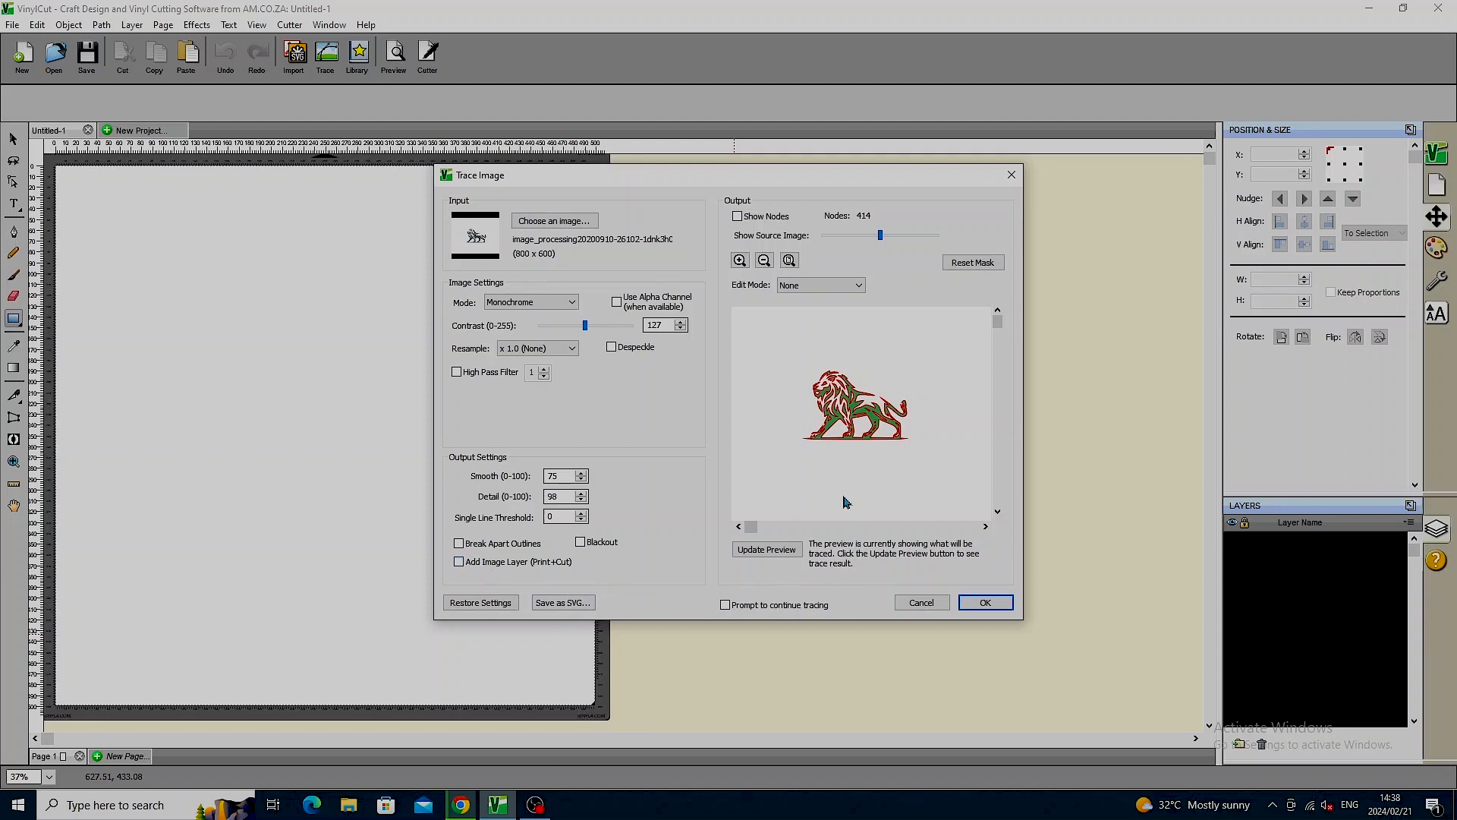
mouse_move(983, 602)
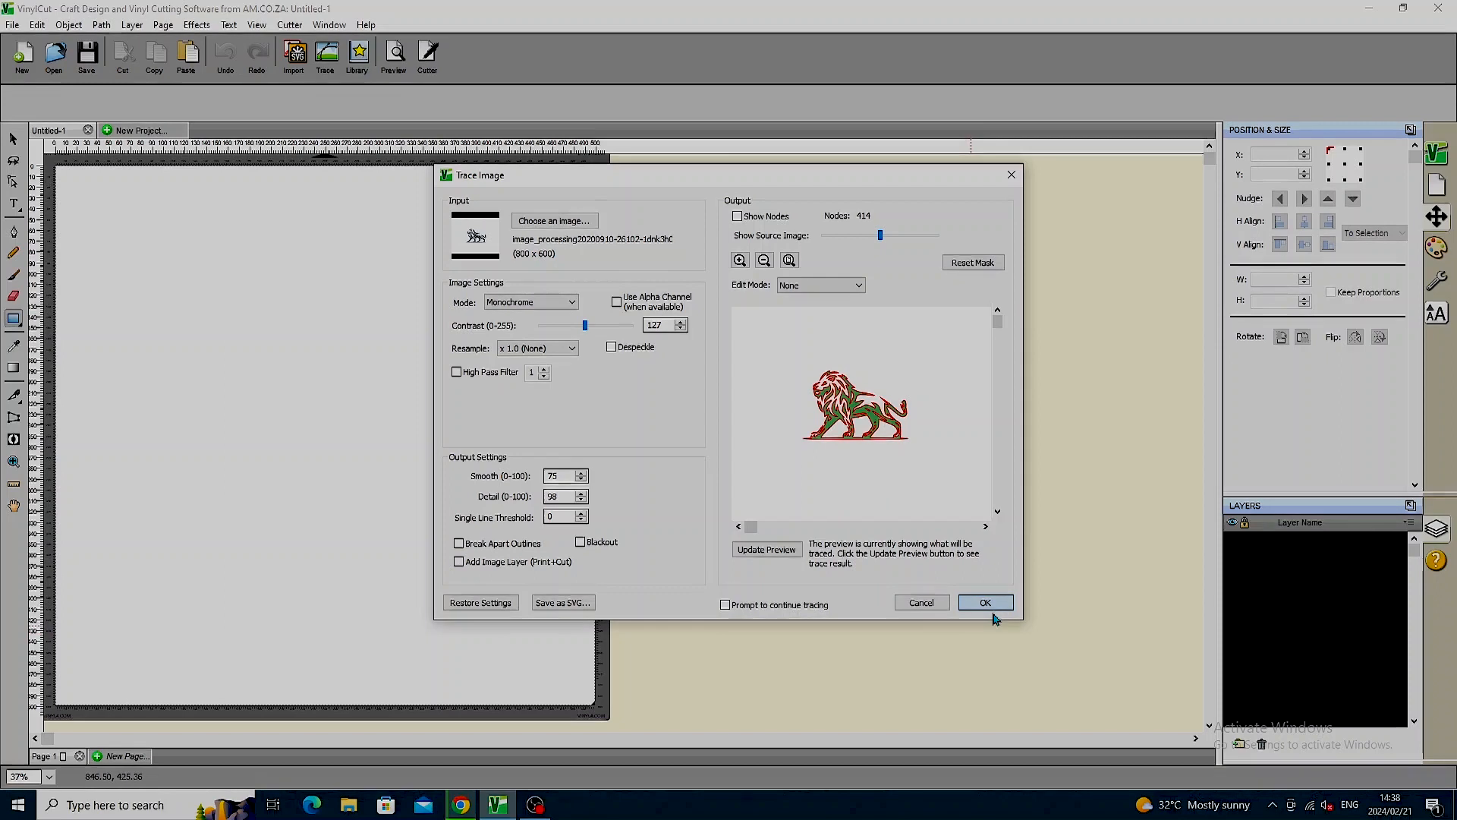
- Place the traced black lion on the mat and drag it down toward the middle
click(985, 603)
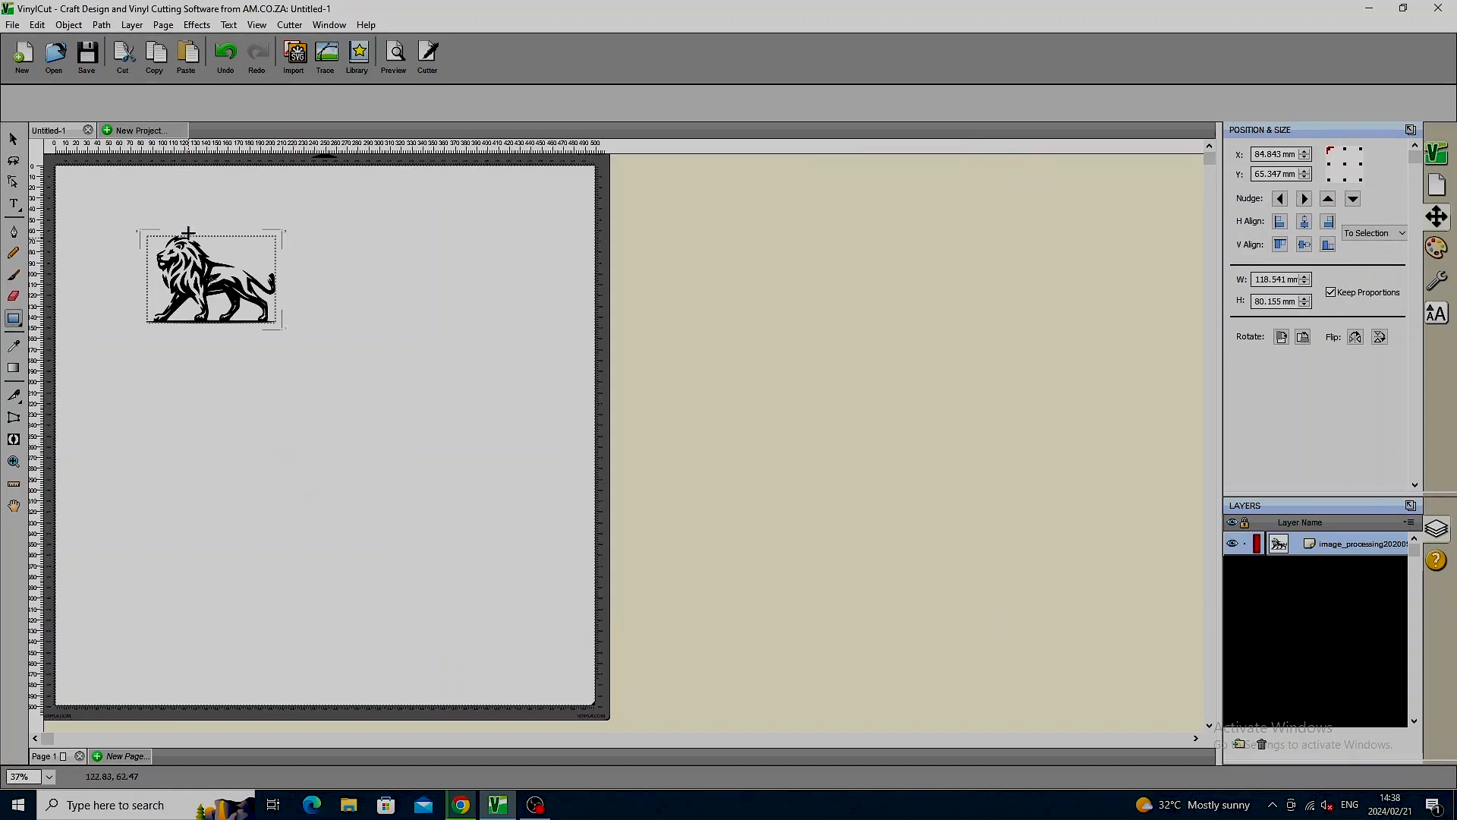
mouse_move(14, 138)
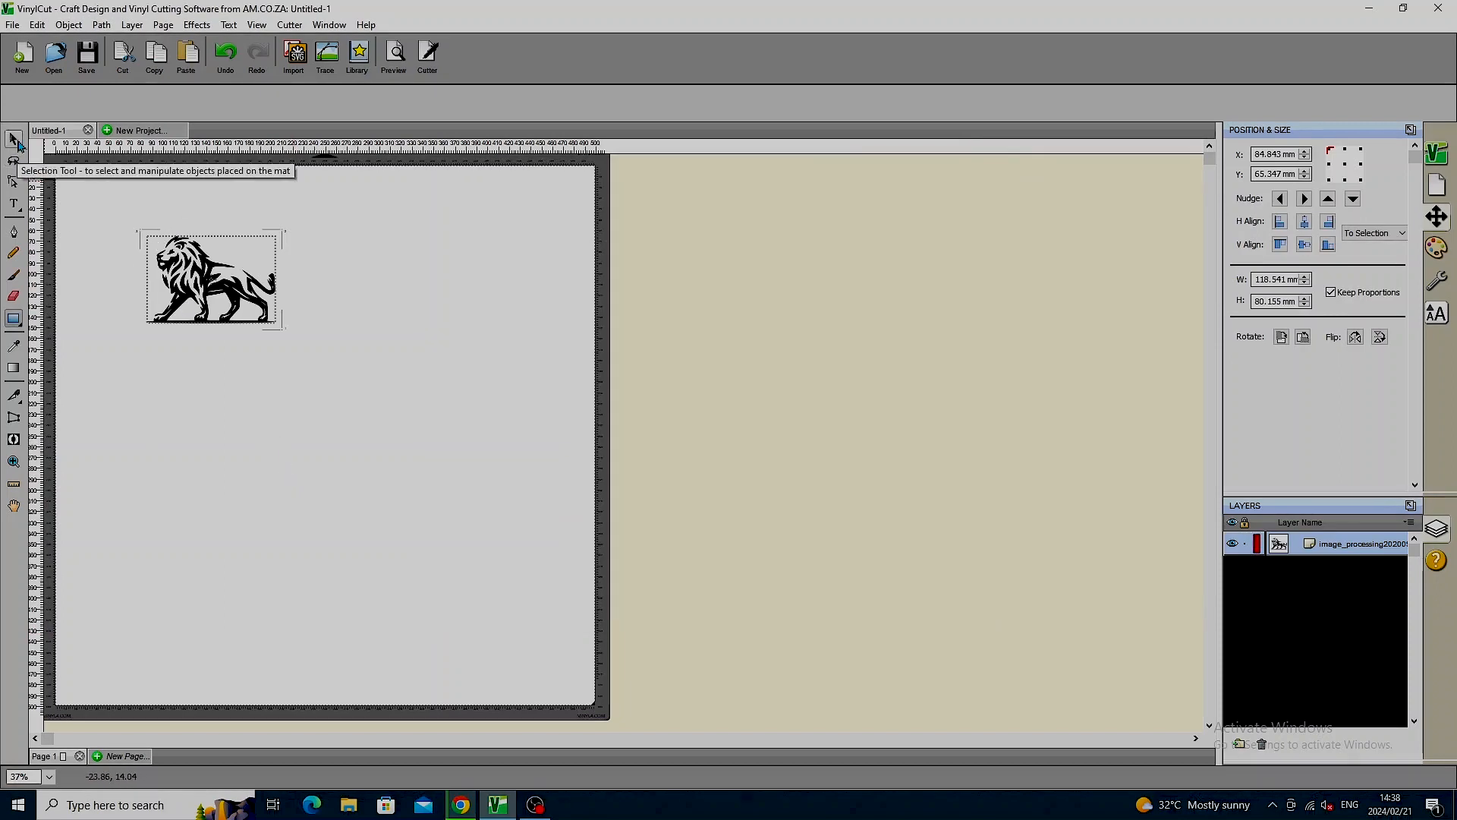
click(214, 279)
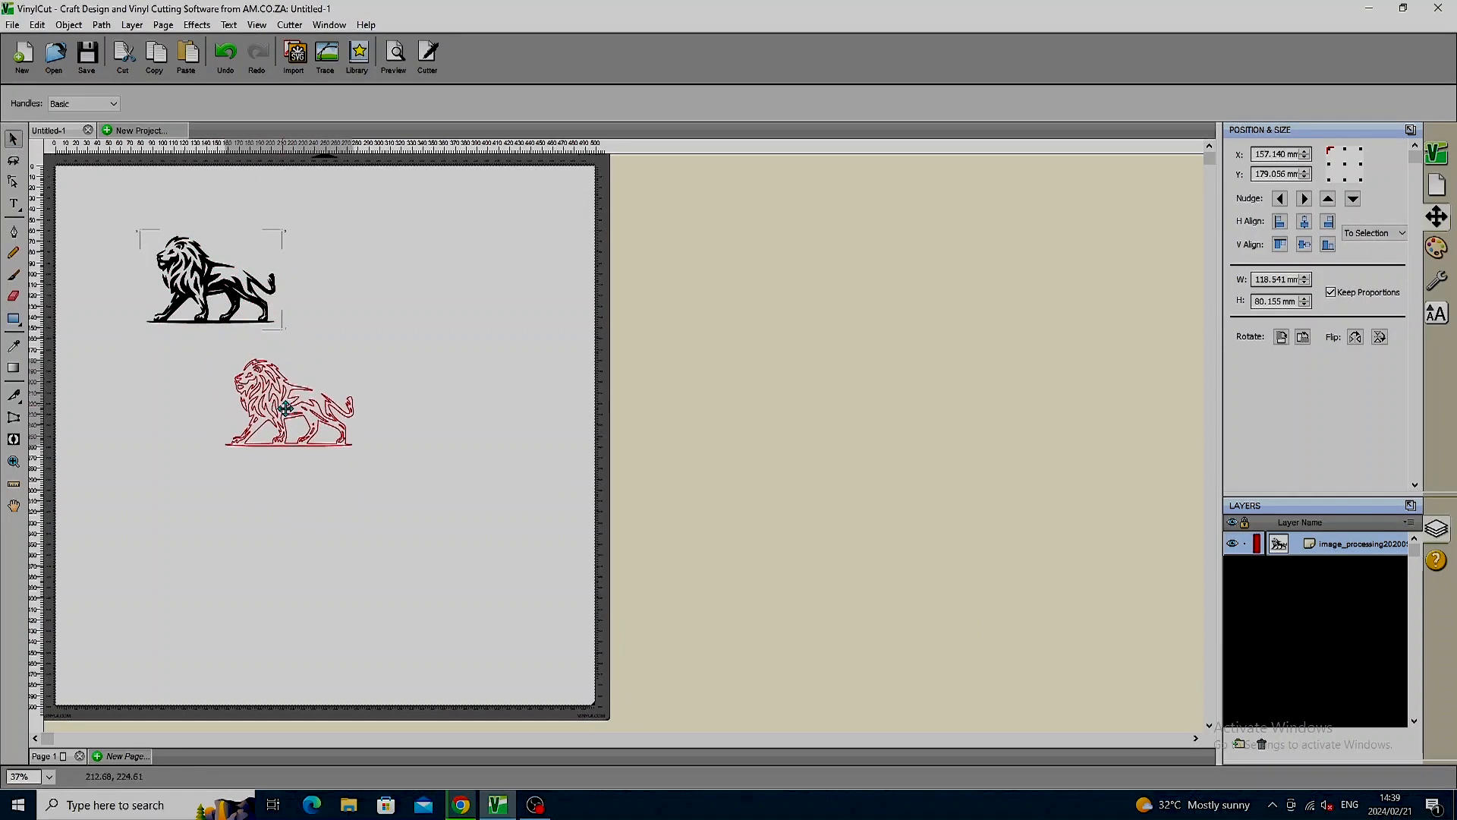
click(289, 404)
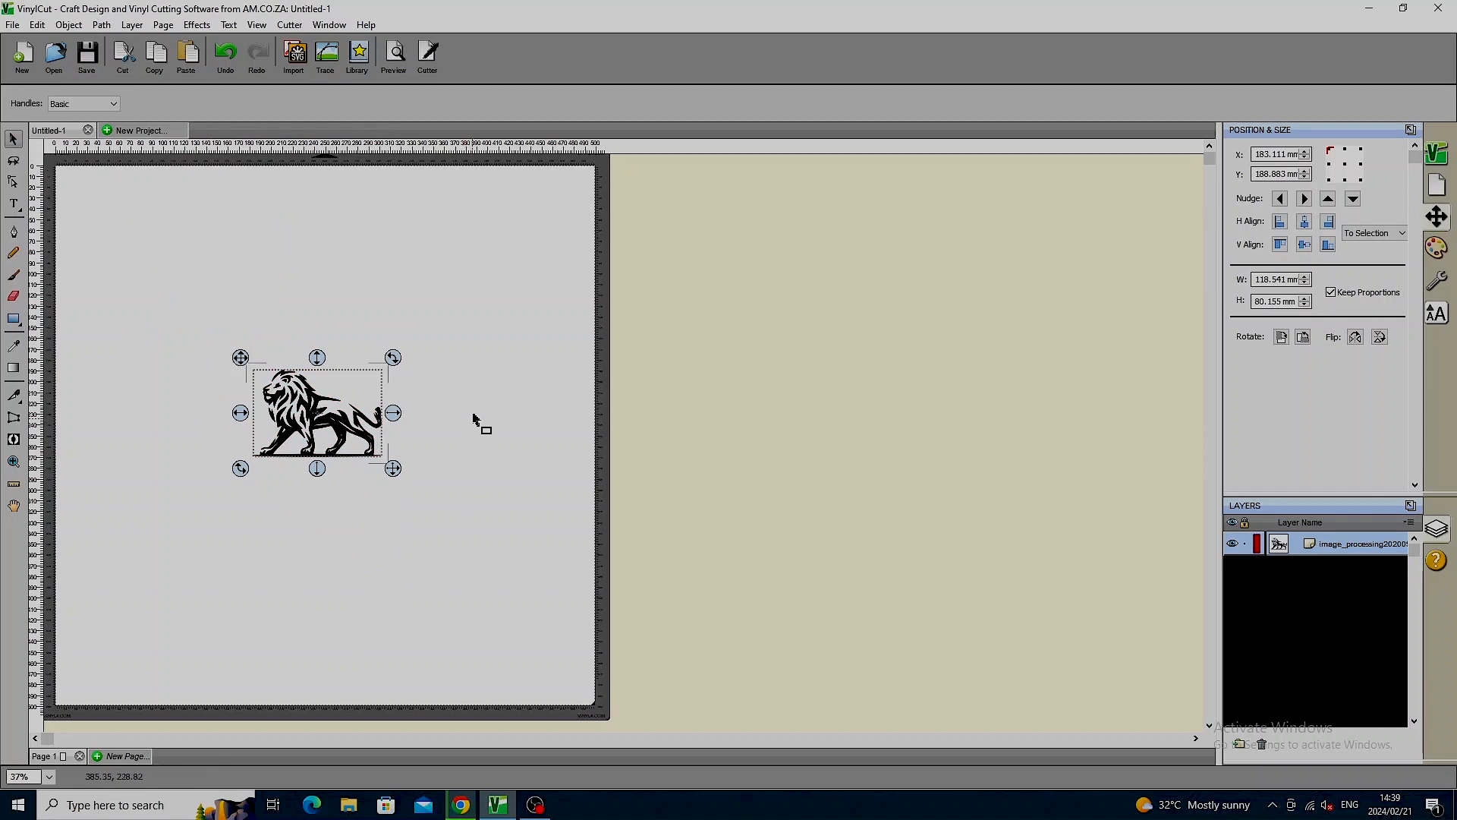
mouse_move(393, 53)
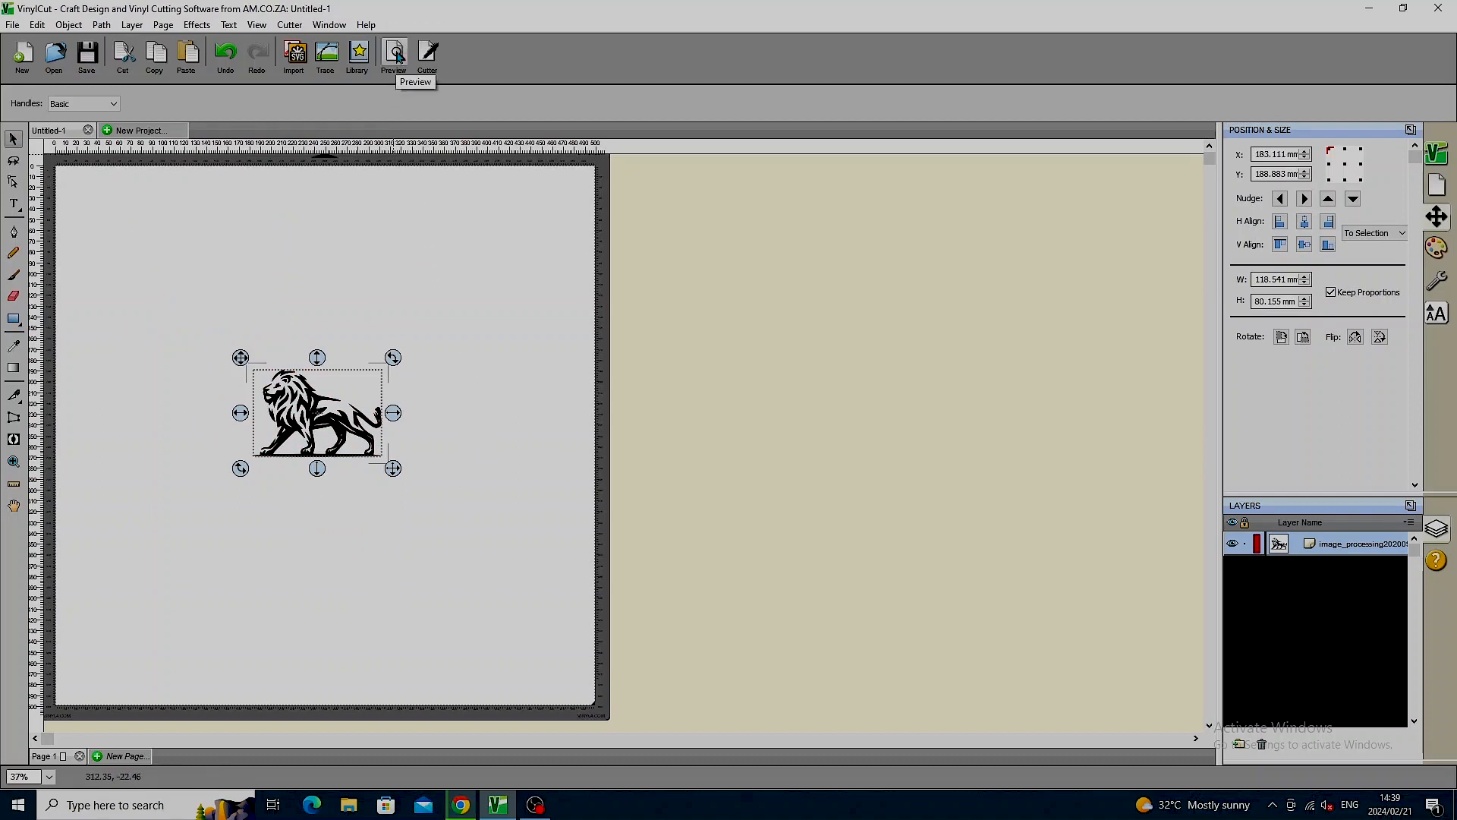
- Preview the lion's red cut lines at about 131 by 93 mm, then return to editing
click(393, 56)
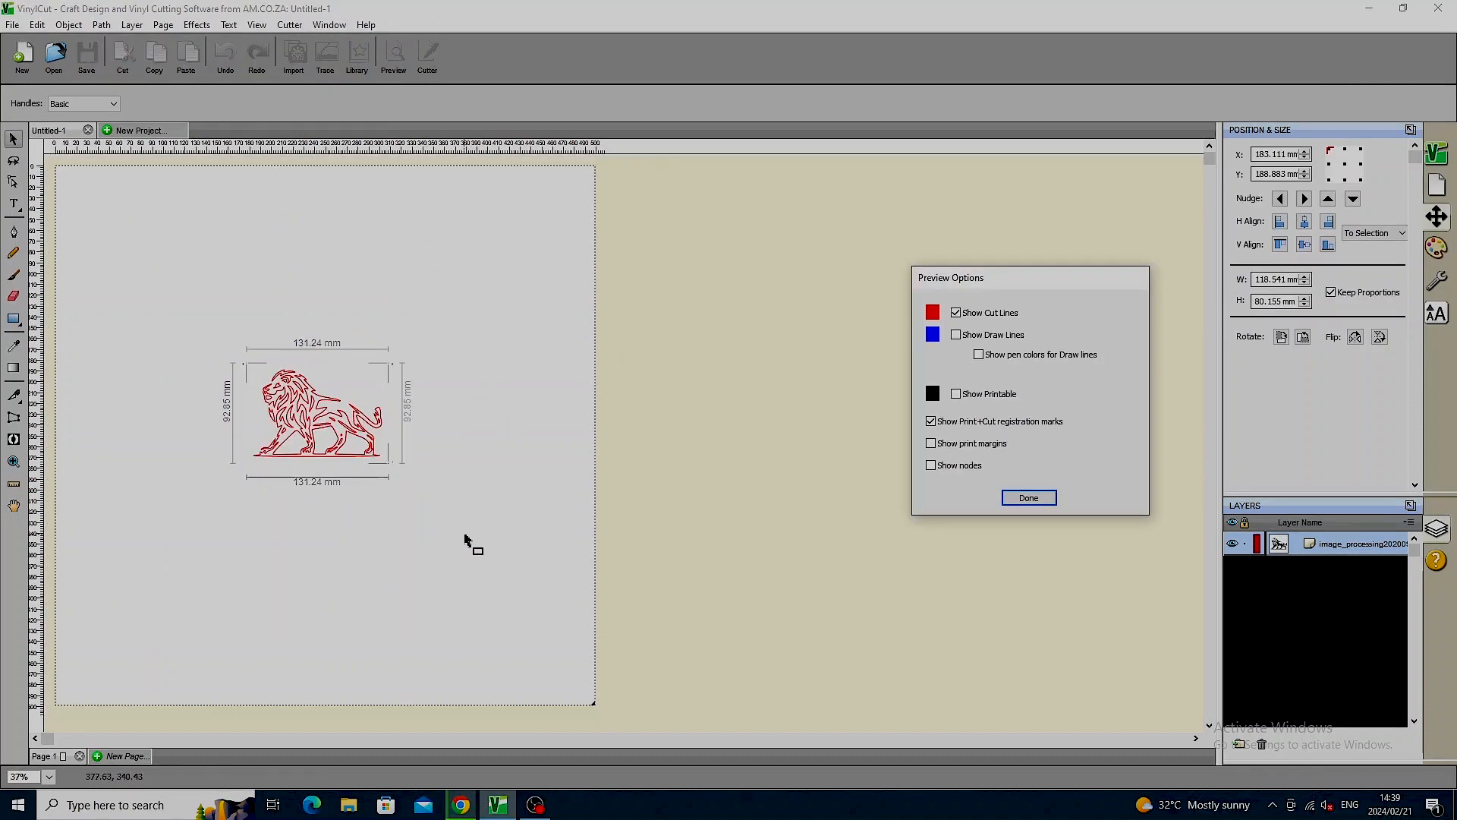
mouse_move(328, 486)
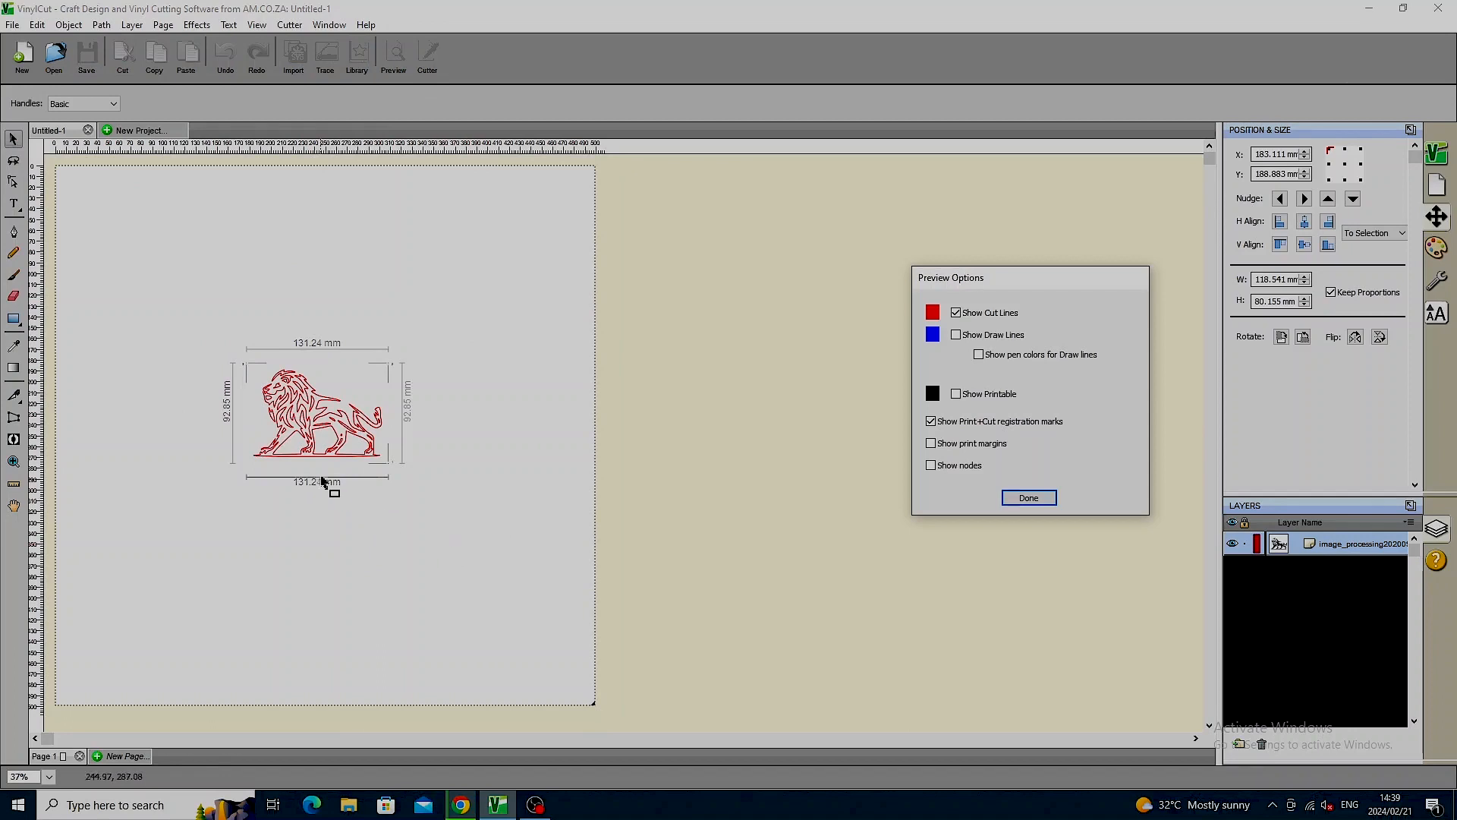
mouse_move(363, 419)
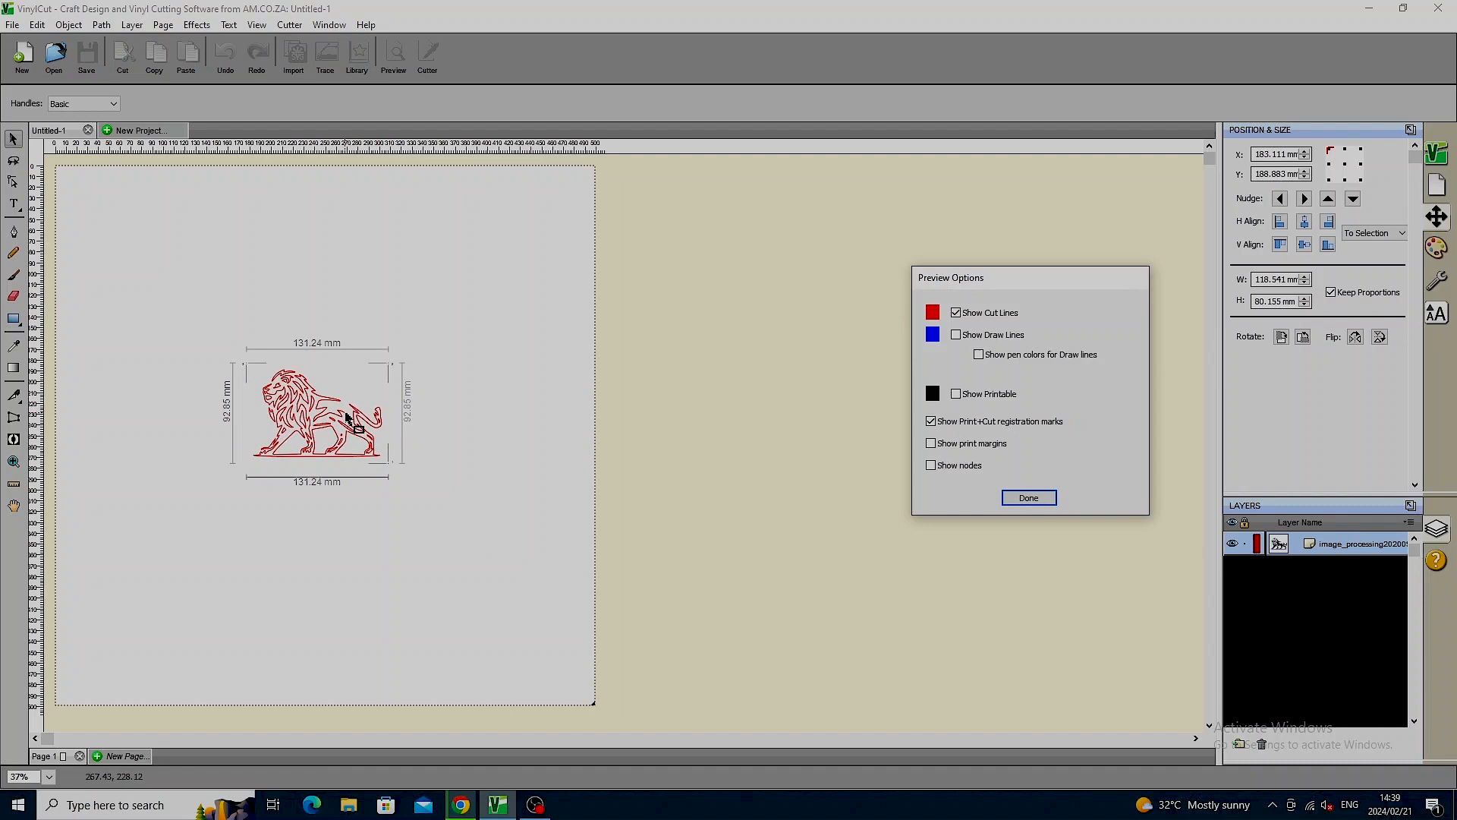
mouse_move(1186, 603)
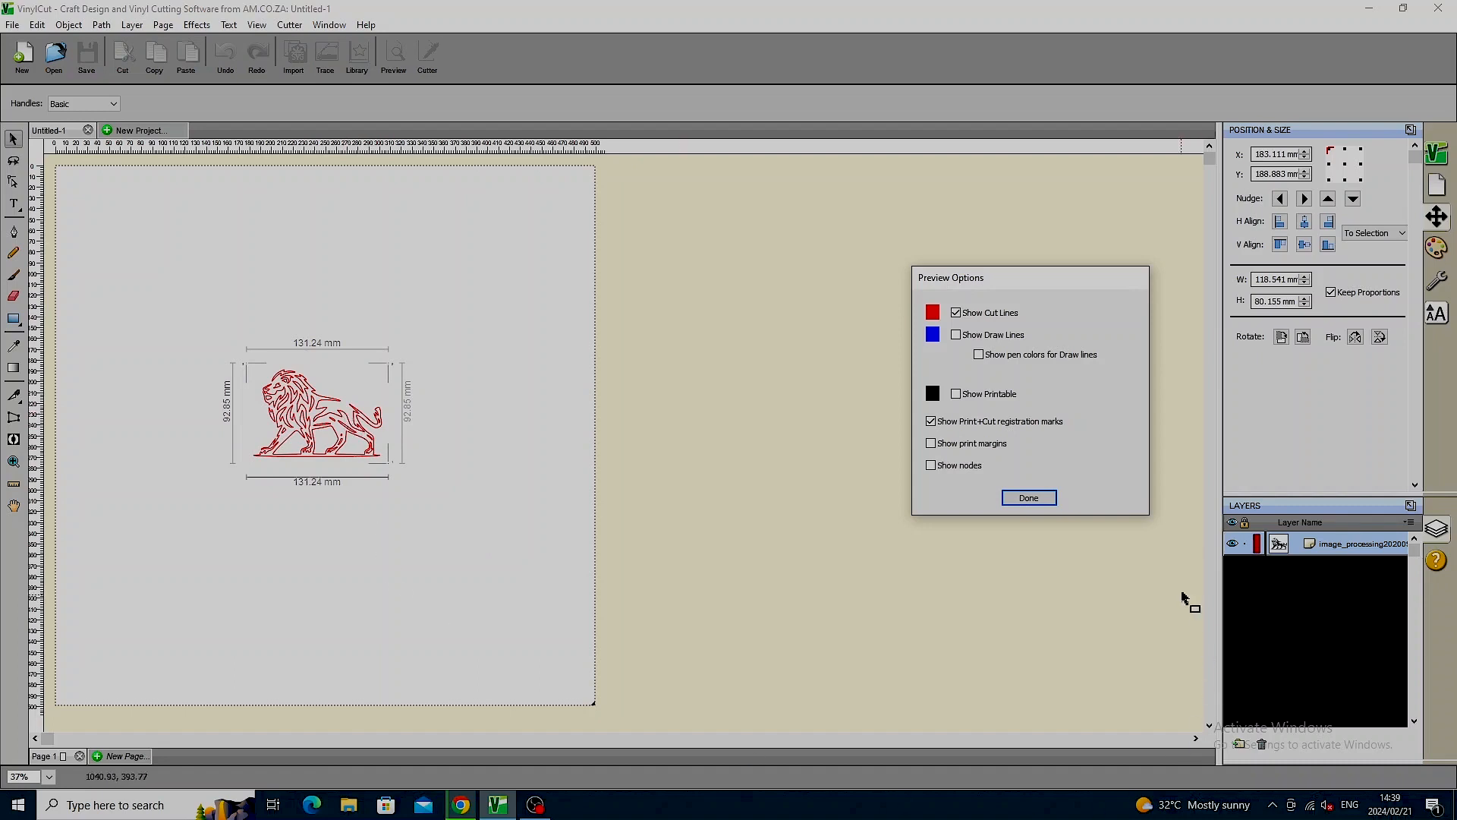
click(1027, 498)
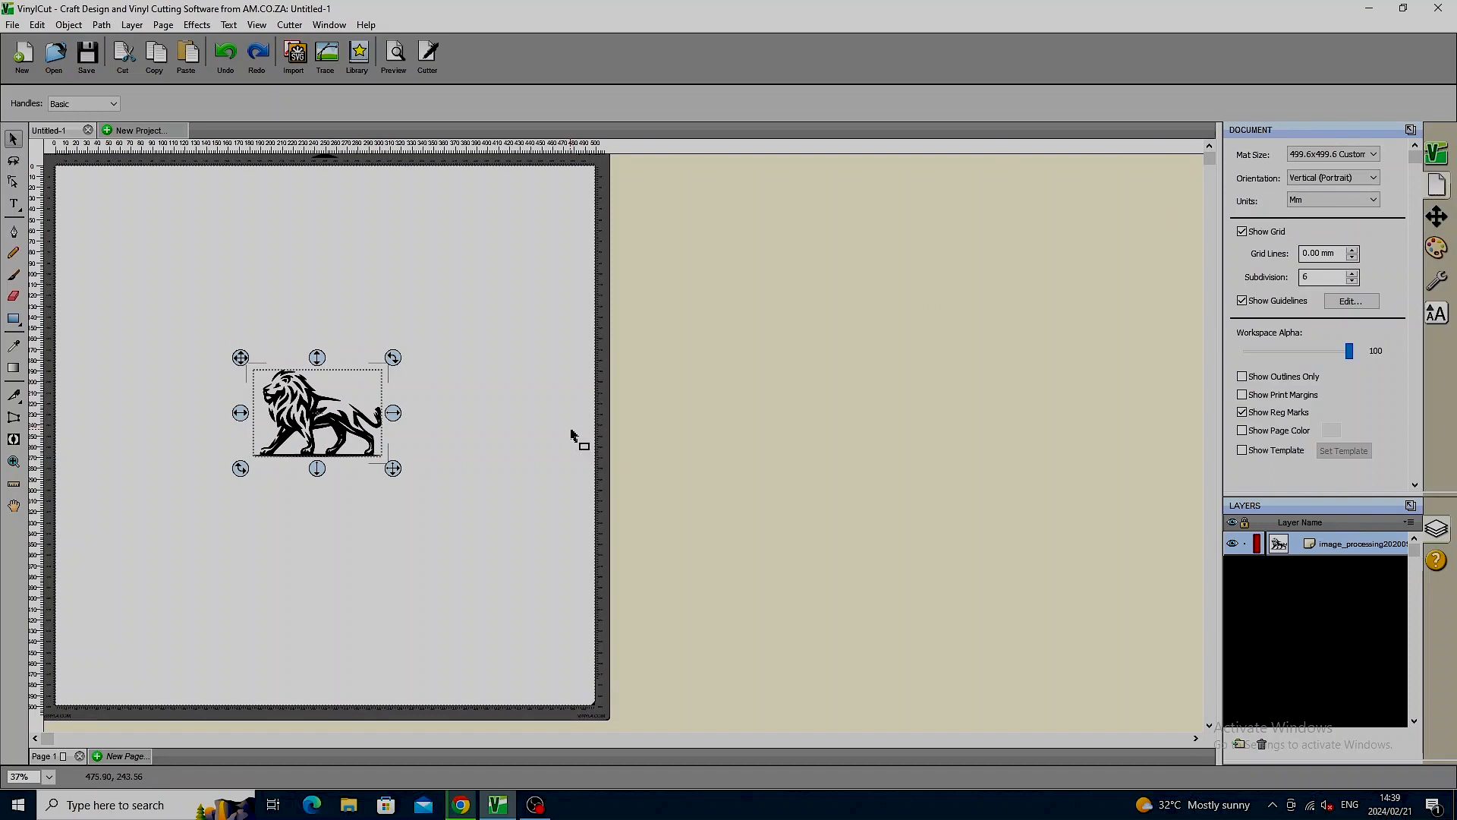
mouse_move(1236, 226)
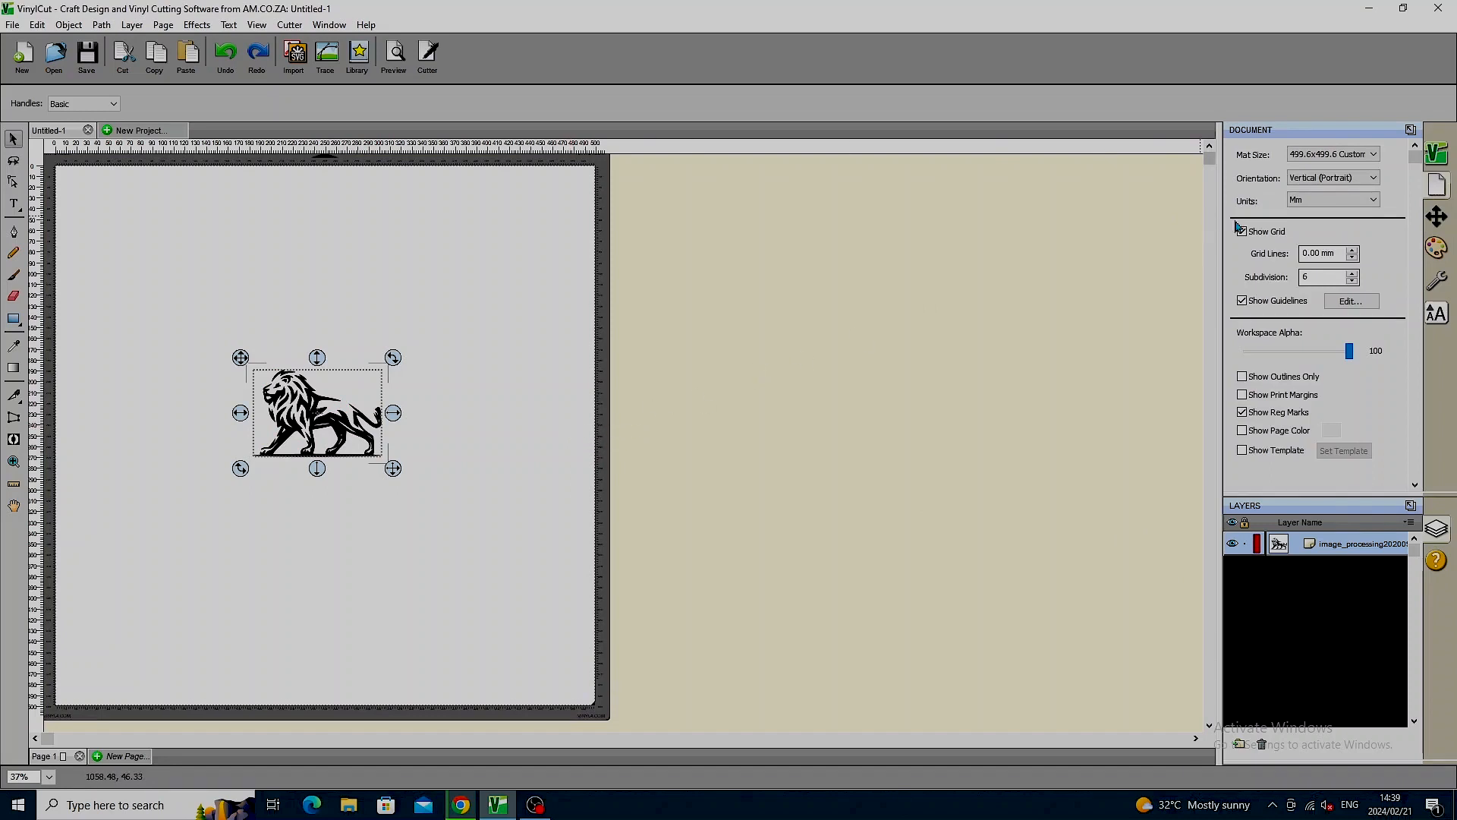
- Set the lion's width to 300 mm in Position & Size with Keep Proportions on
click(1243, 231)
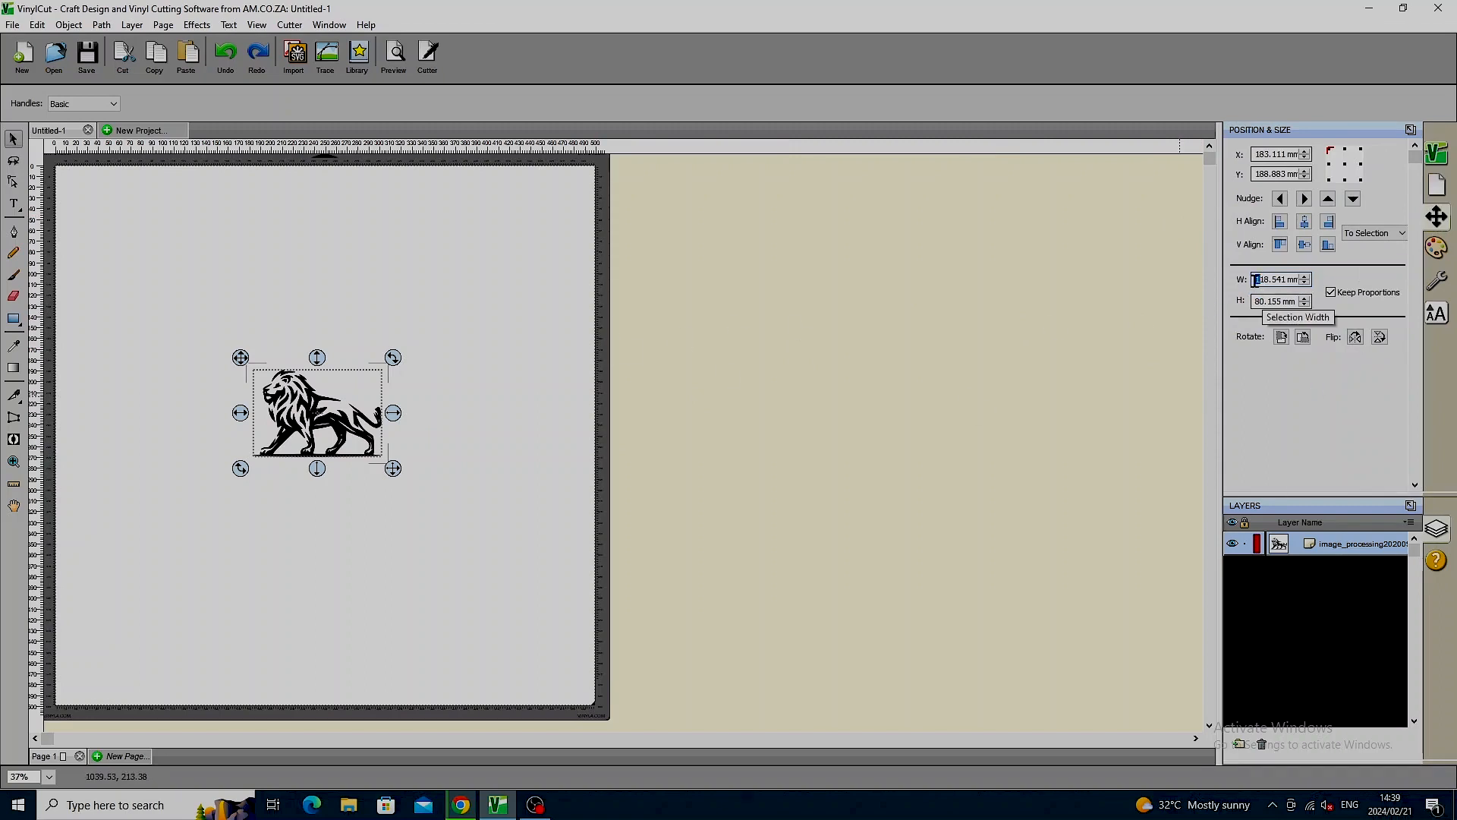
triple_click(1276, 279)
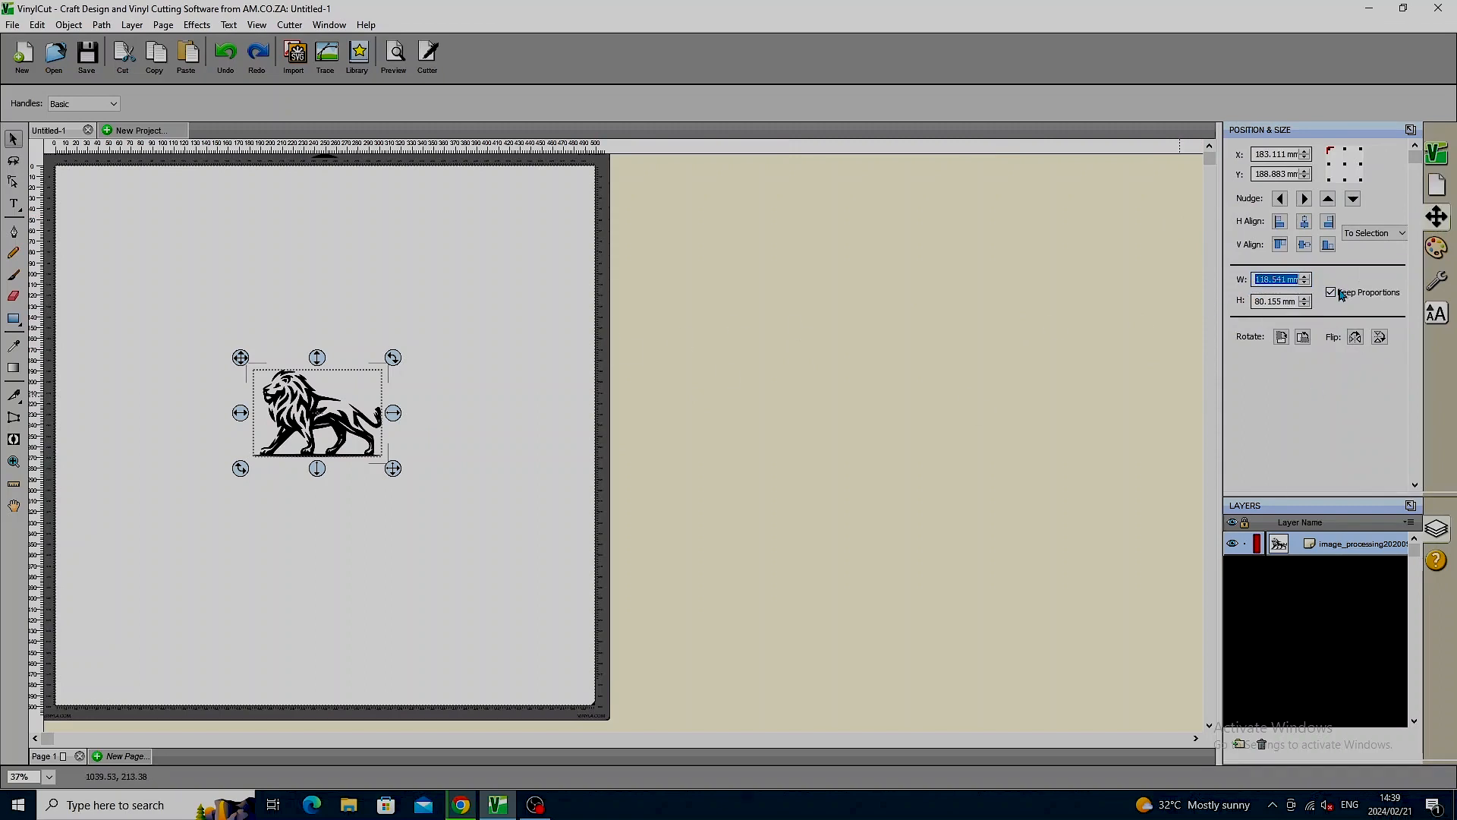
text(300)
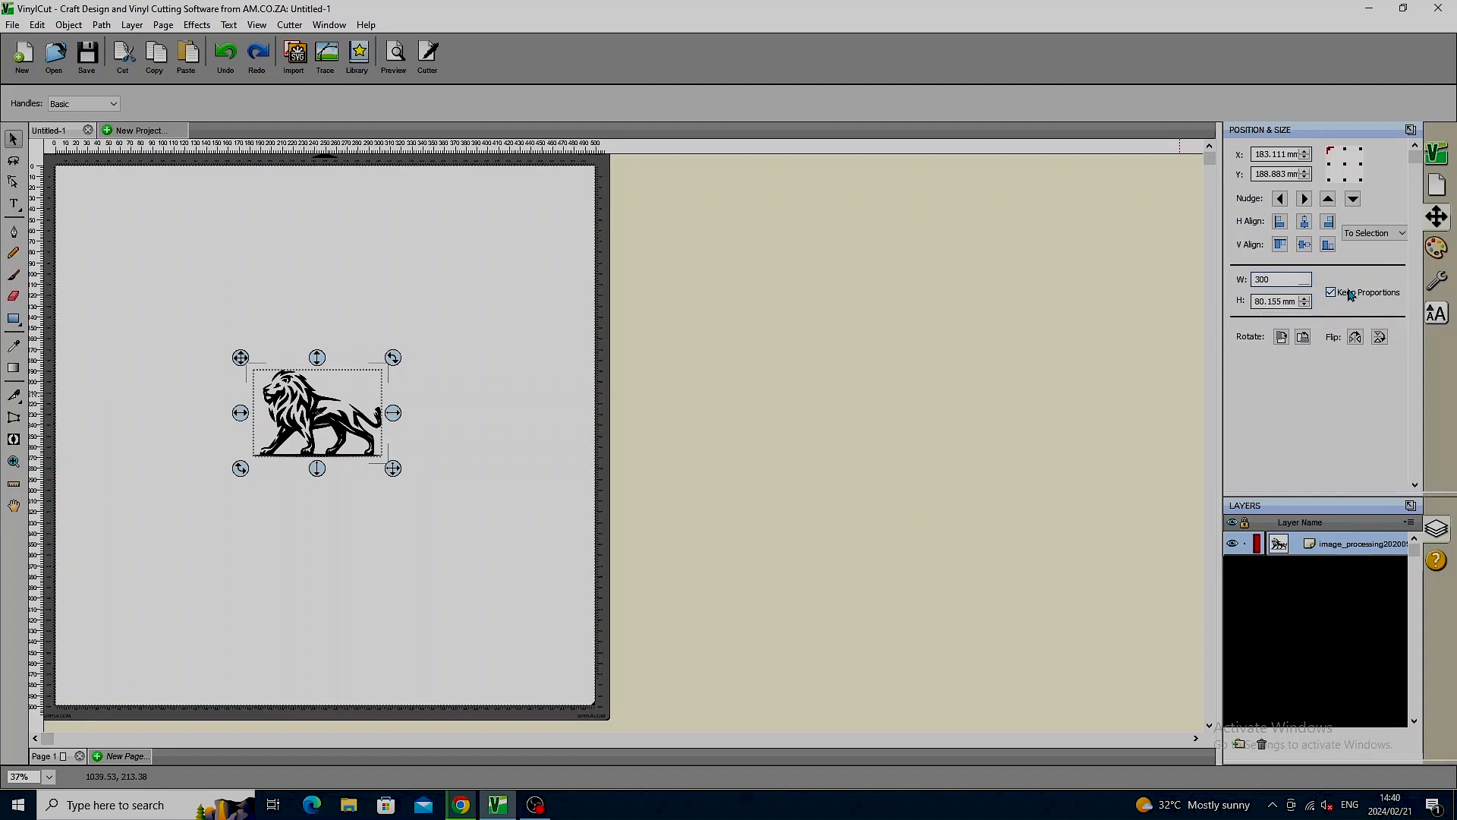
mouse_move(1348, 291)
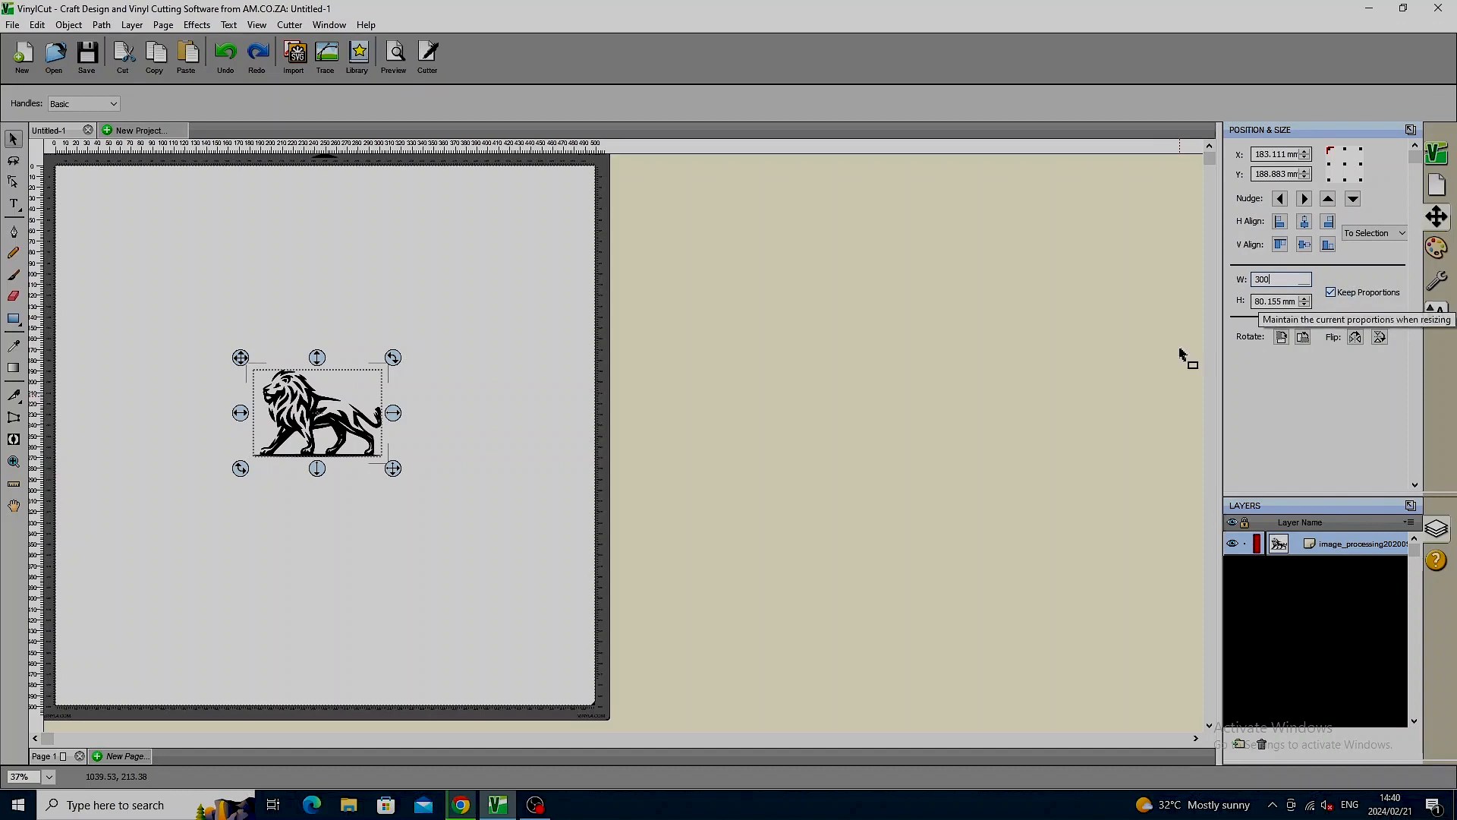
key(Return)
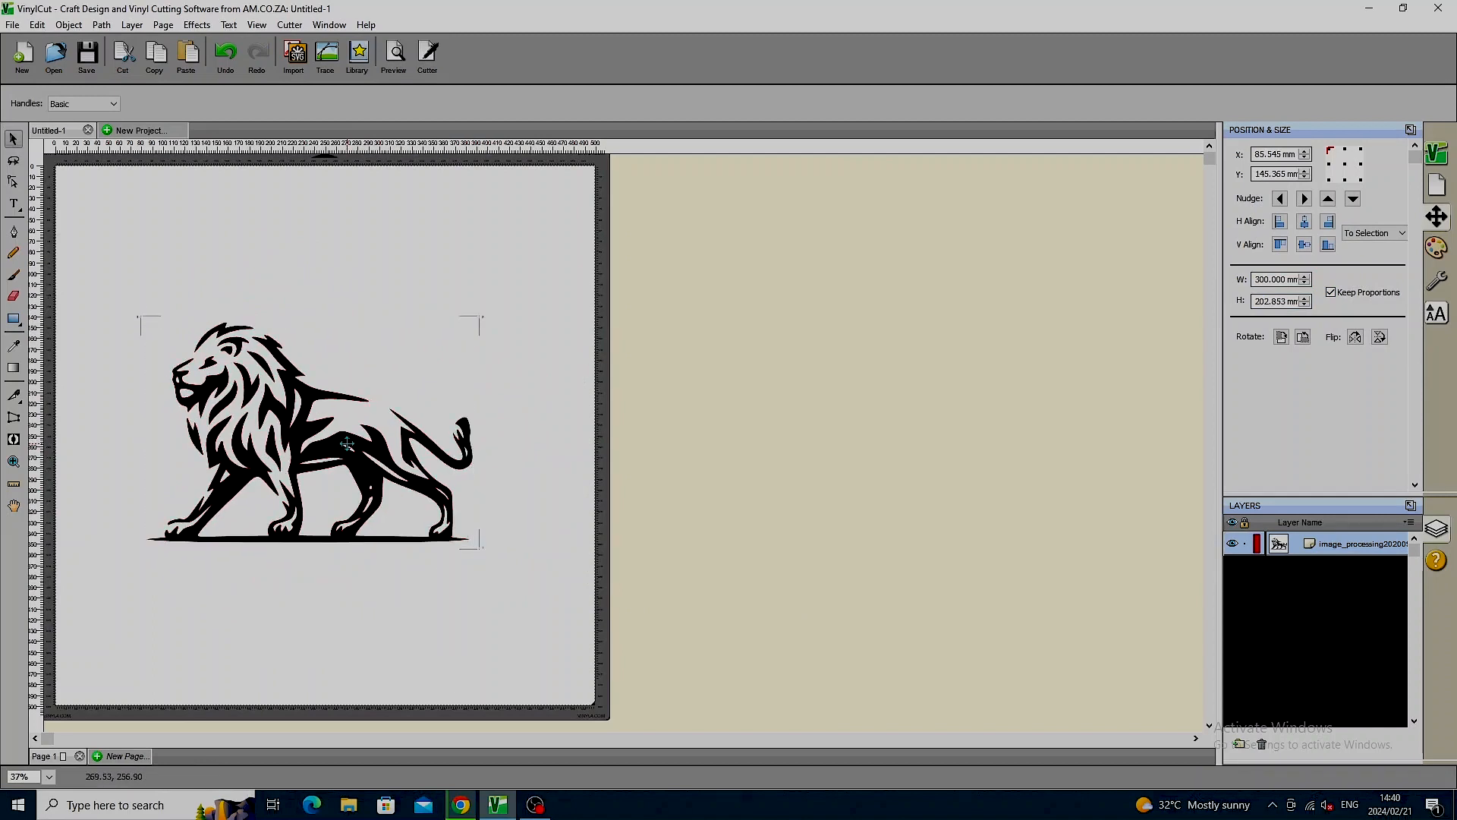
- Drag the enlarged 300 mm lion slightly right on the mat
click(324, 433)
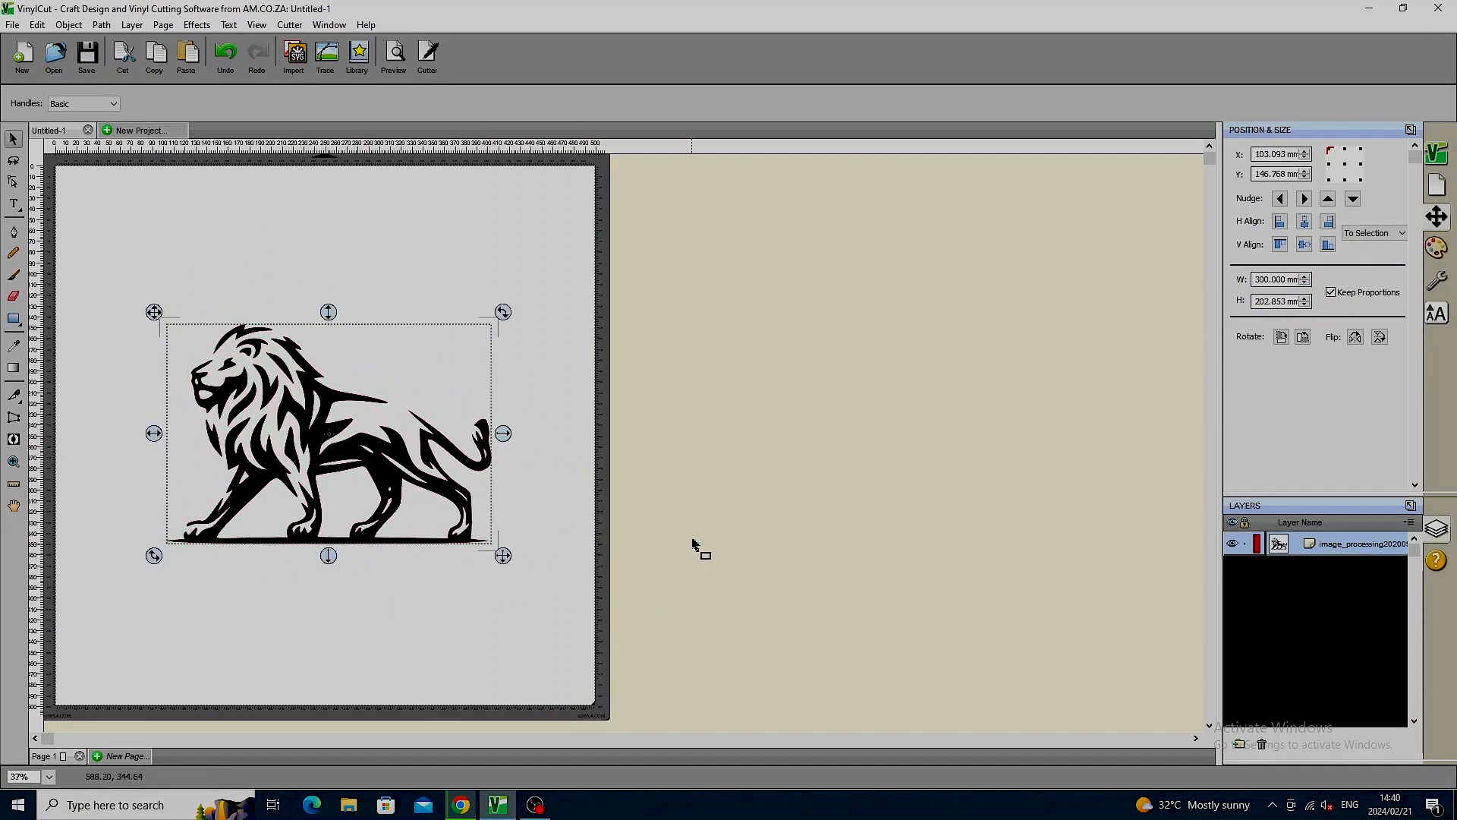